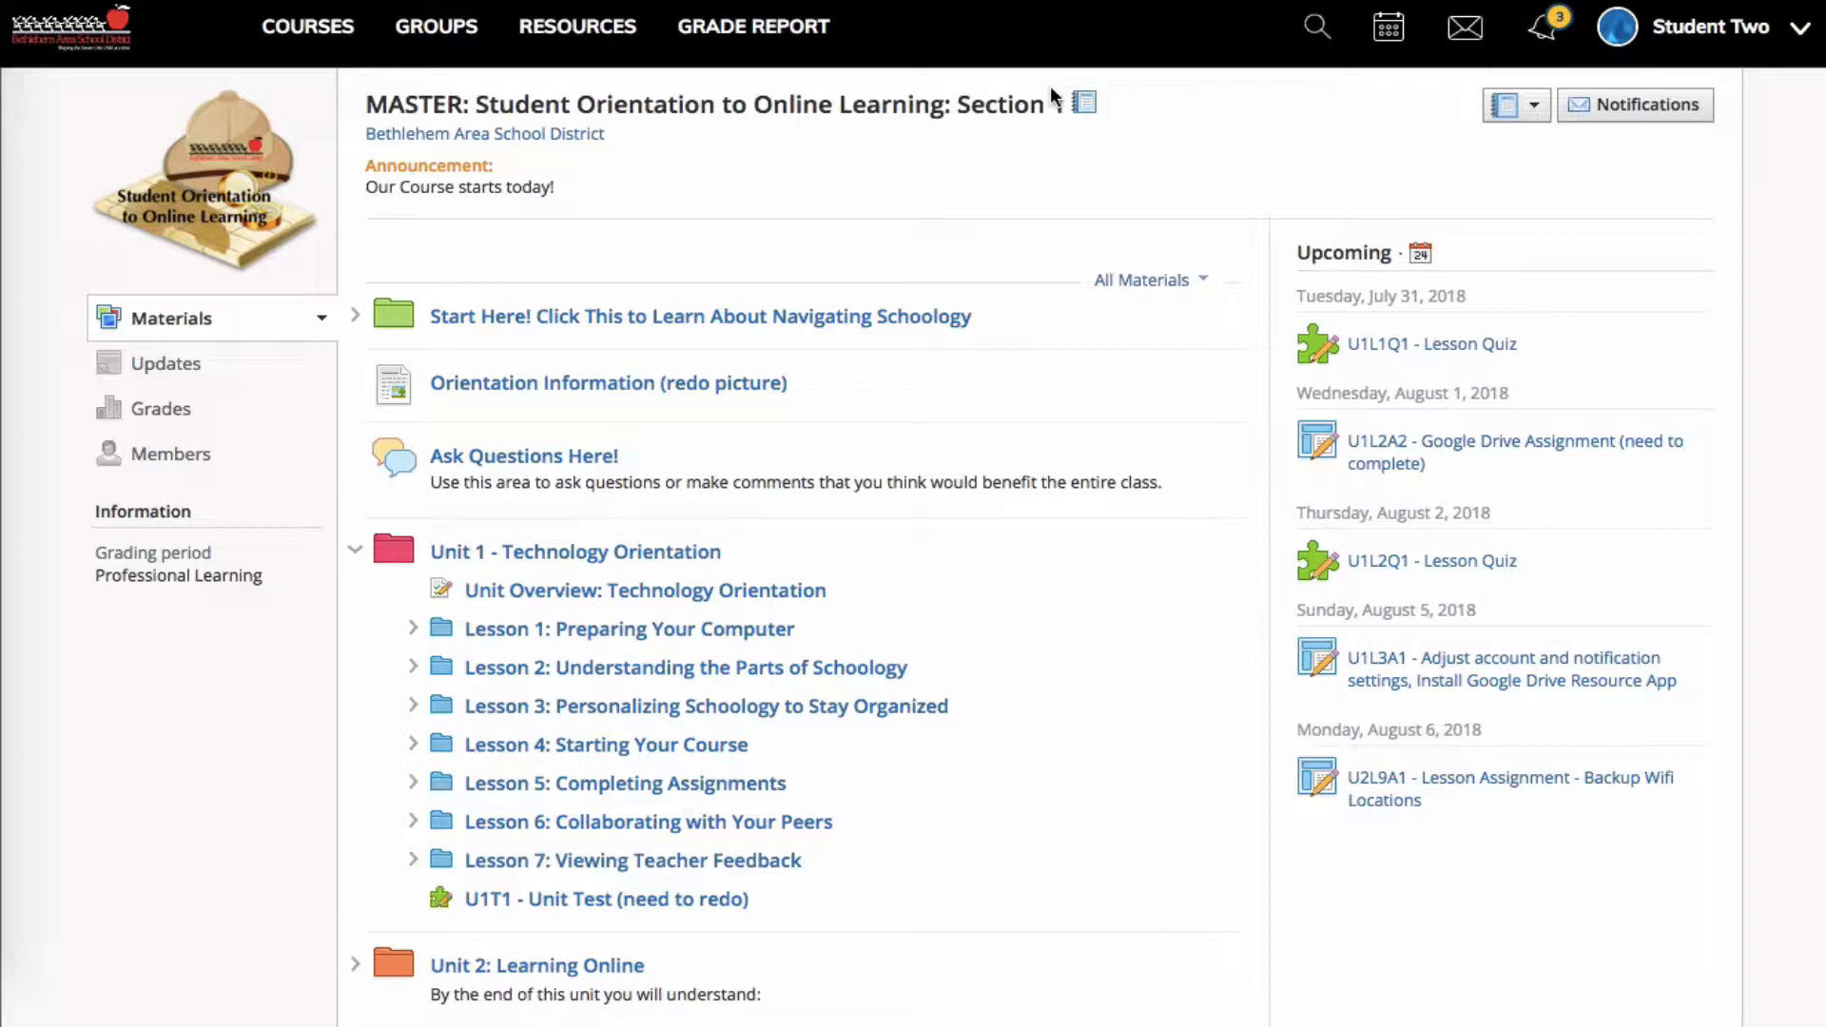
Bring up the course calendar for July 2018 and view the Google Drive assignment due Aug 1
scroll("up", 3)
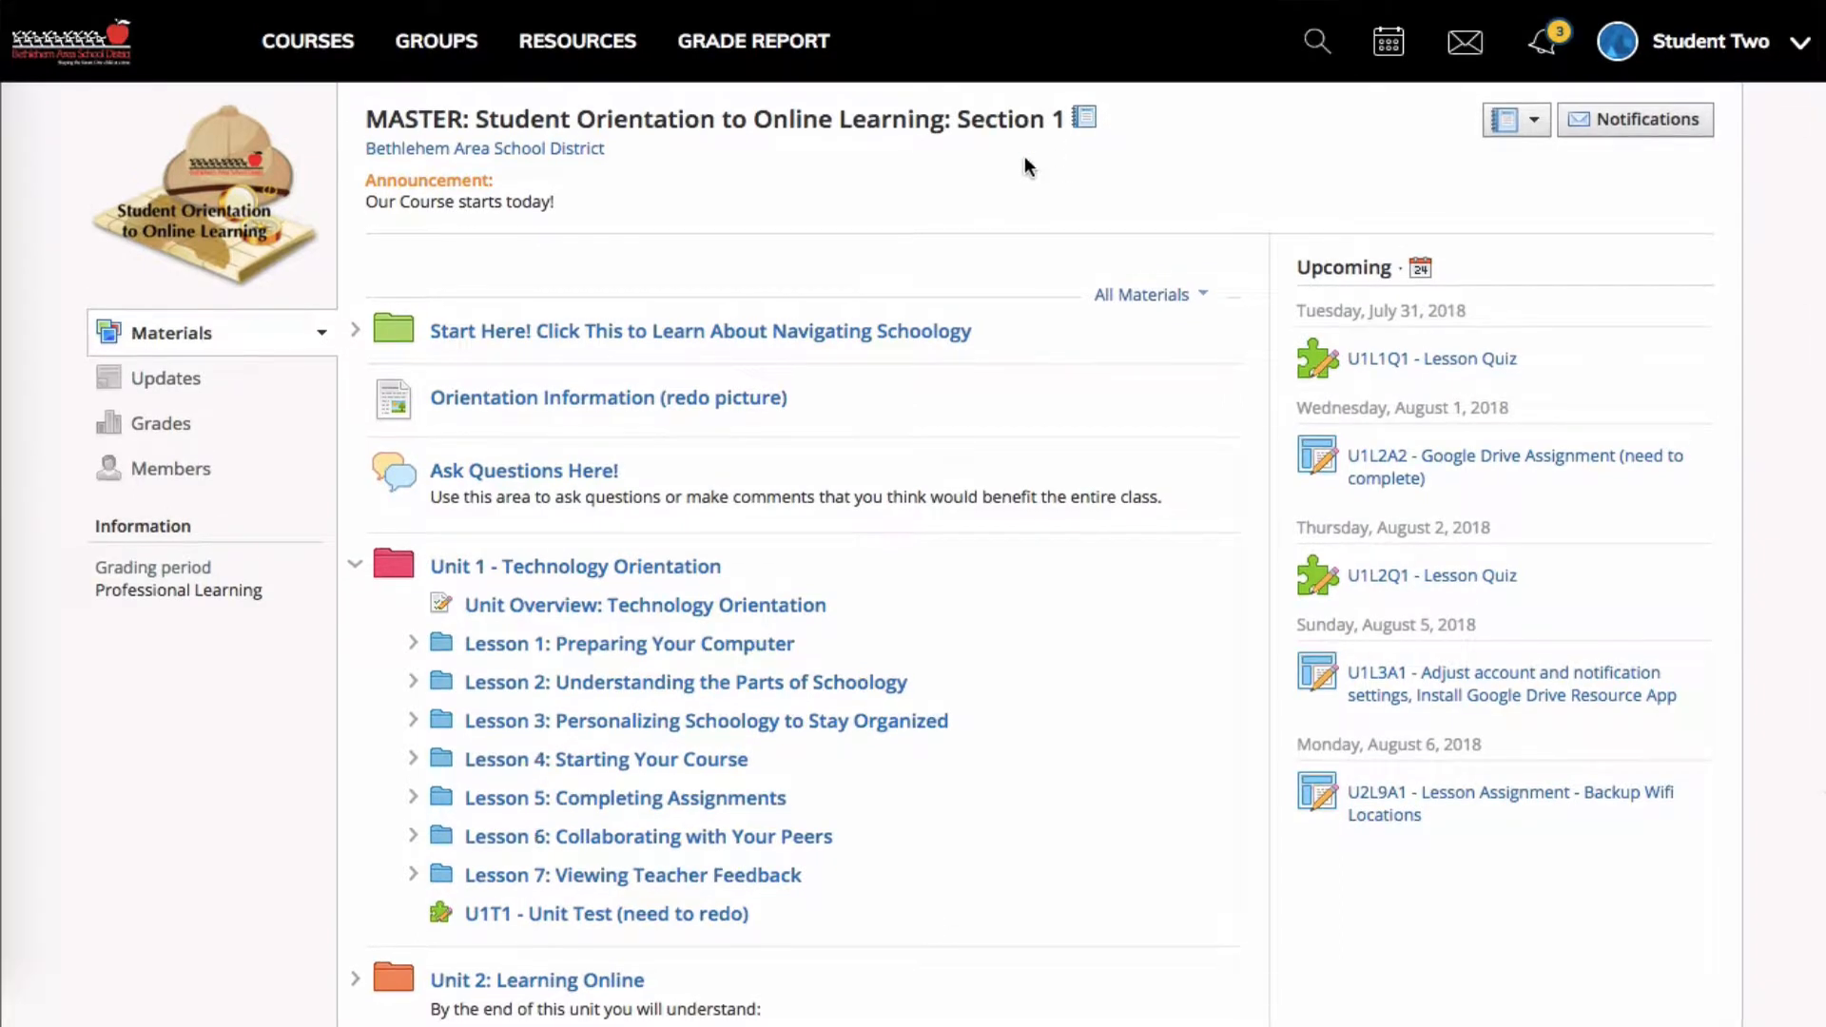
mouse_move(1004, 143)
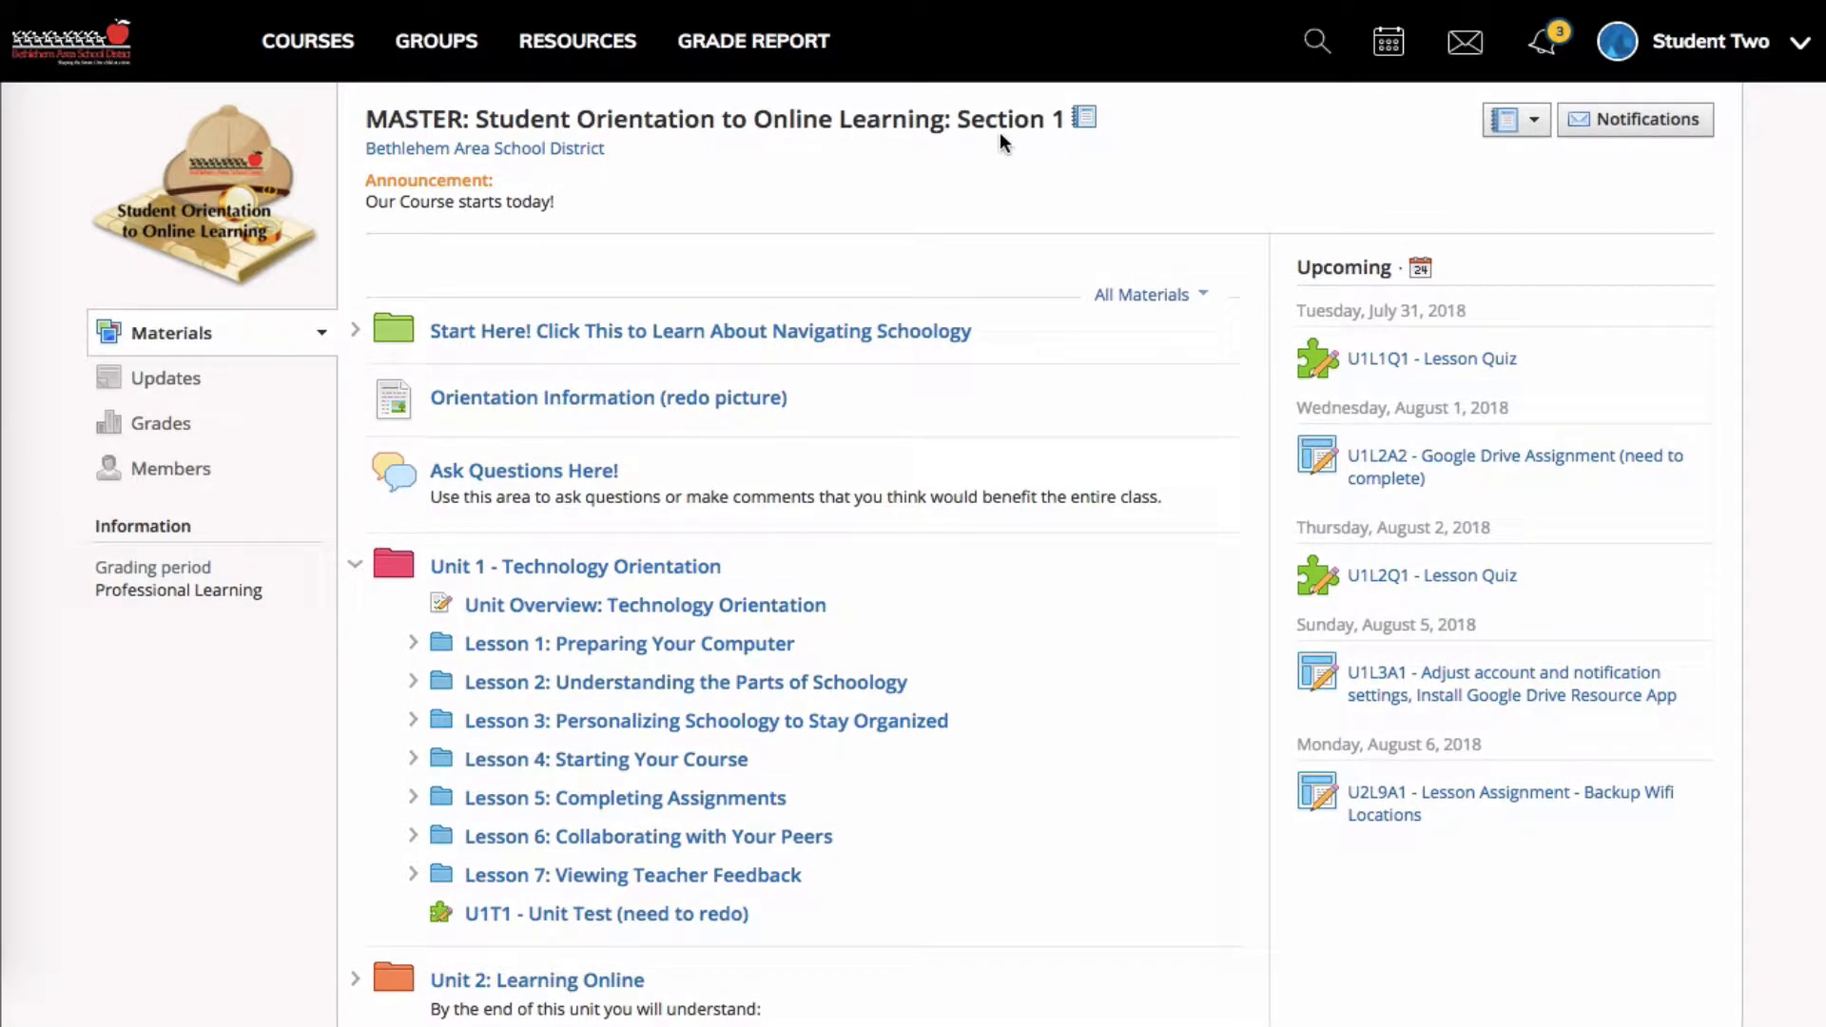
mouse_move(1313, 239)
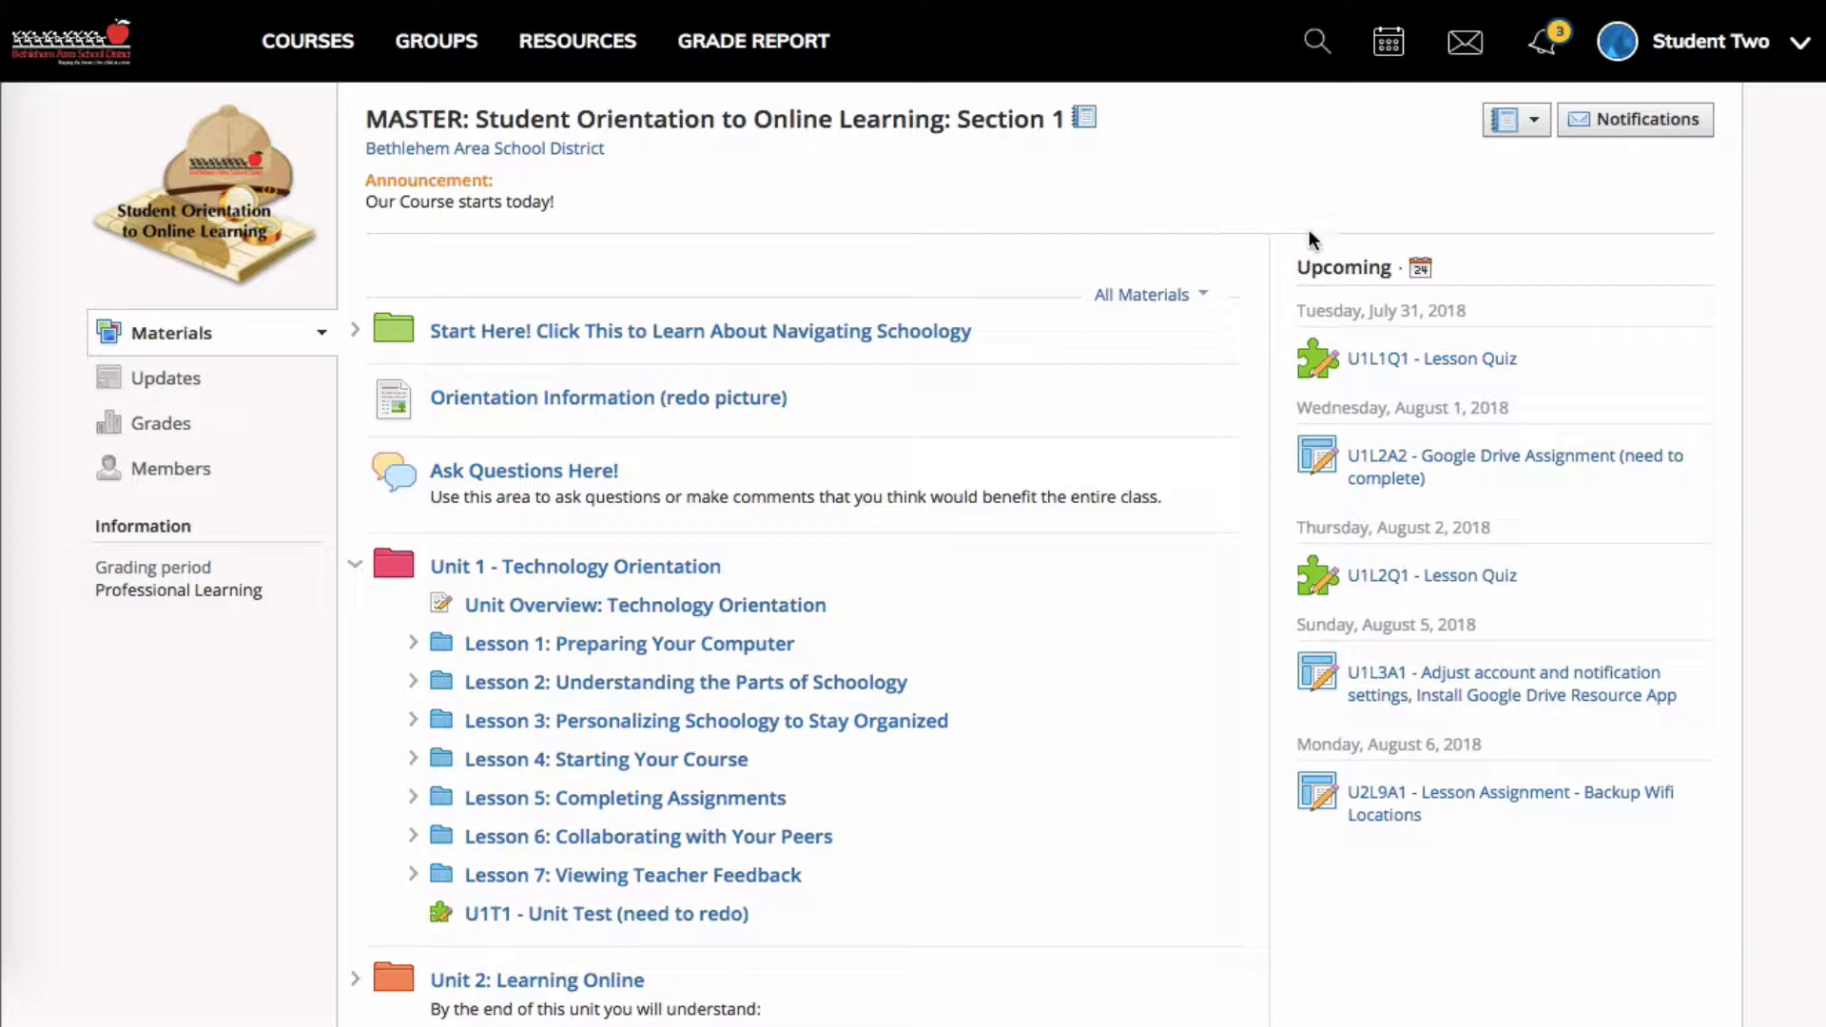
mouse_move(1419, 287)
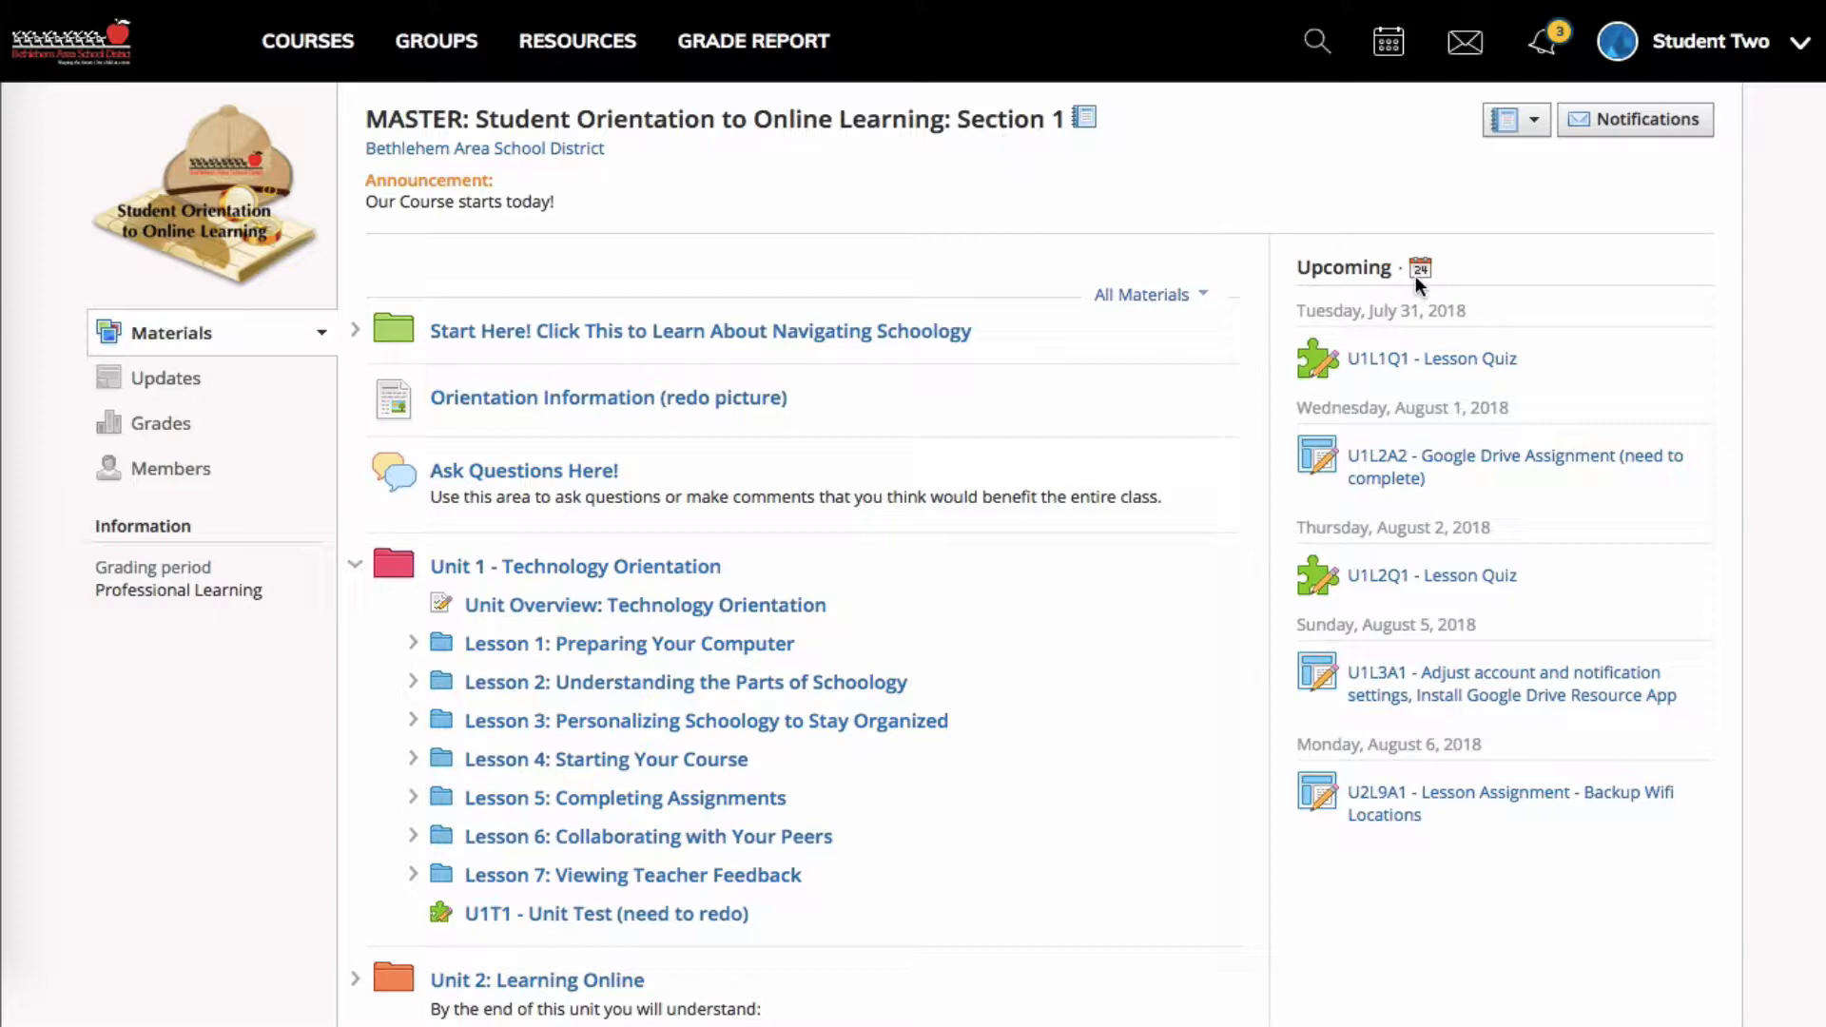
left_click(1417, 269)
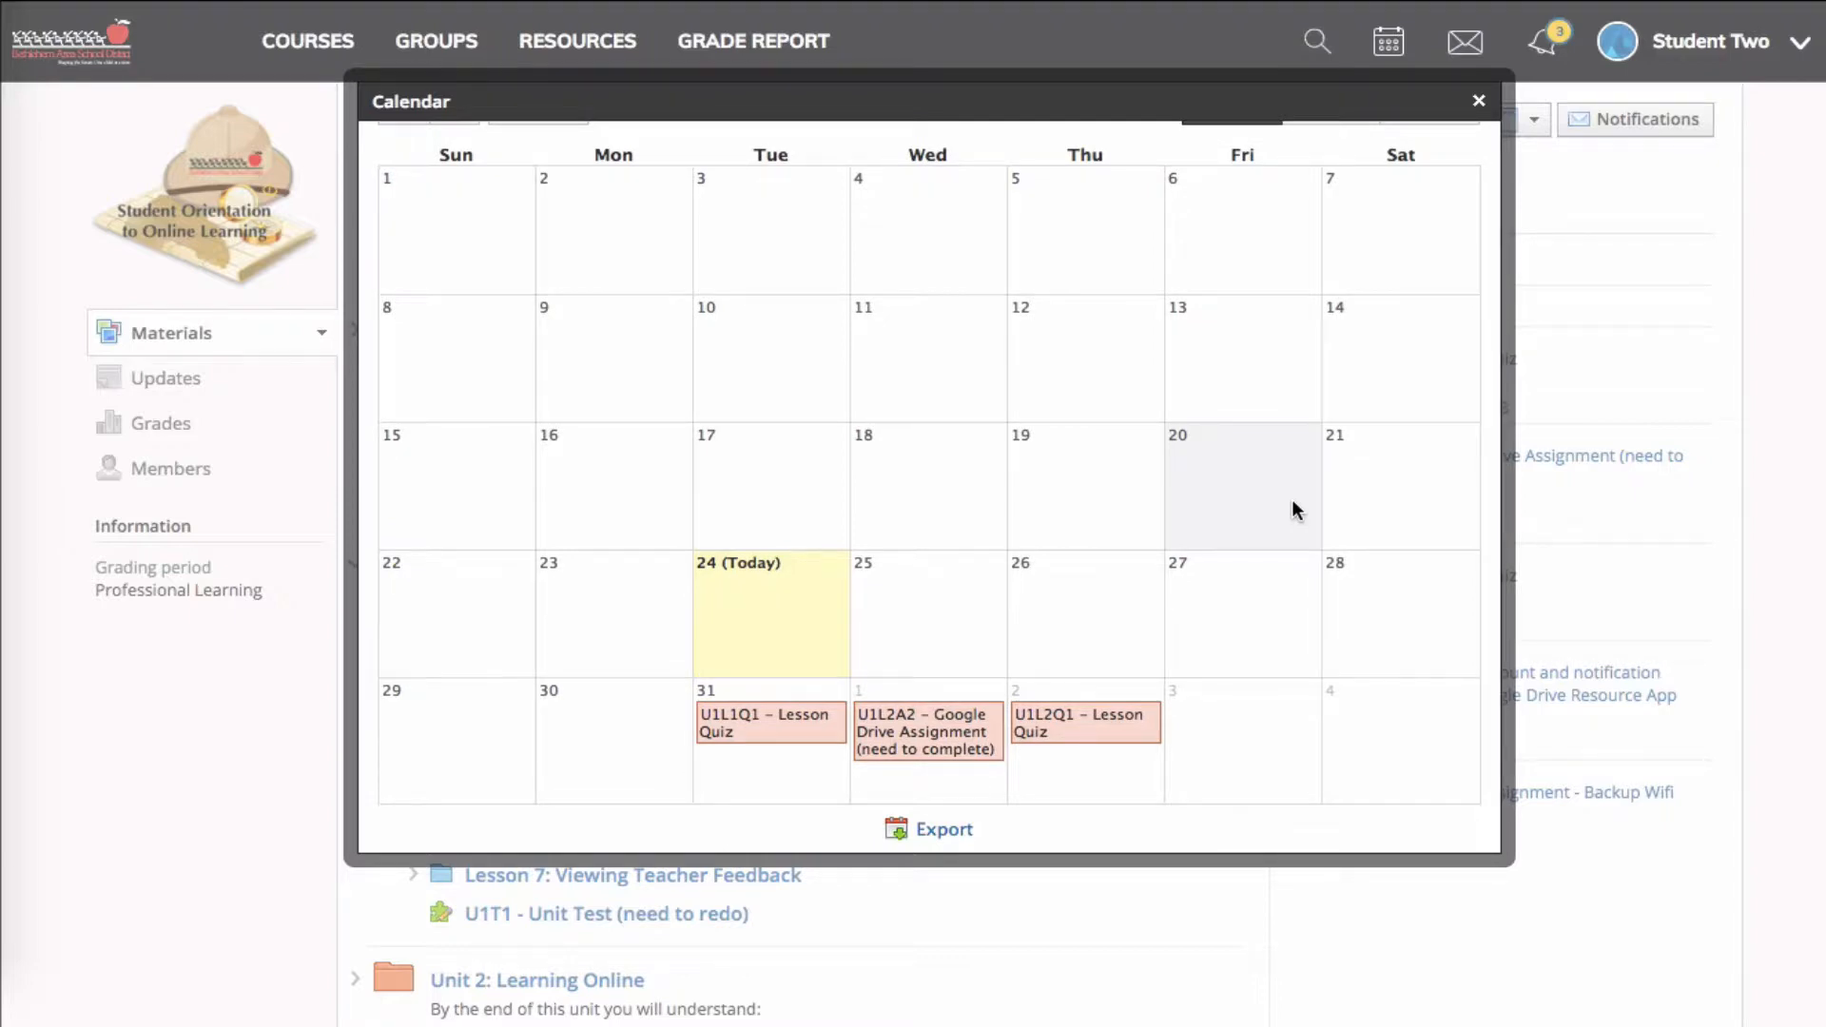
mouse_move(1150, 685)
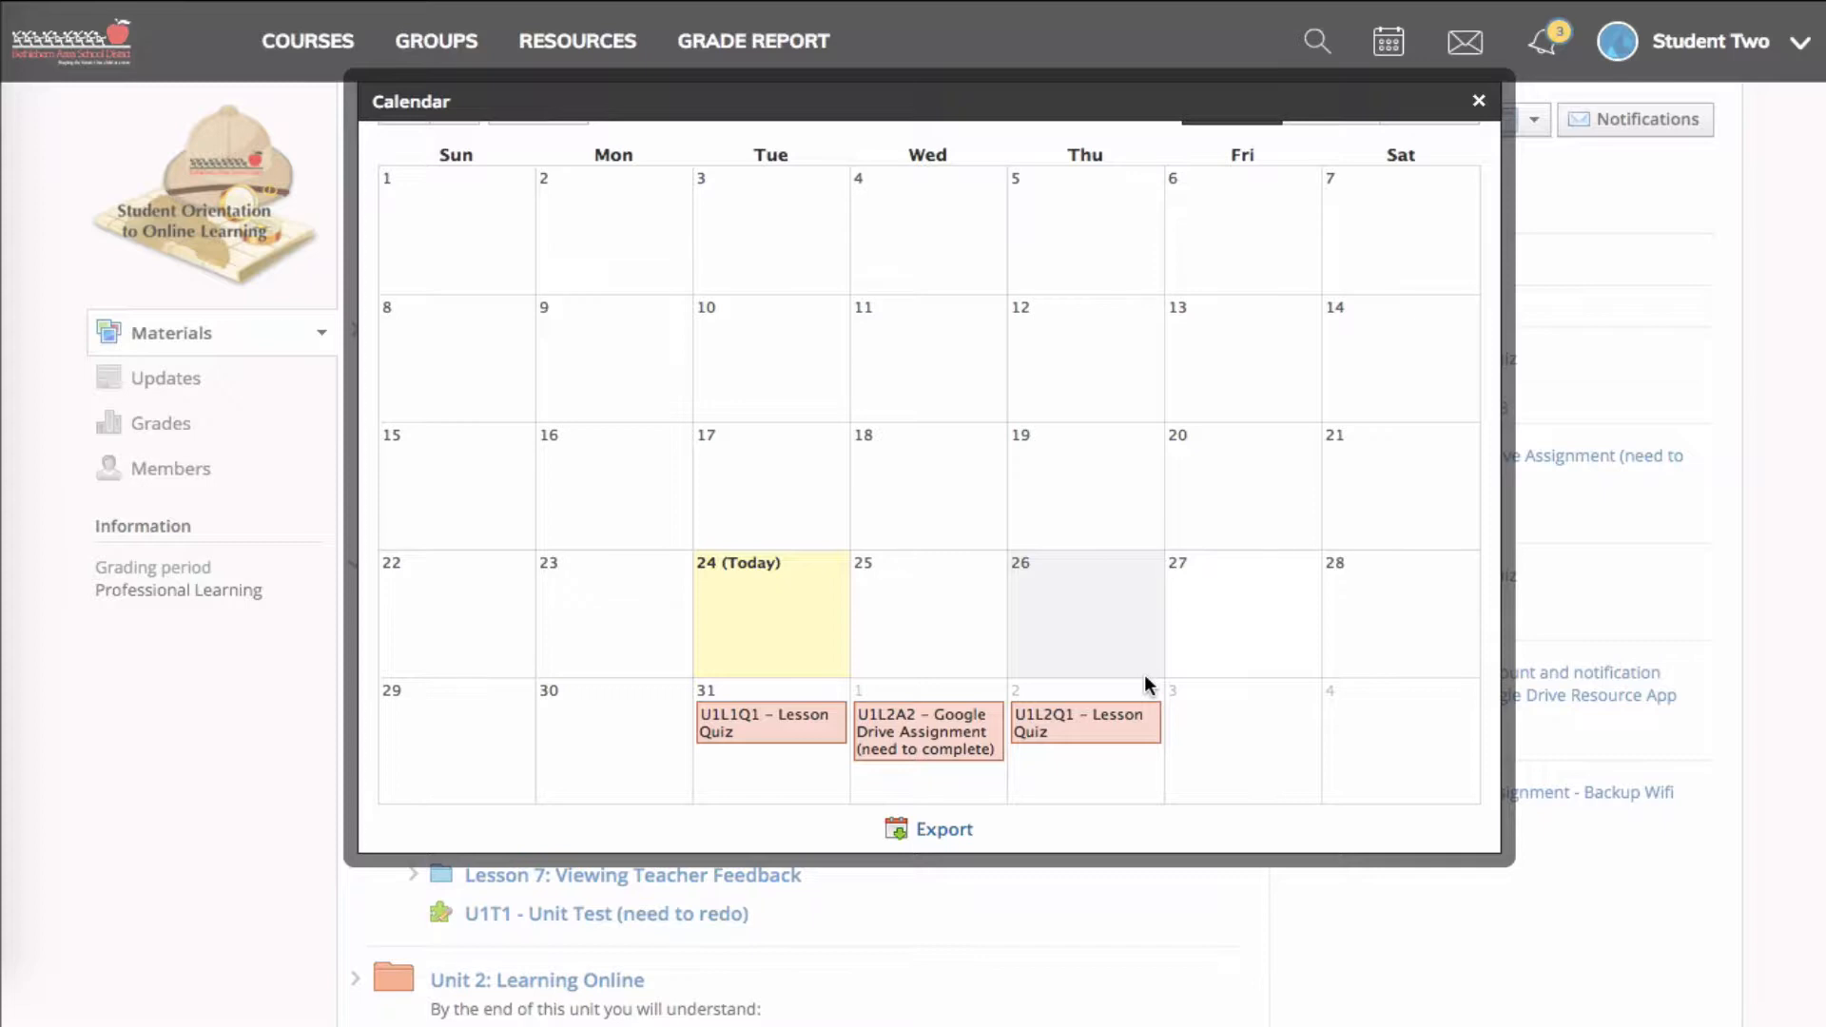
mouse_move(938, 740)
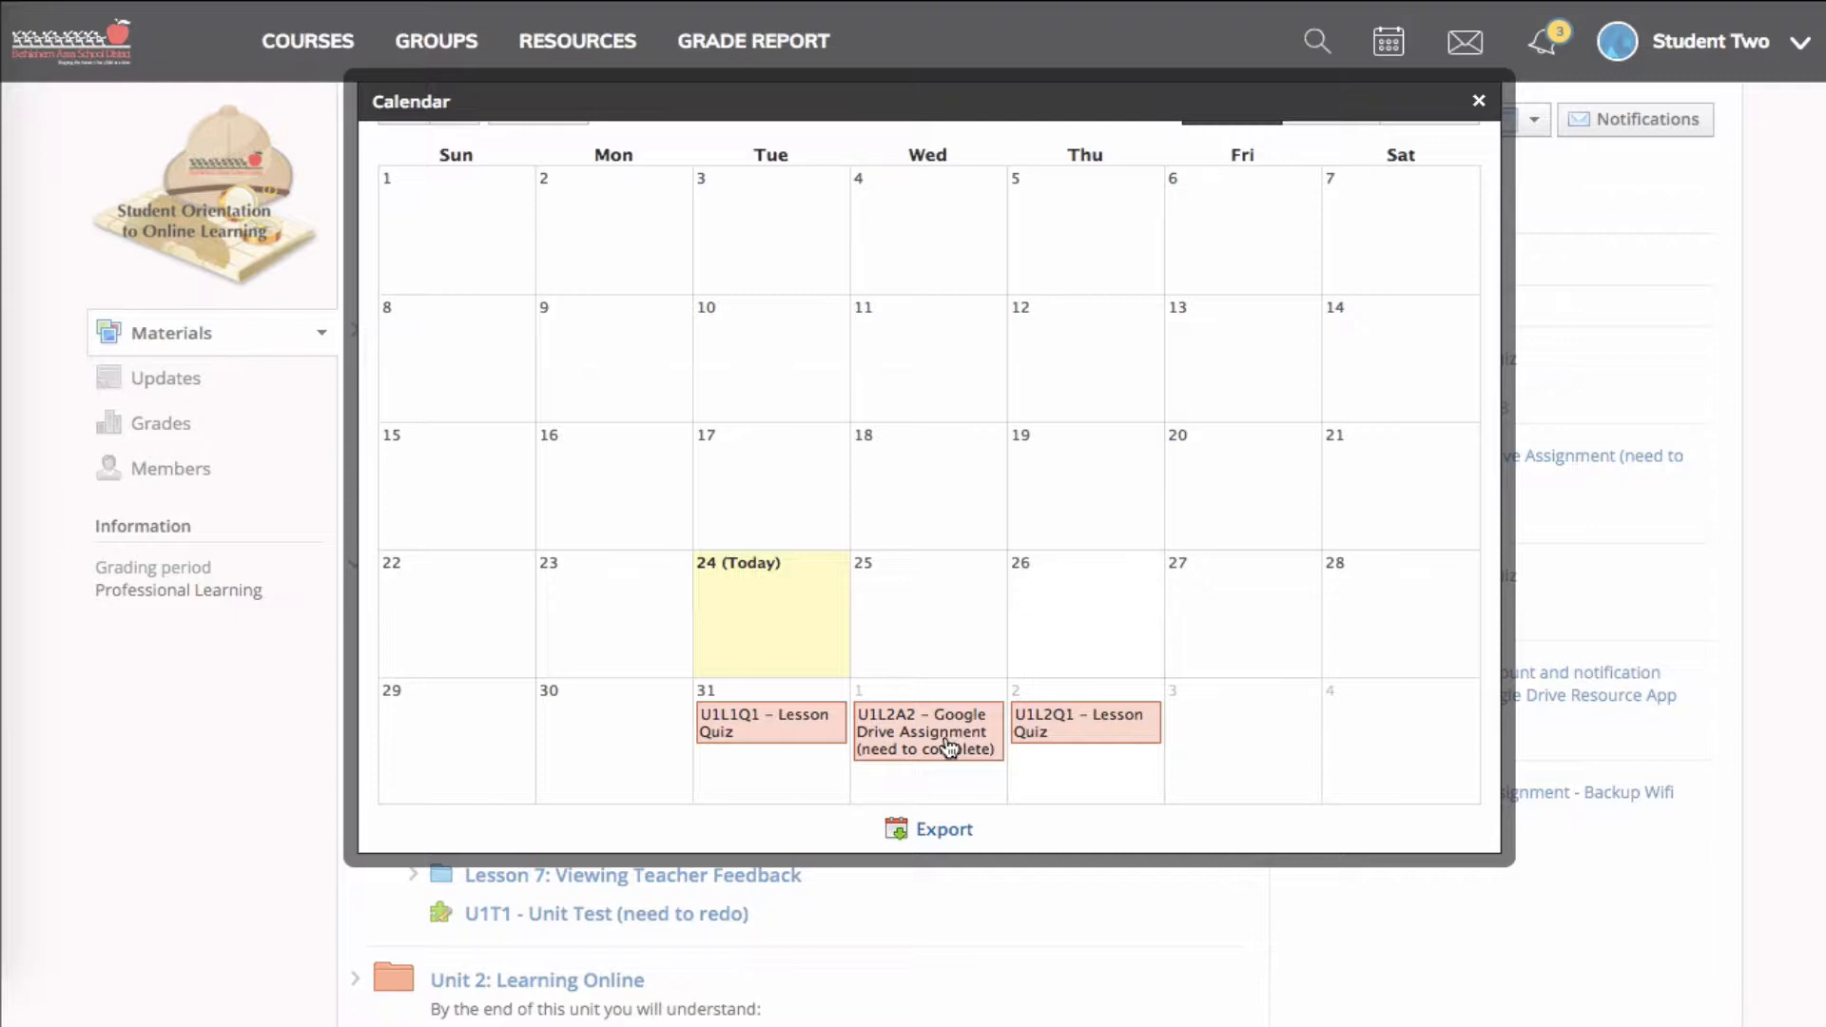
left_click(927, 730)
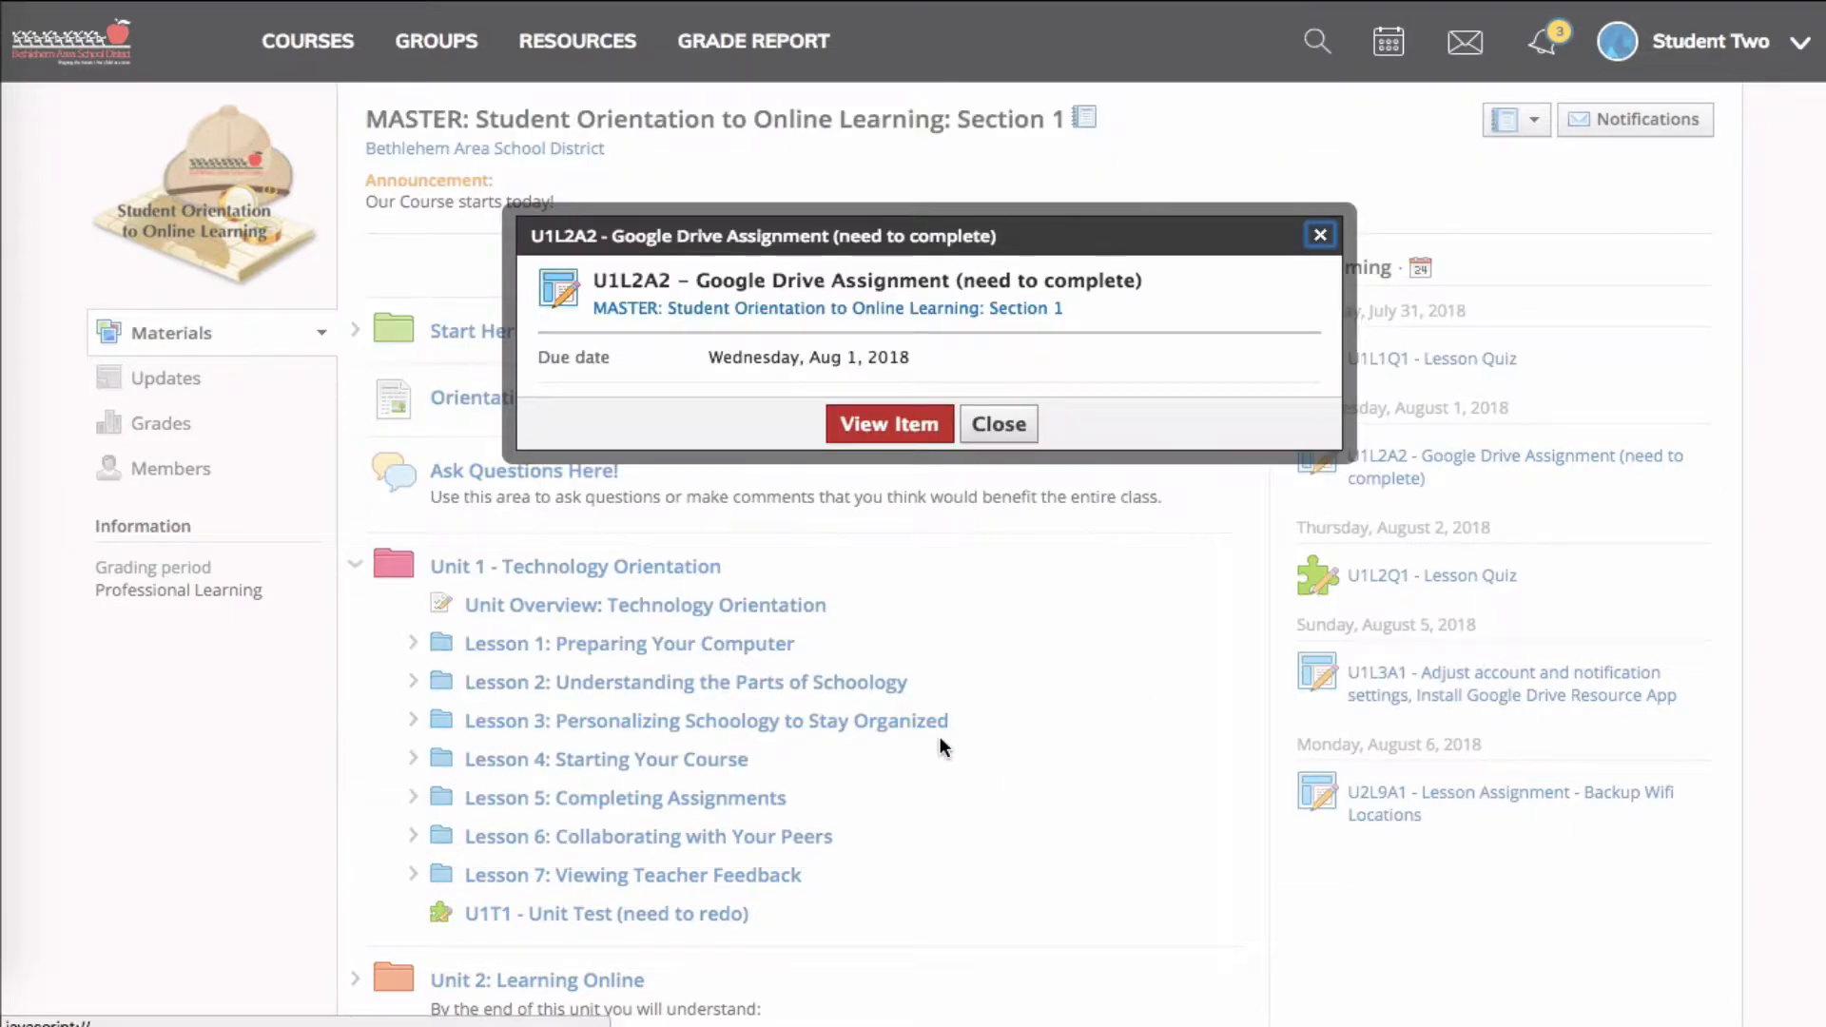
mouse_move(888, 423)
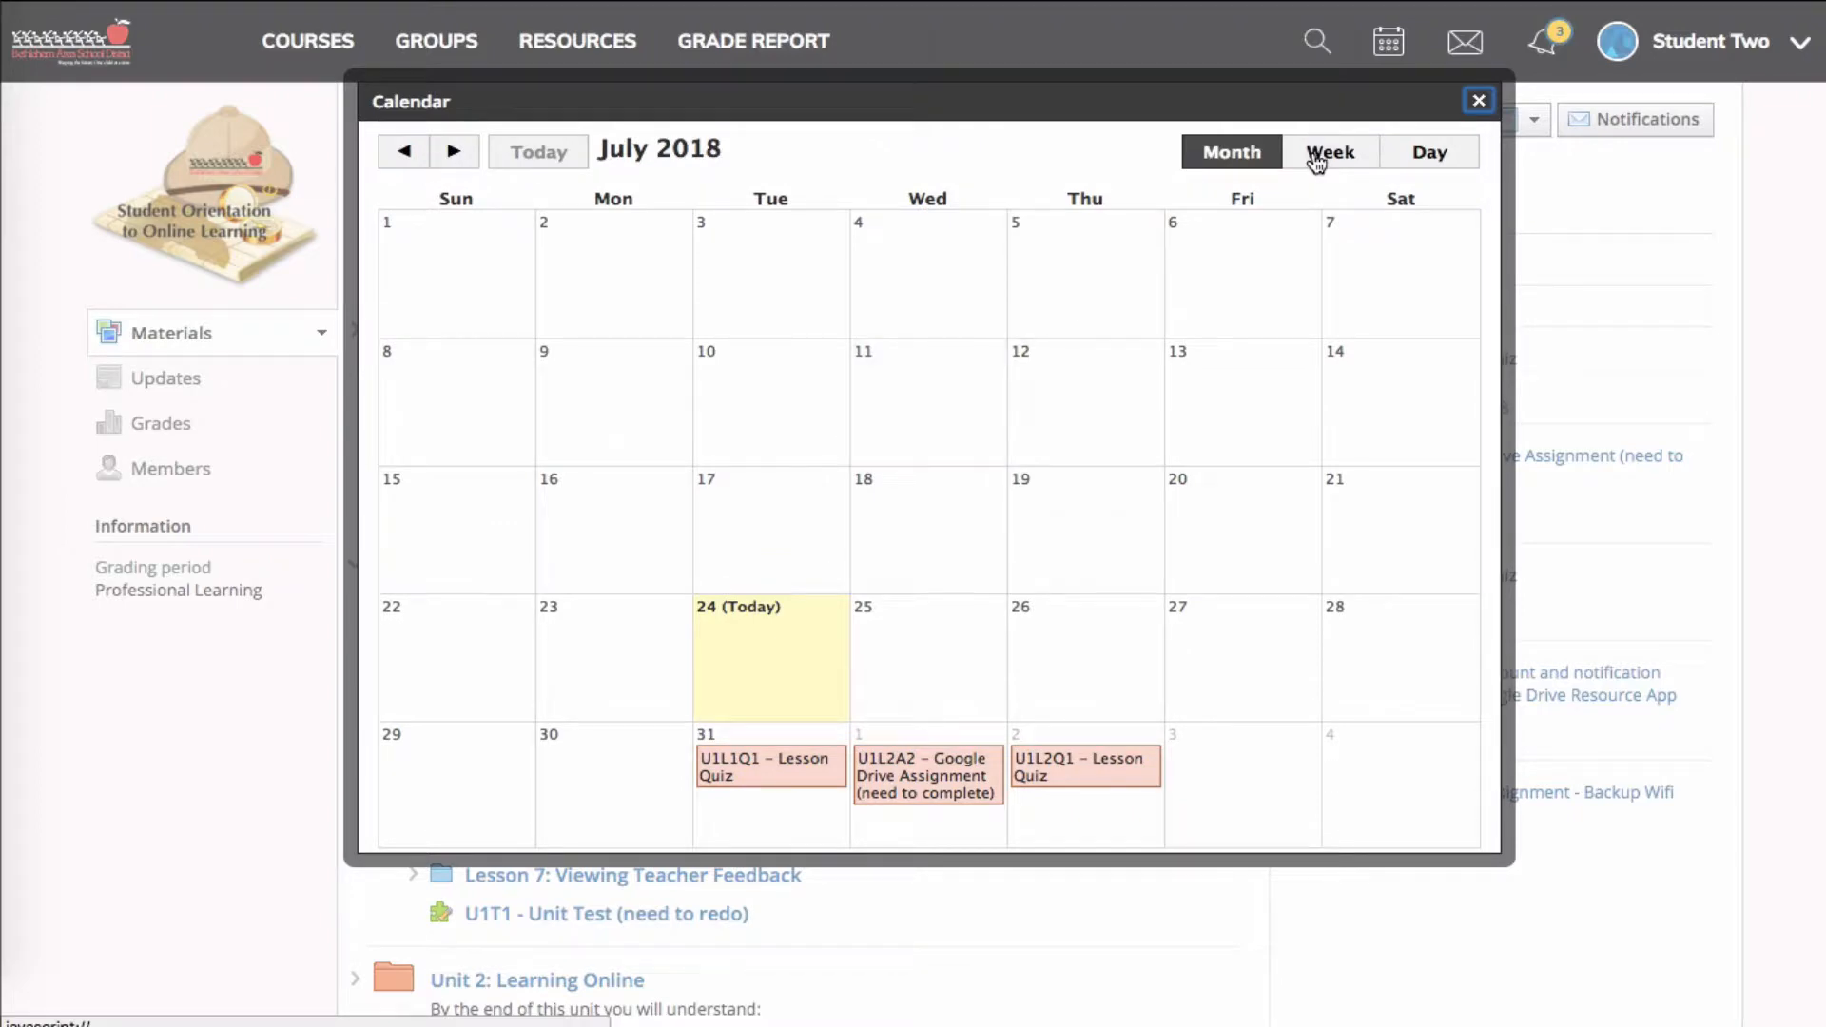
Switch the course calendar to Week layout, then back to Month layout
left_click(1330, 152)
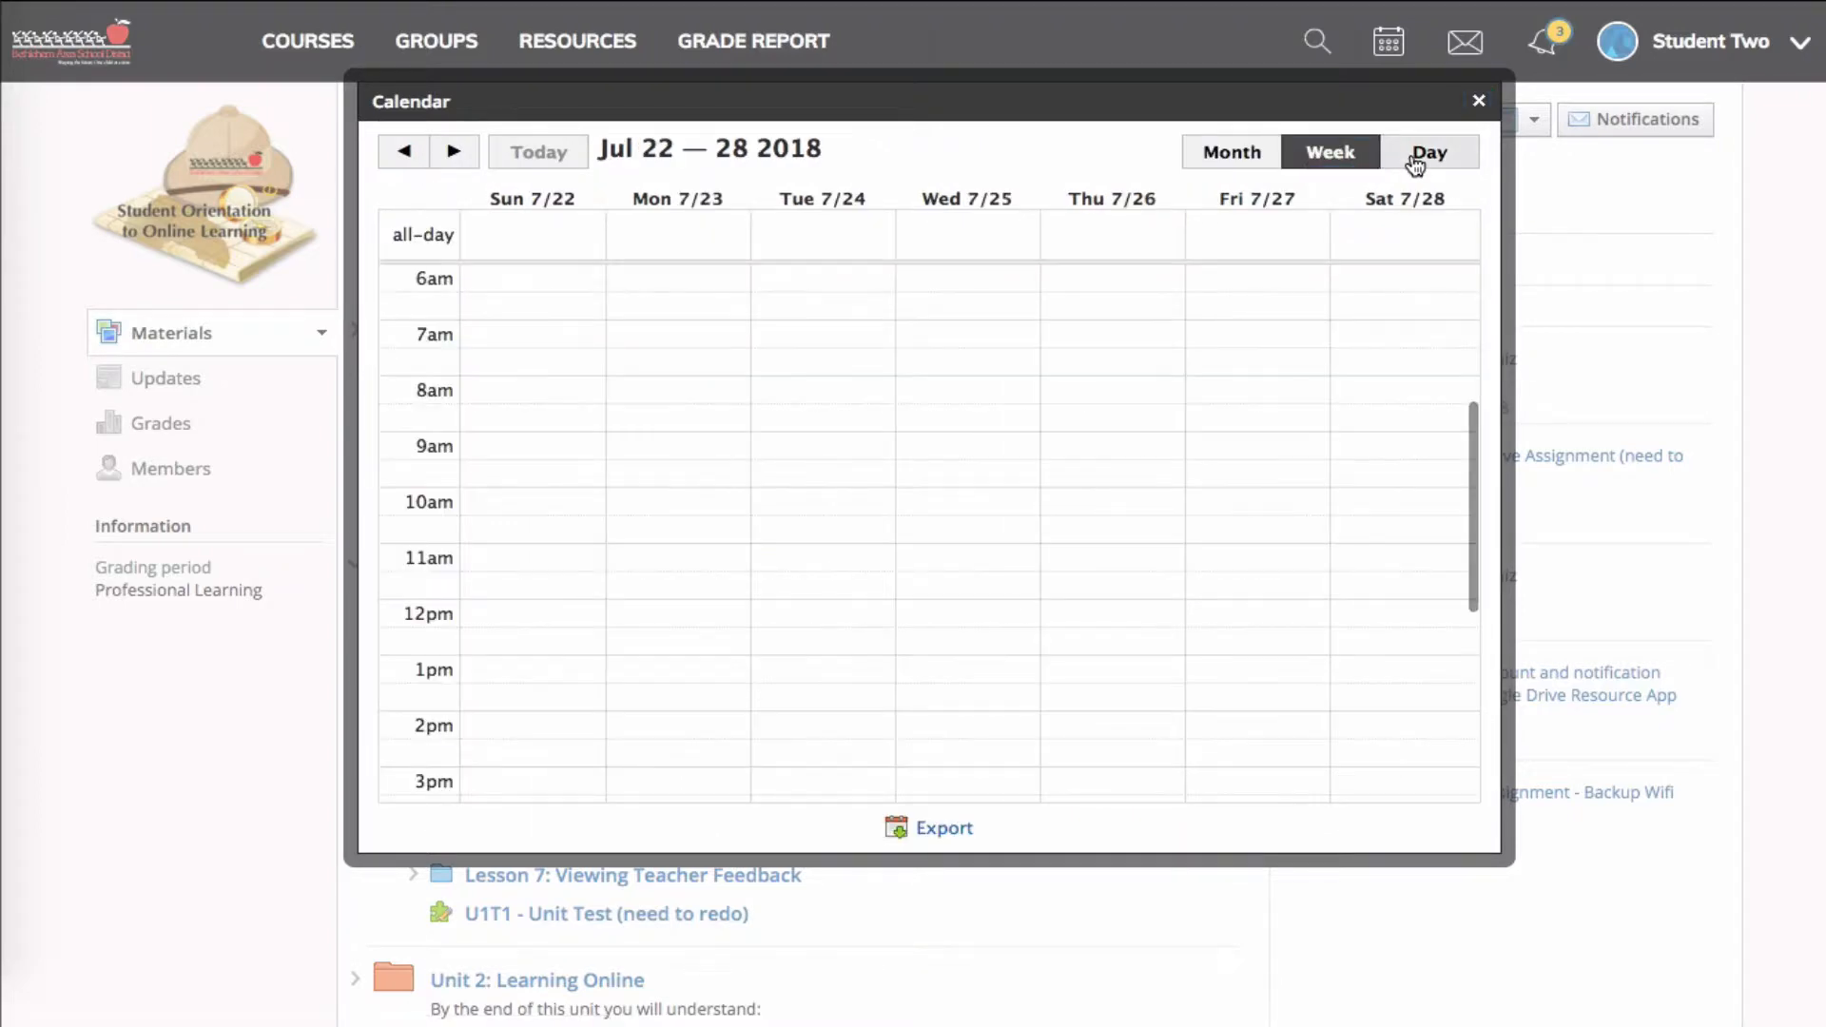
left_click(1231, 152)
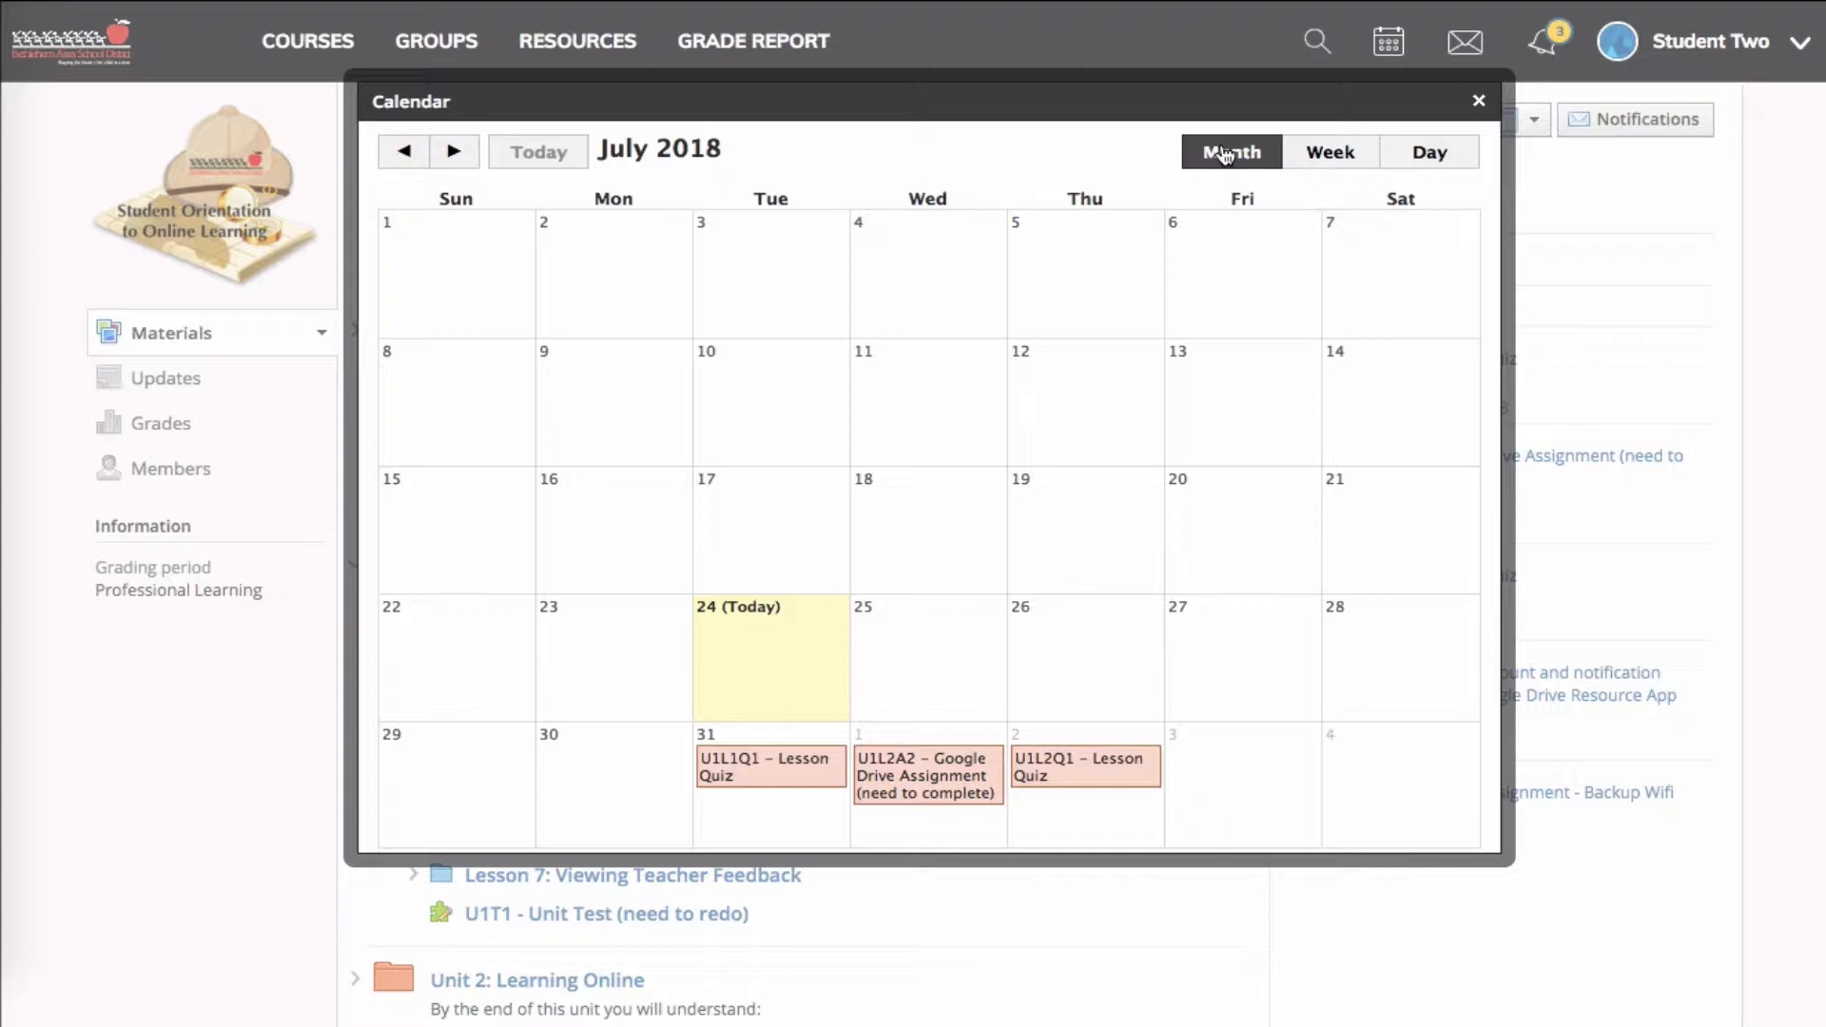
Close the course calendar and show the full-page July 2018 calendar for all calendars
left_click(1480, 101)
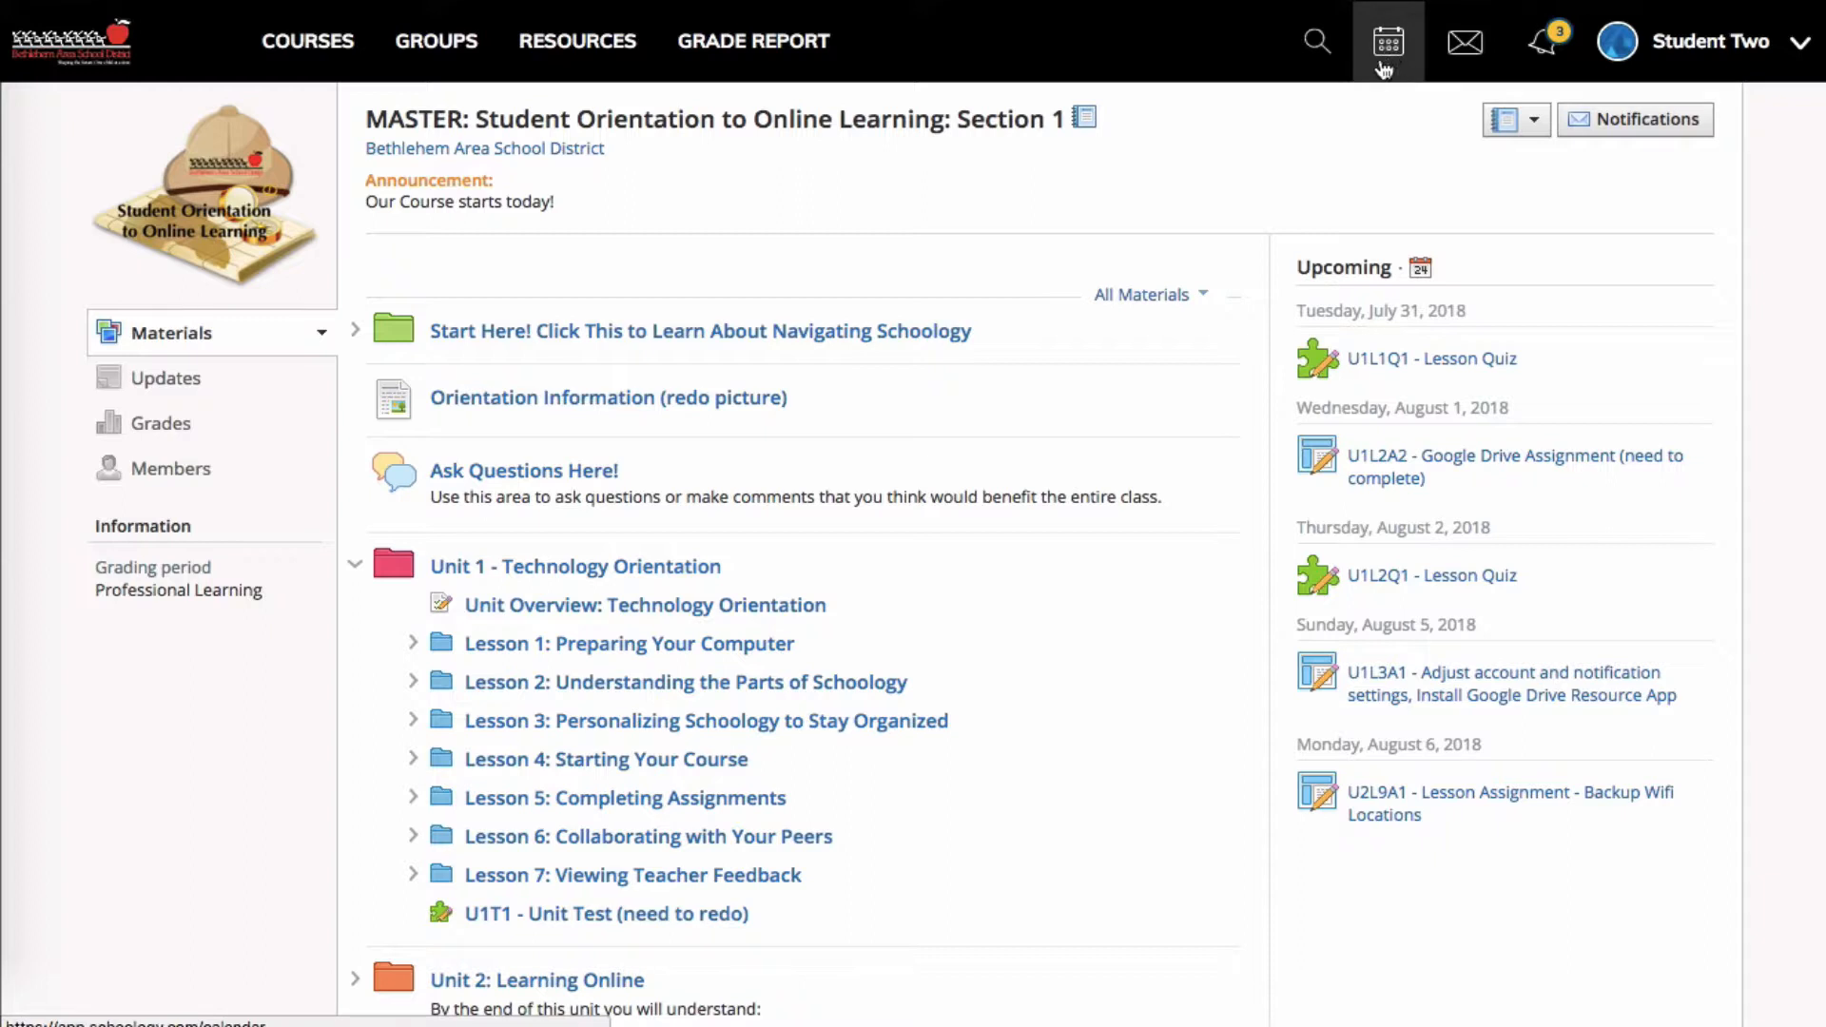
mouse_move(1387, 40)
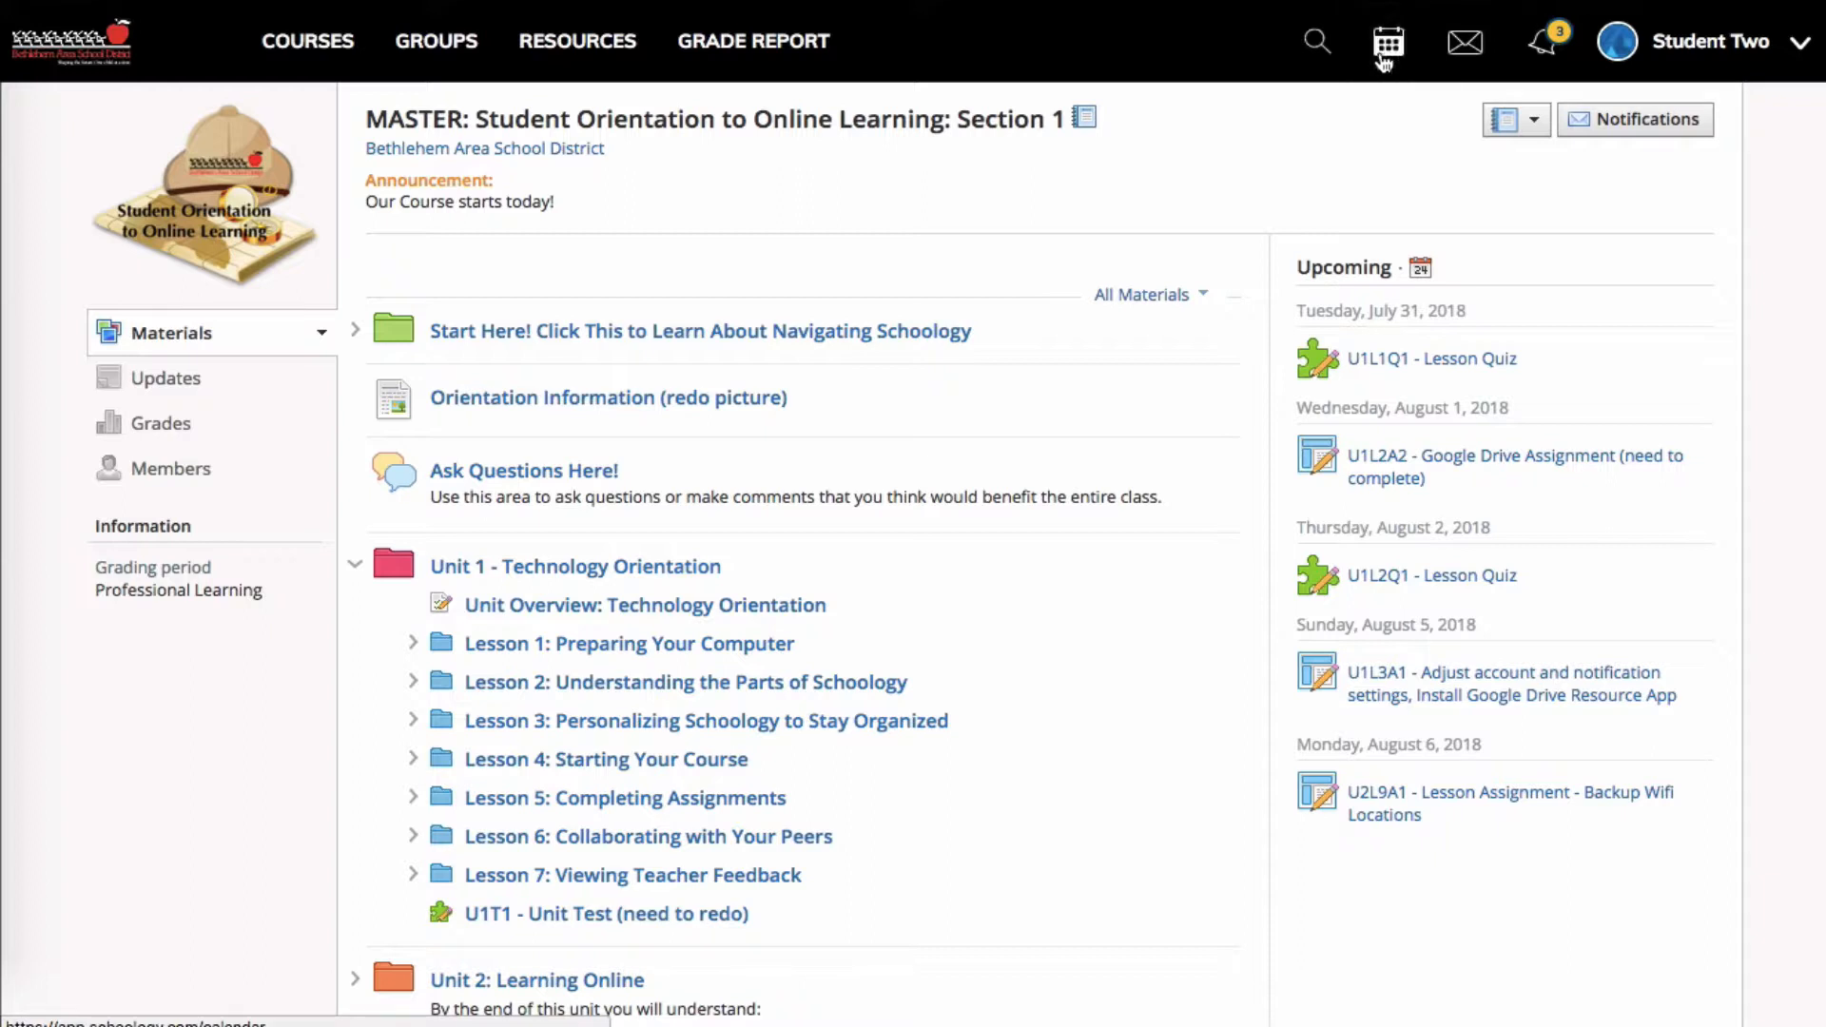
left_click(1387, 40)
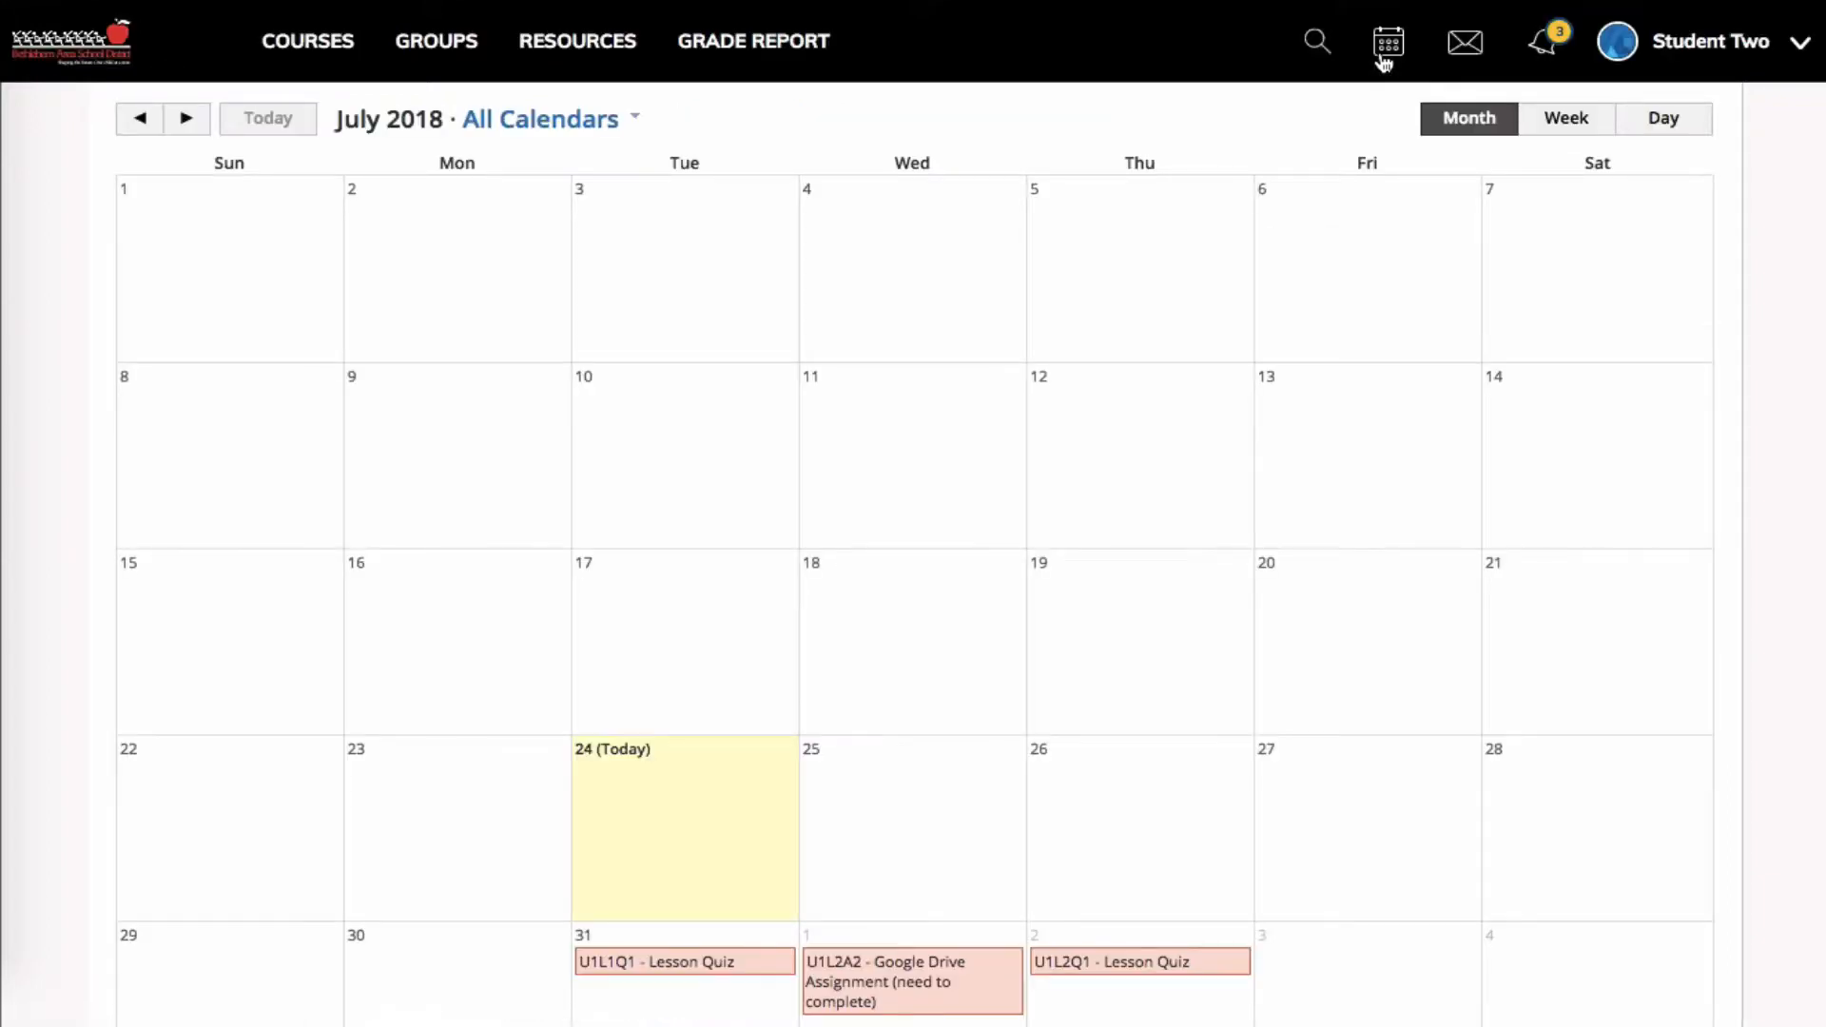
mouse_move(522, 13)
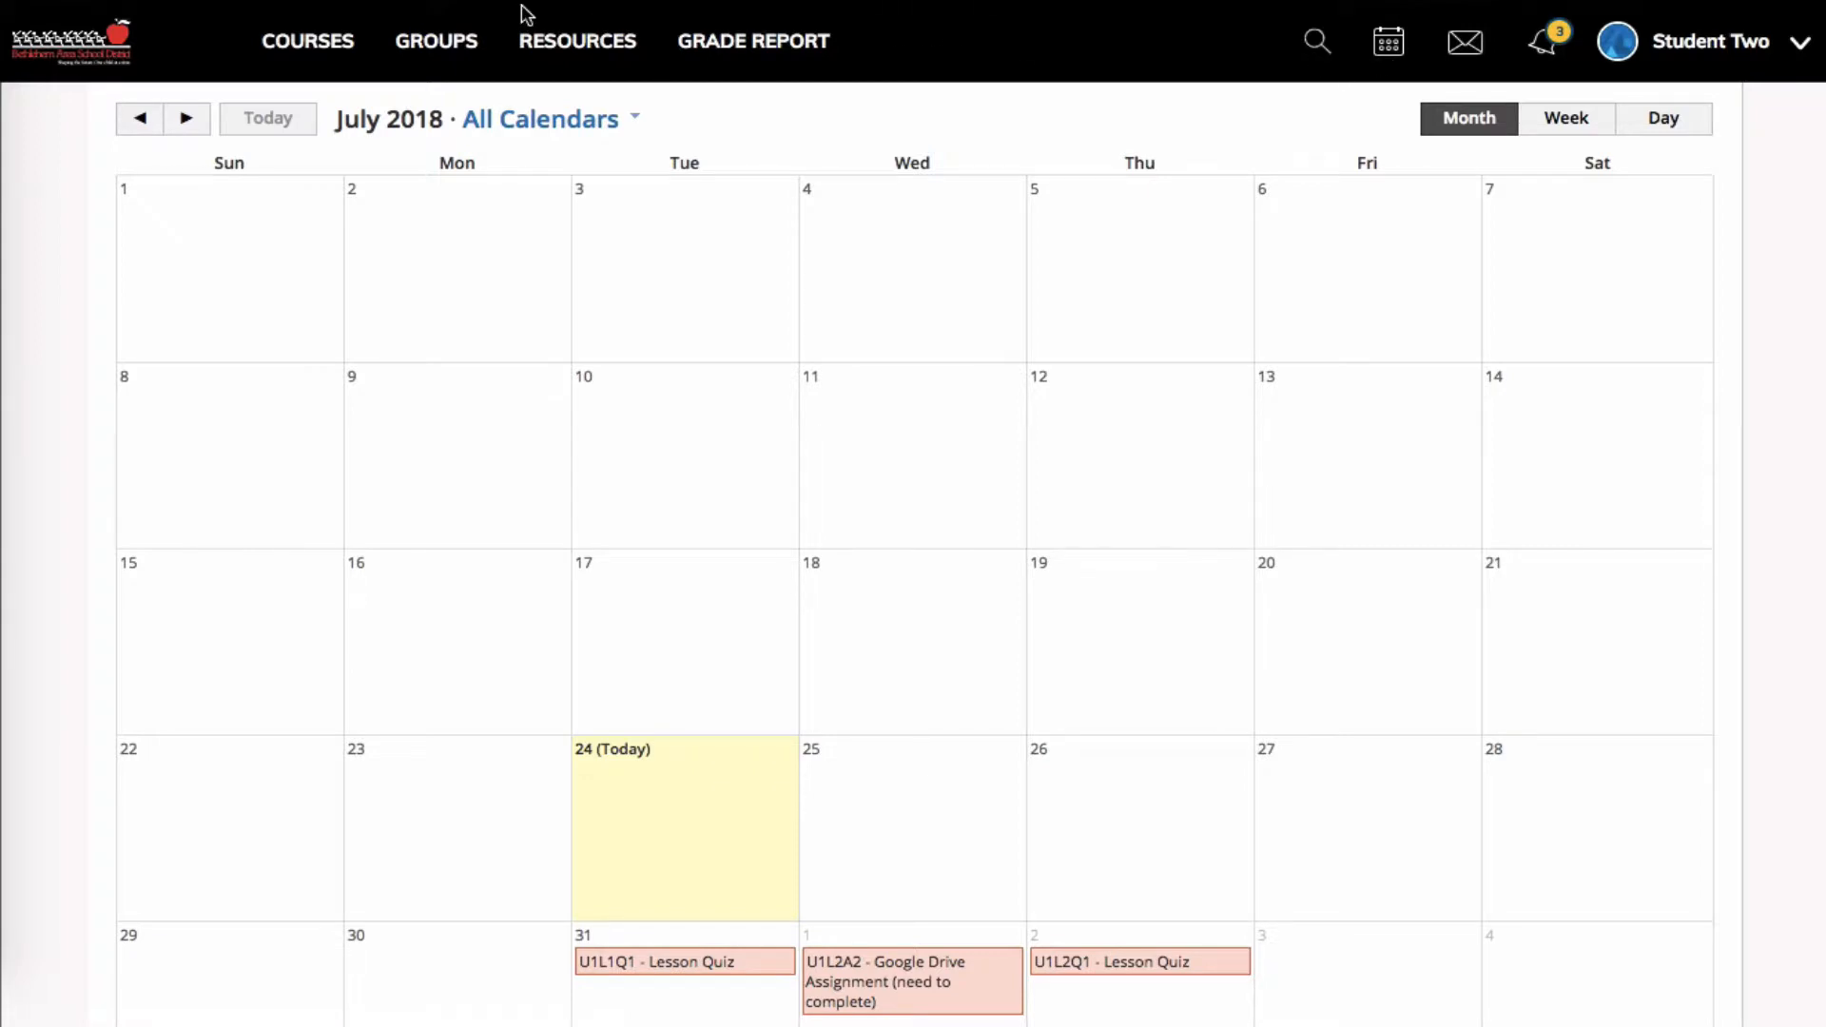
Filter to the Sandbox Zundel: Section 1 calendar, review its colour choices, then restore all calendars
left_click(636, 118)
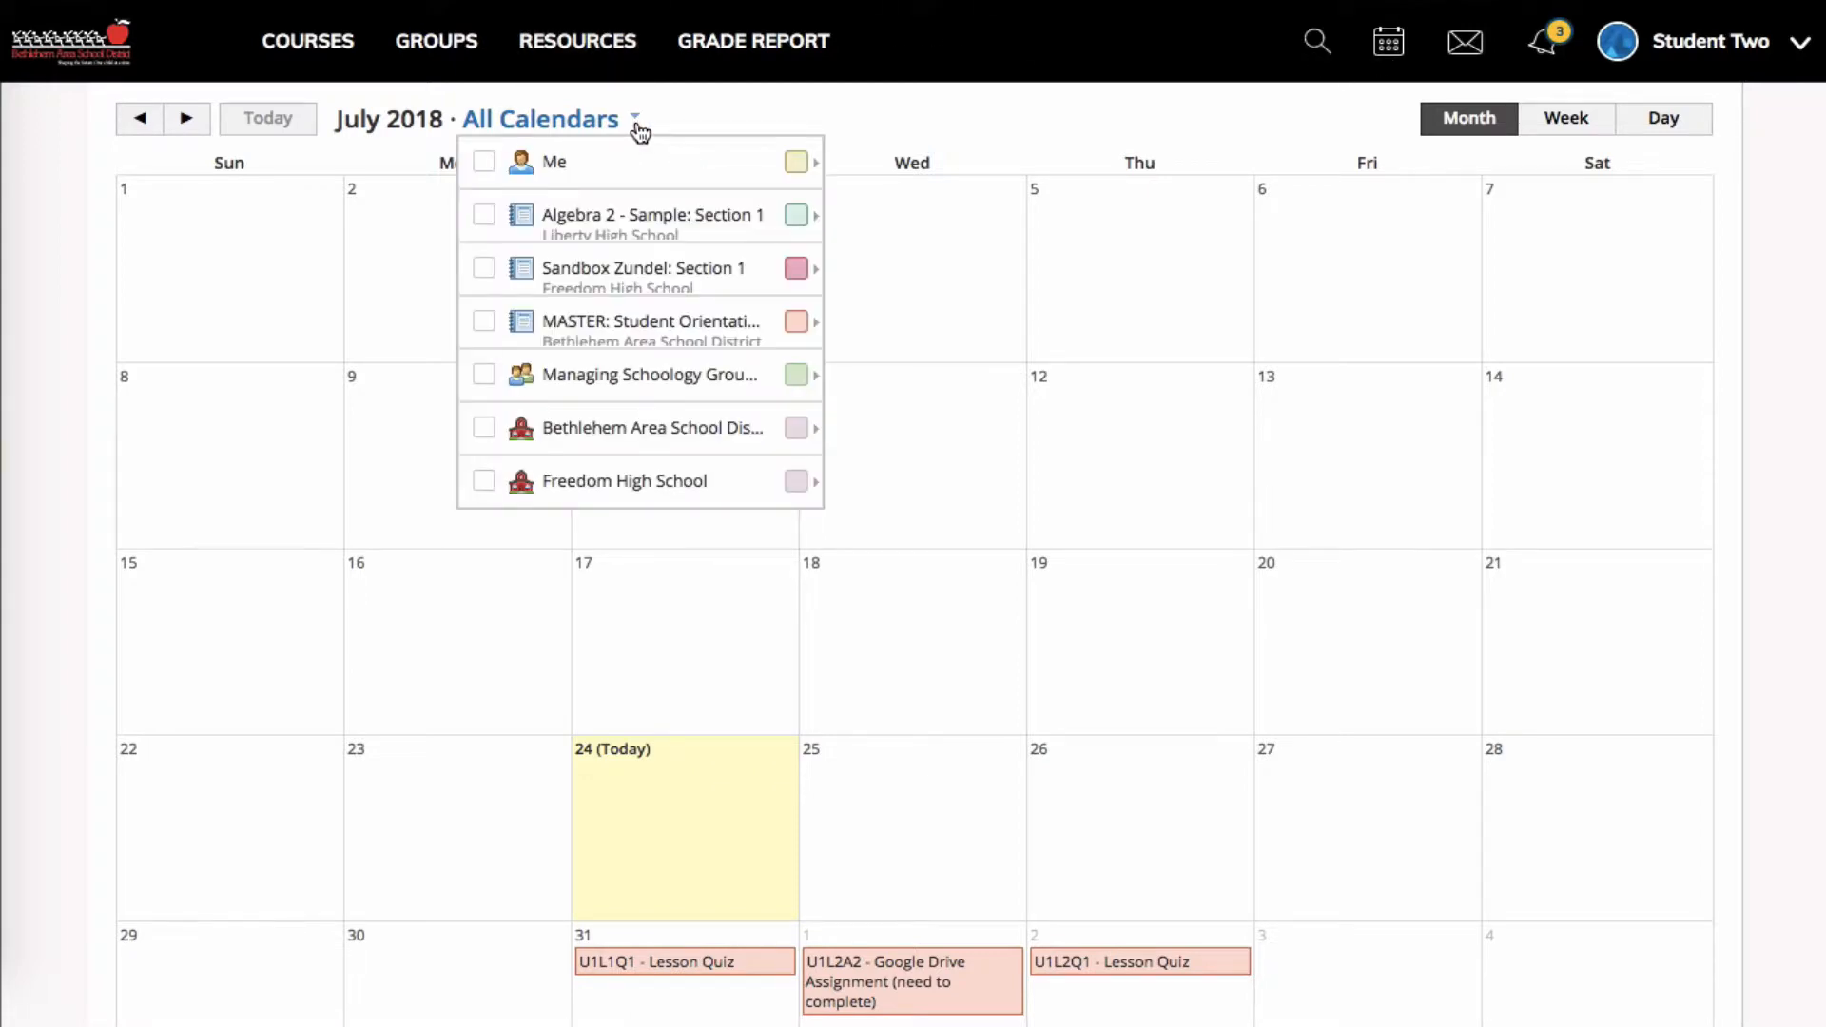
mouse_move(603, 191)
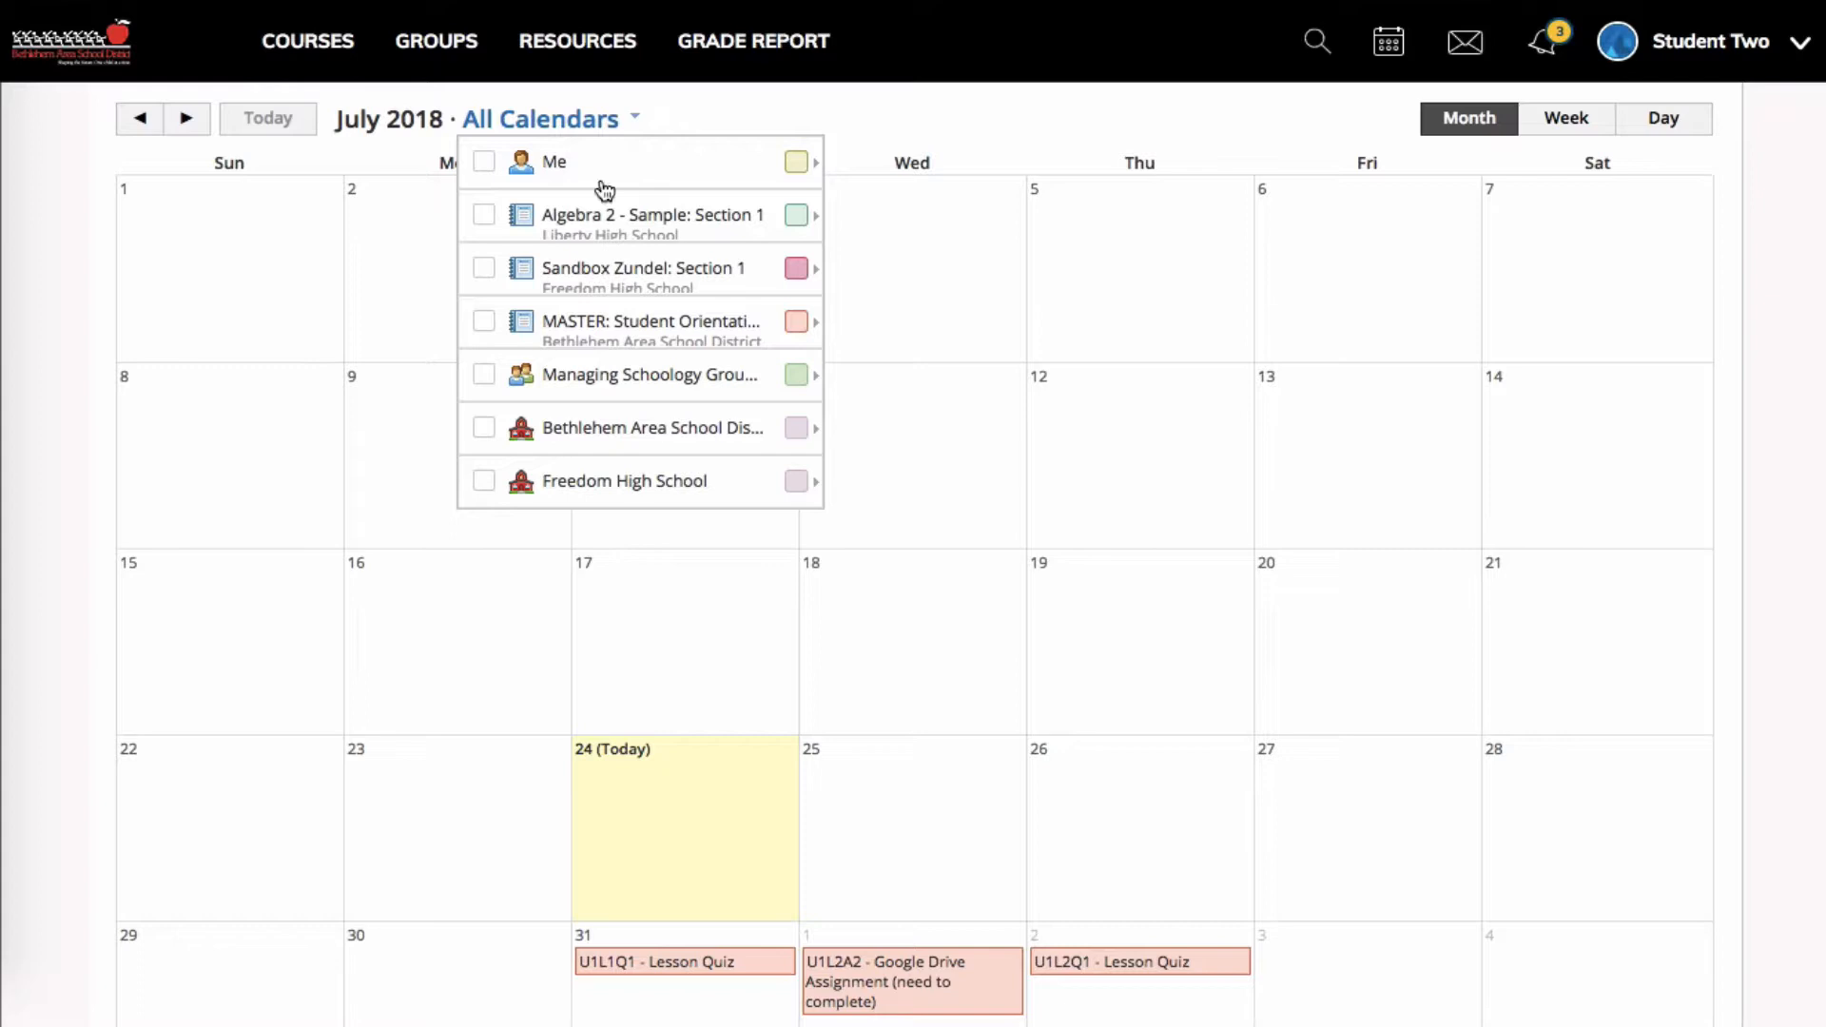
mouse_move(606, 176)
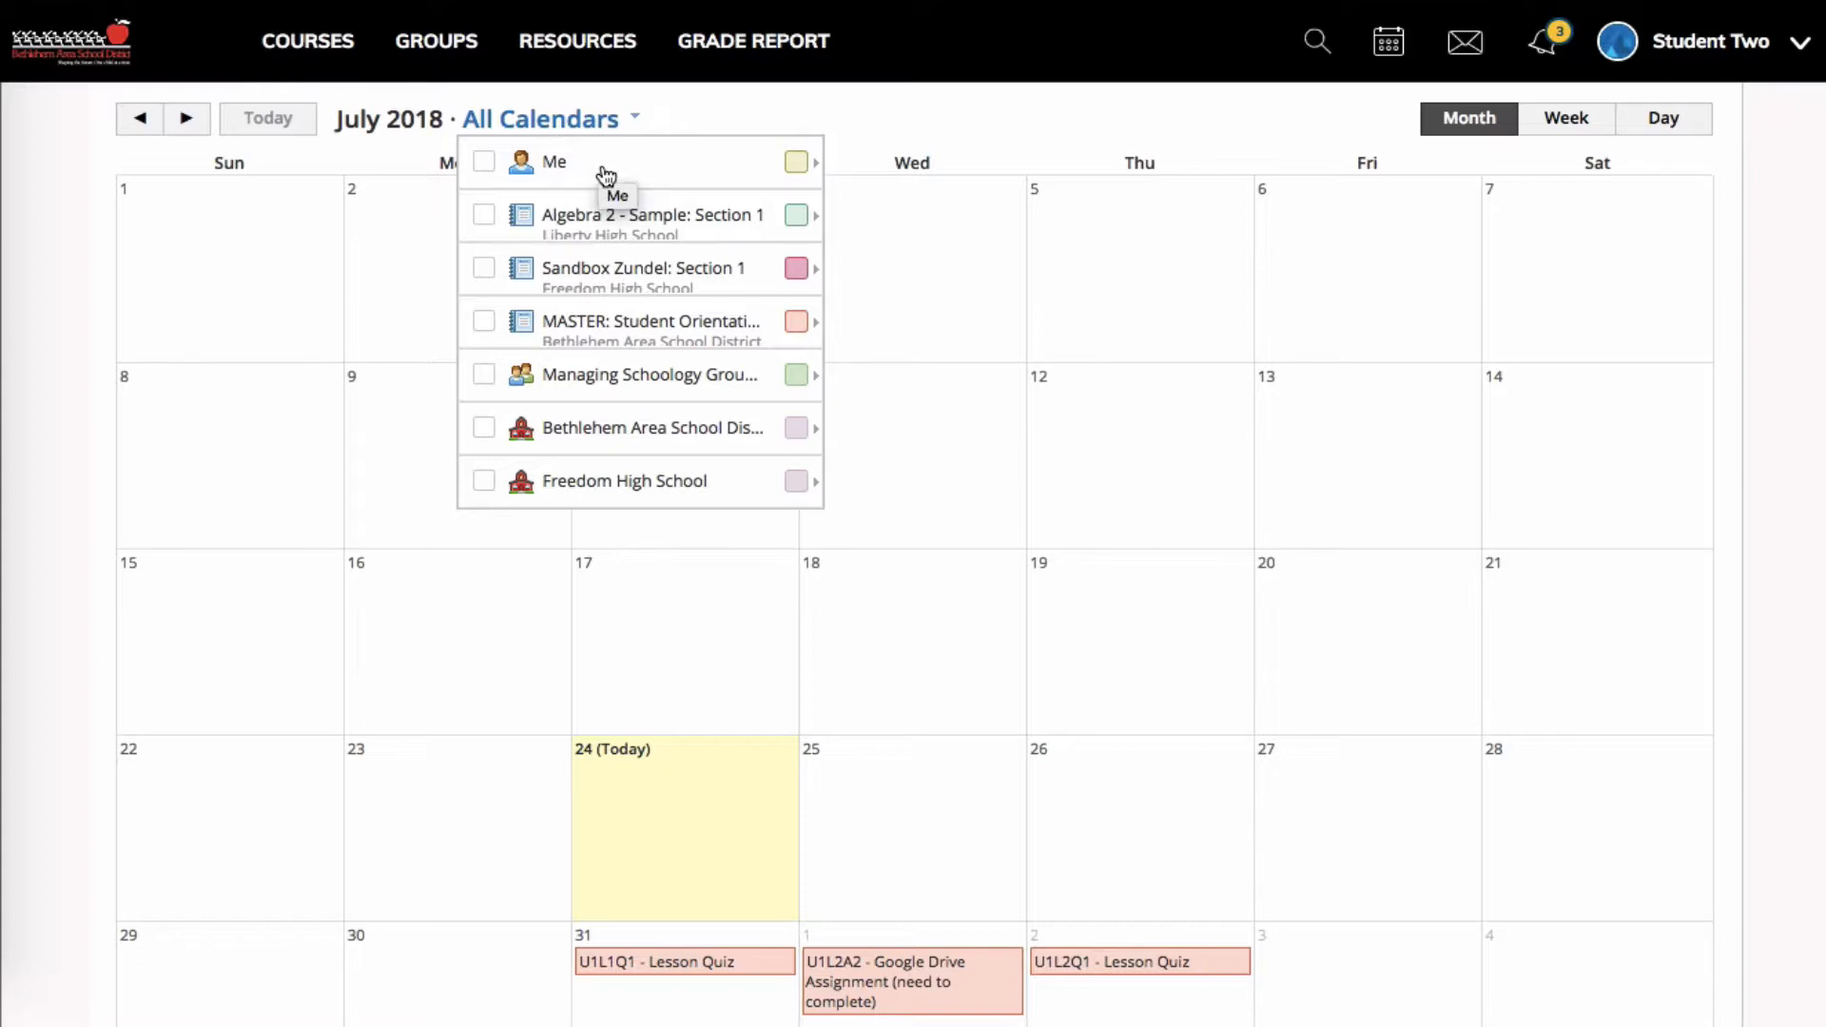
mouse_move(605, 210)
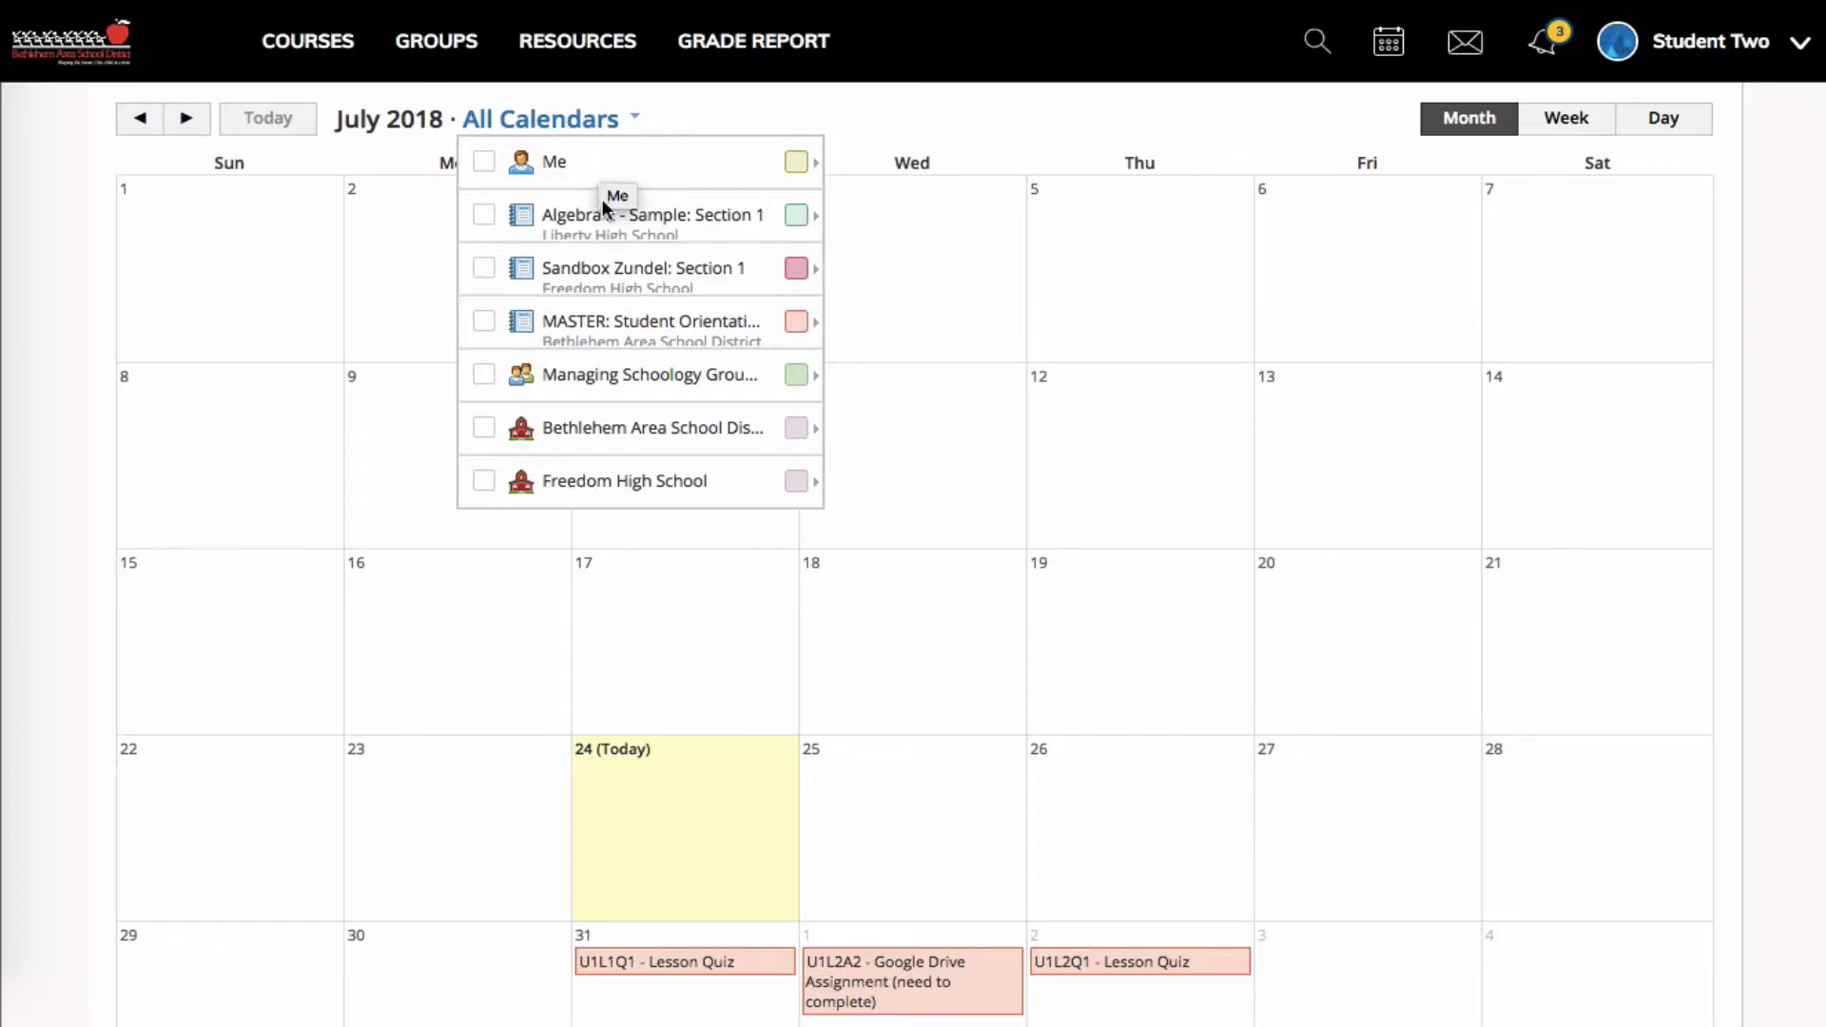
mouse_move(583, 312)
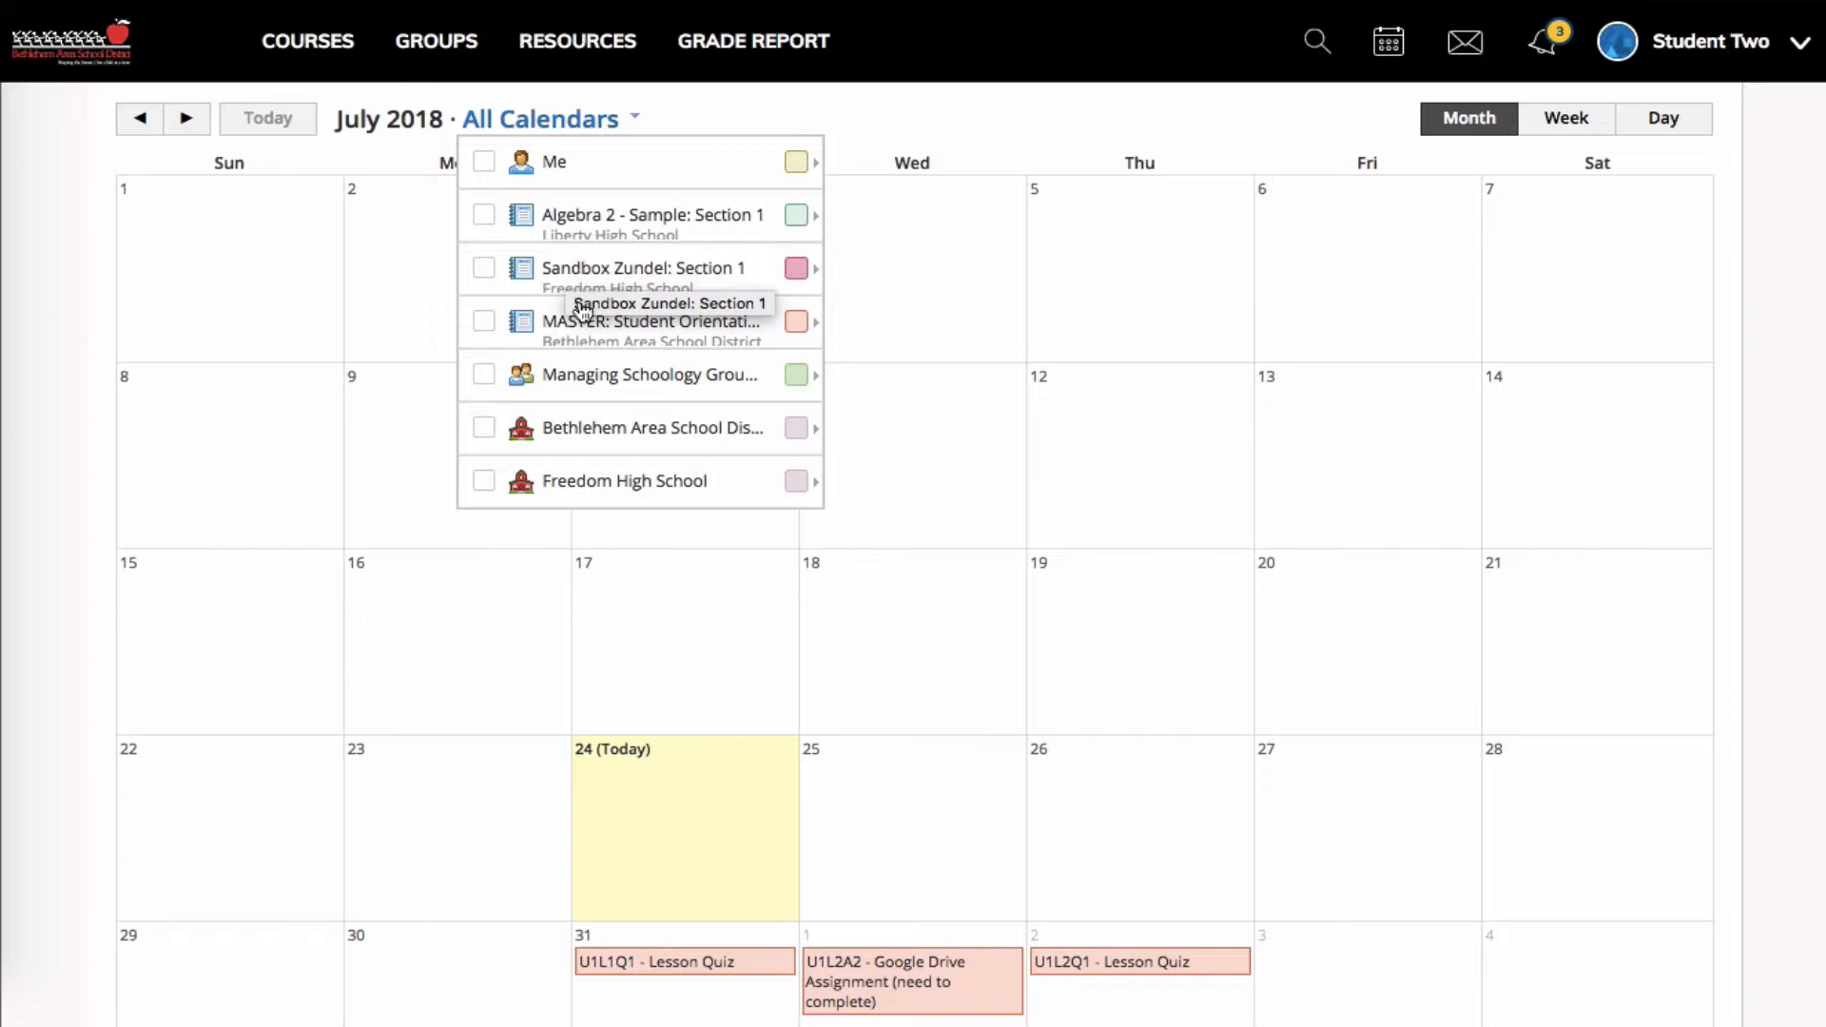
mouse_move(588, 329)
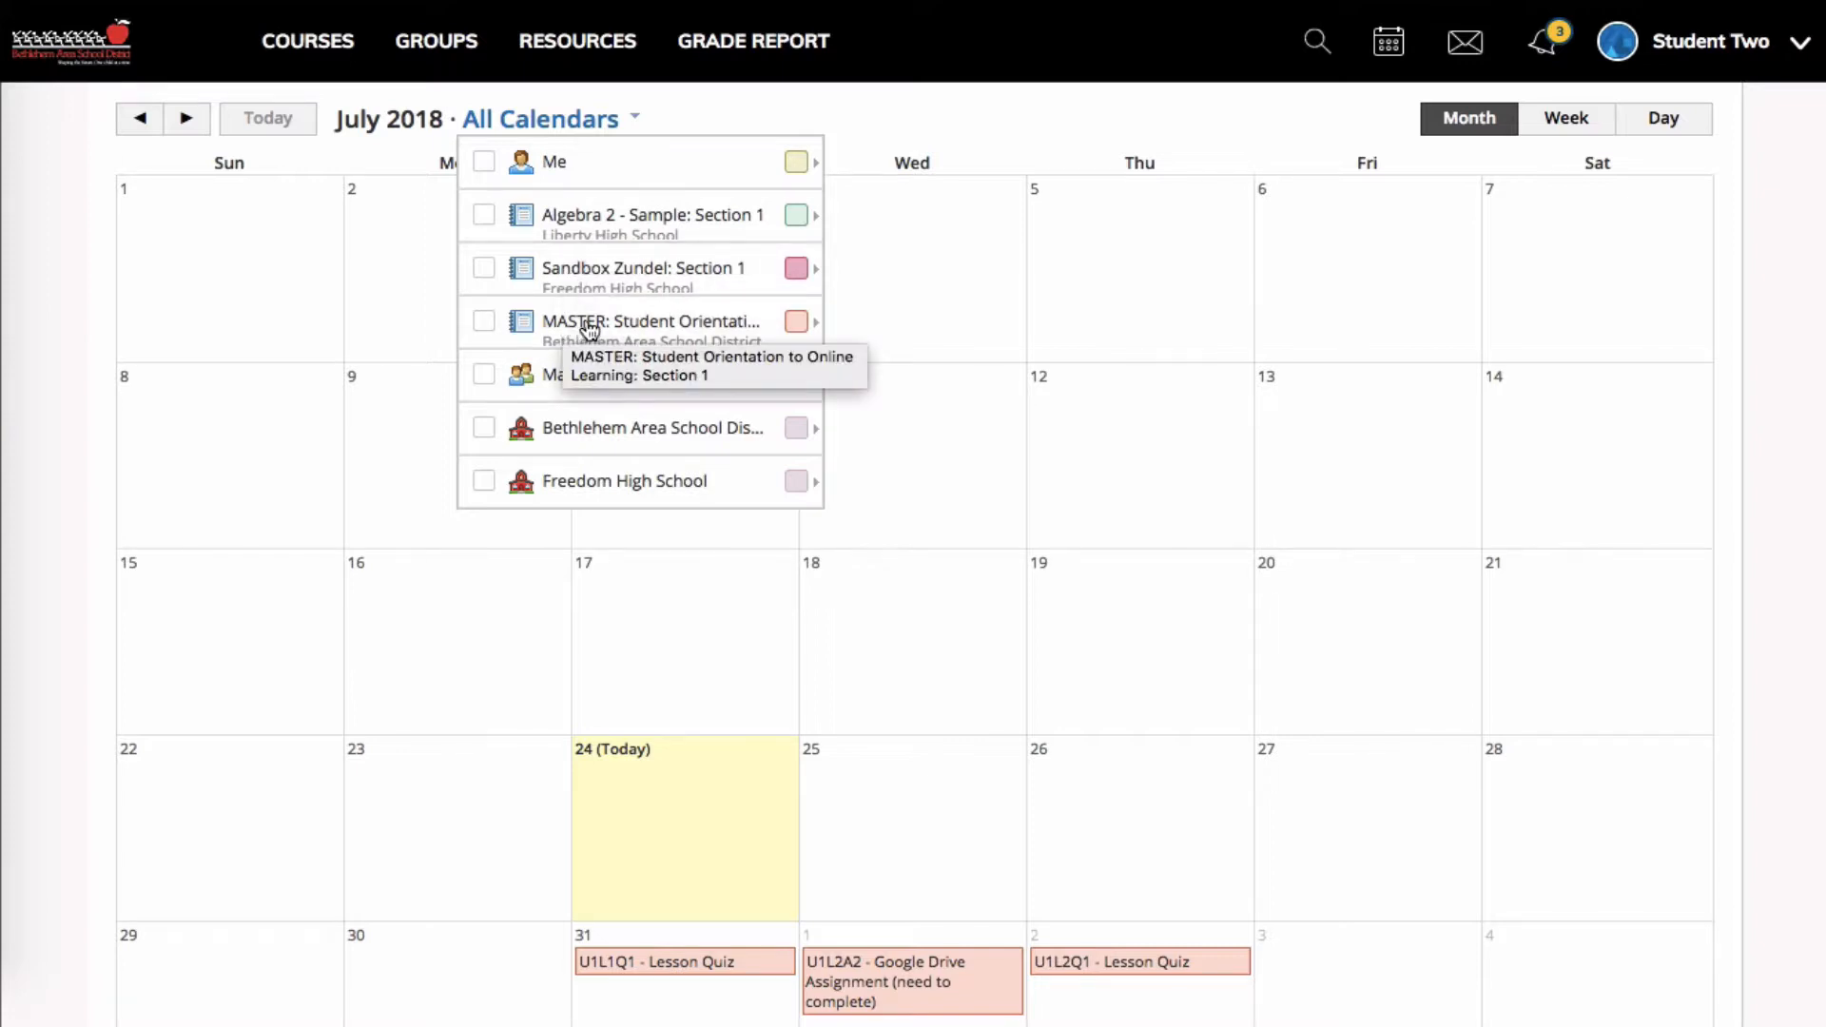
mouse_move(571, 384)
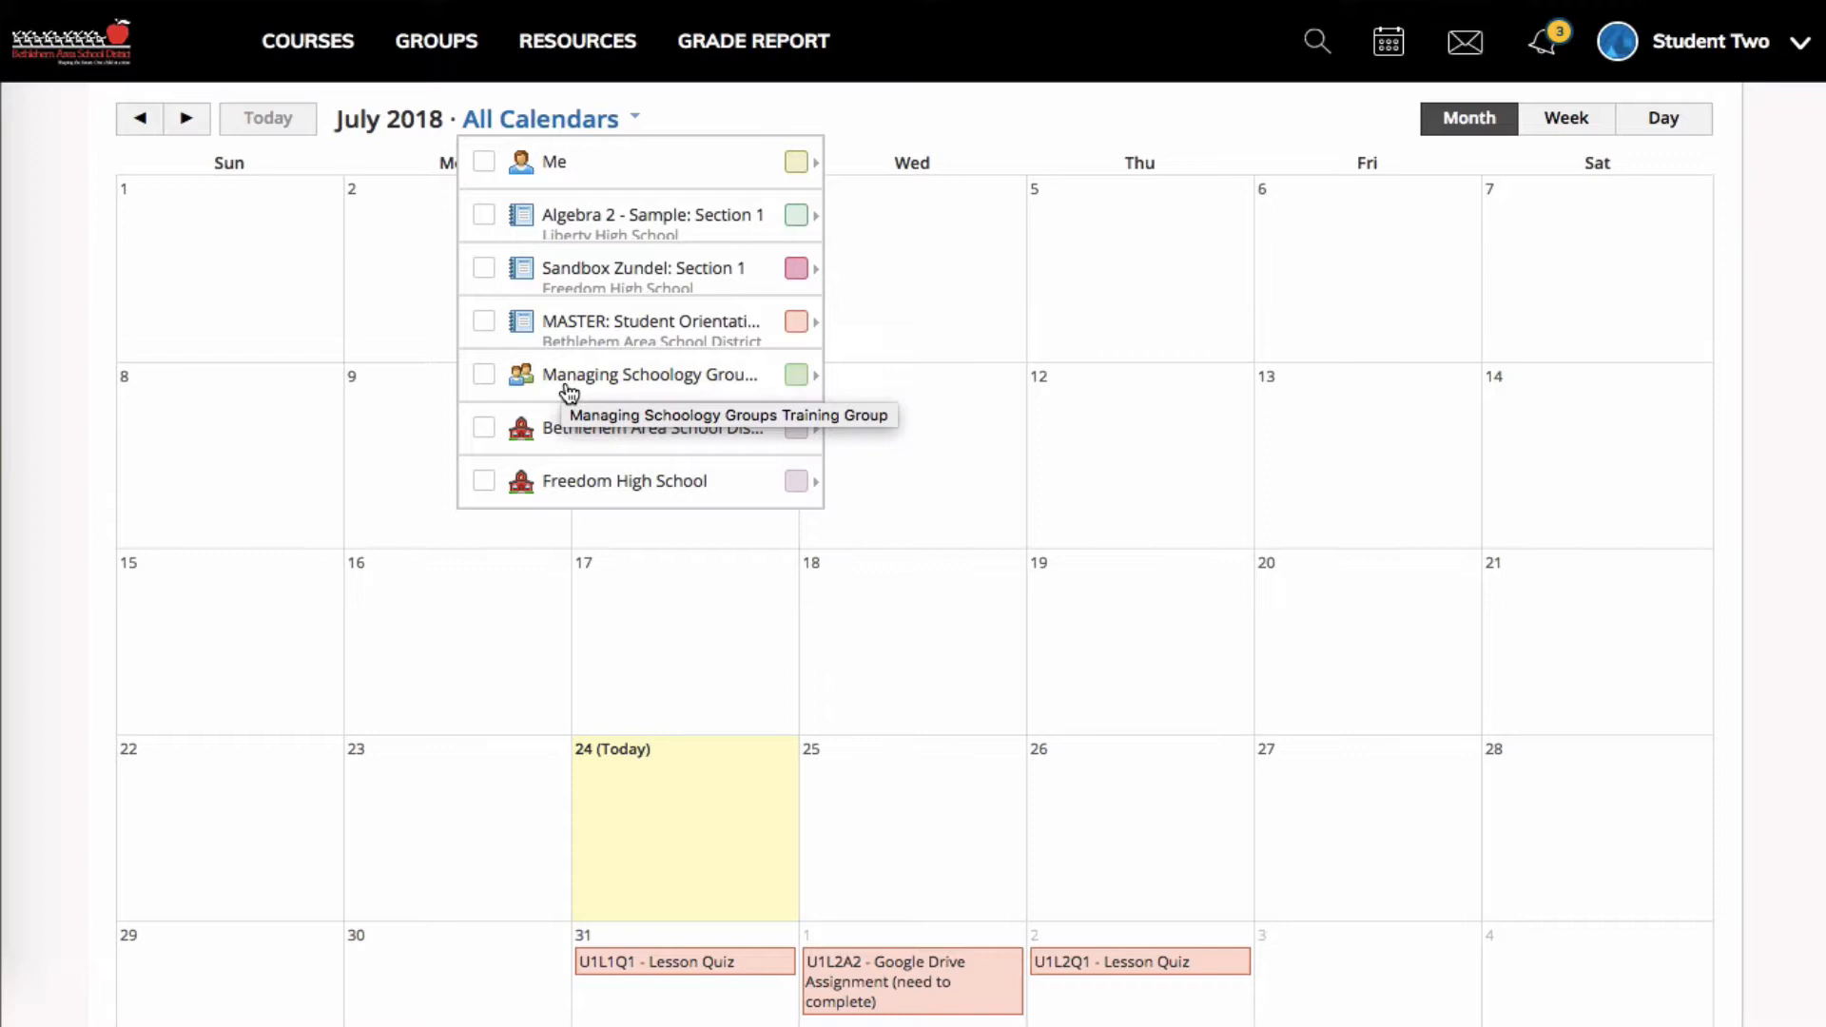
mouse_move(563, 440)
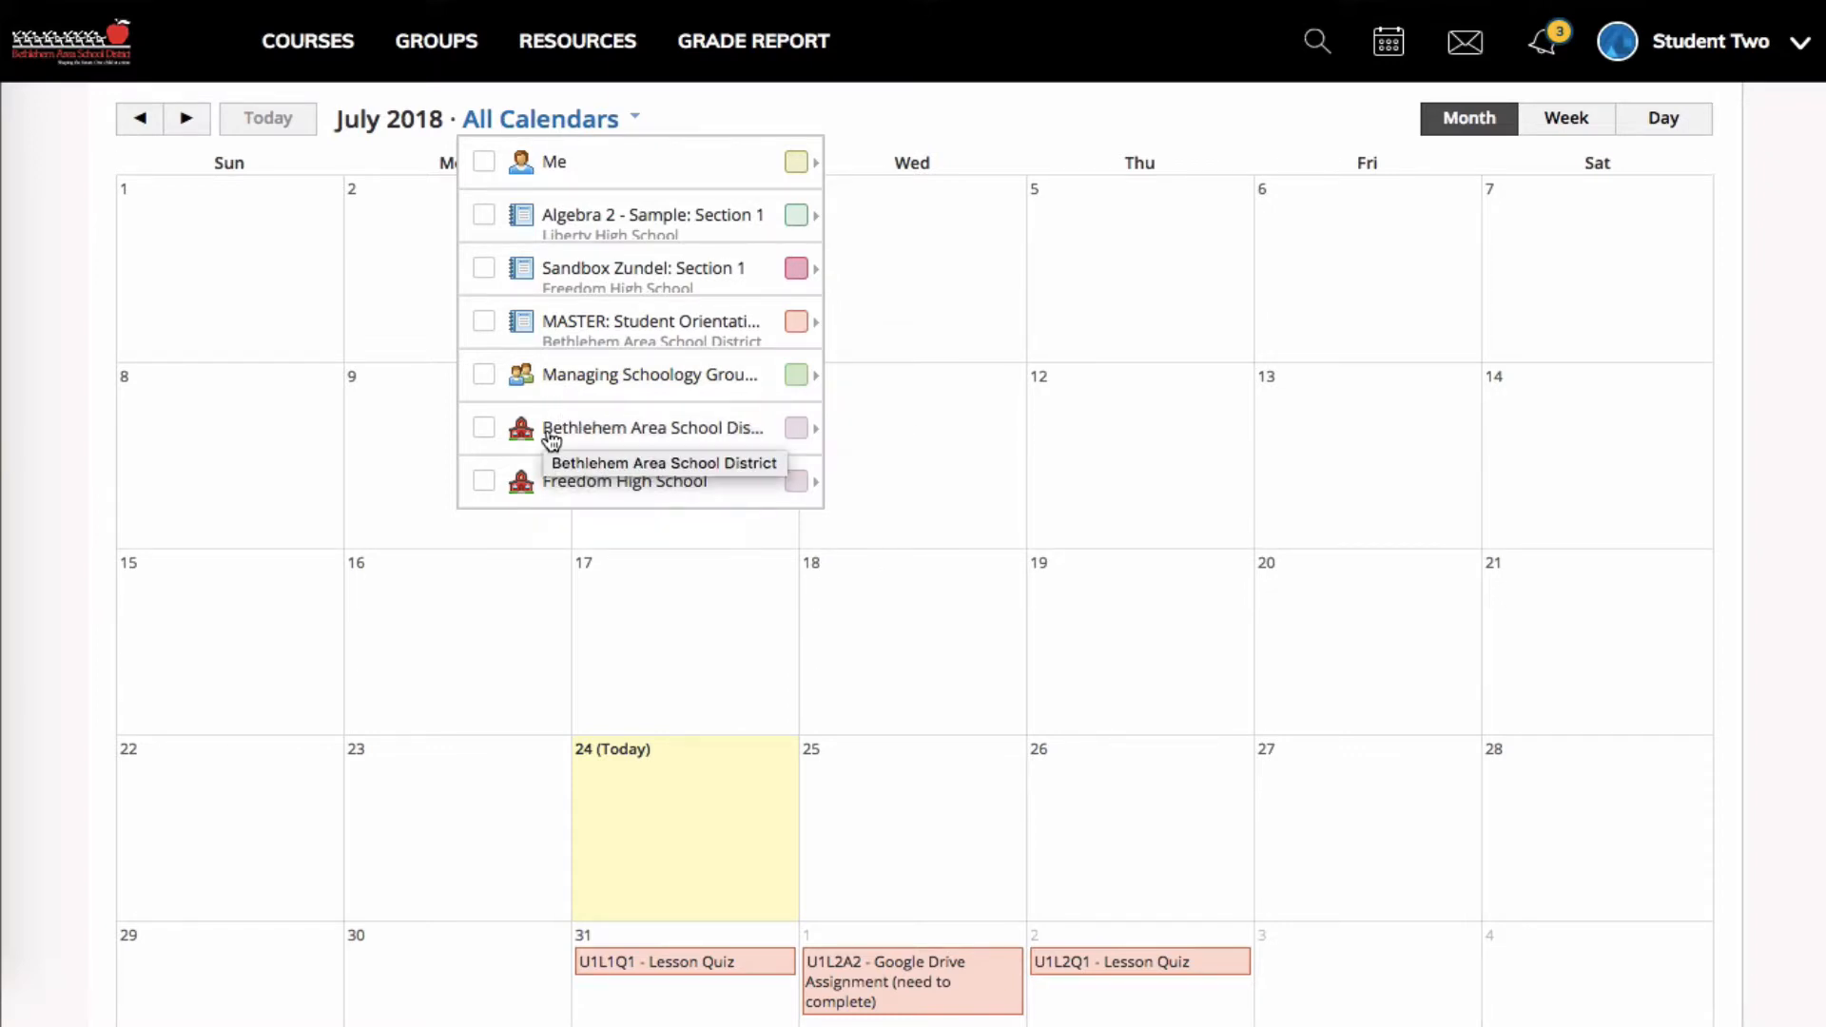
mouse_move(569, 440)
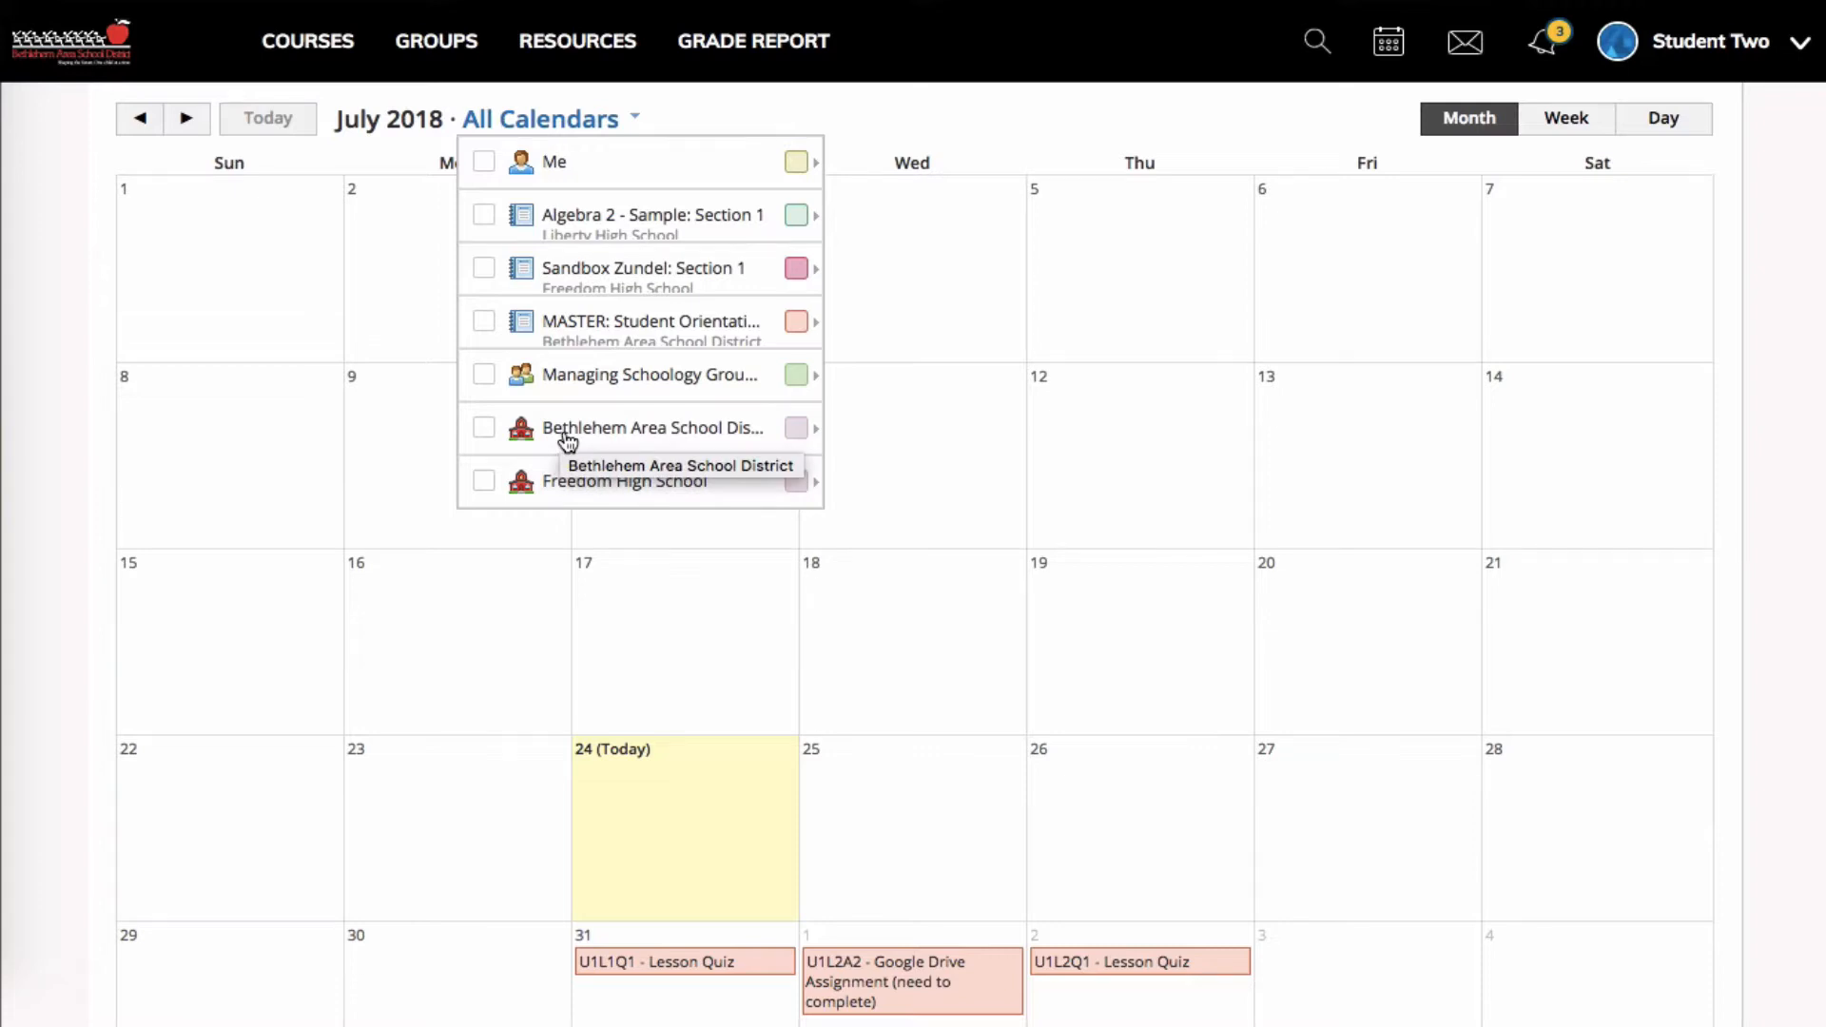
mouse_move(742, 173)
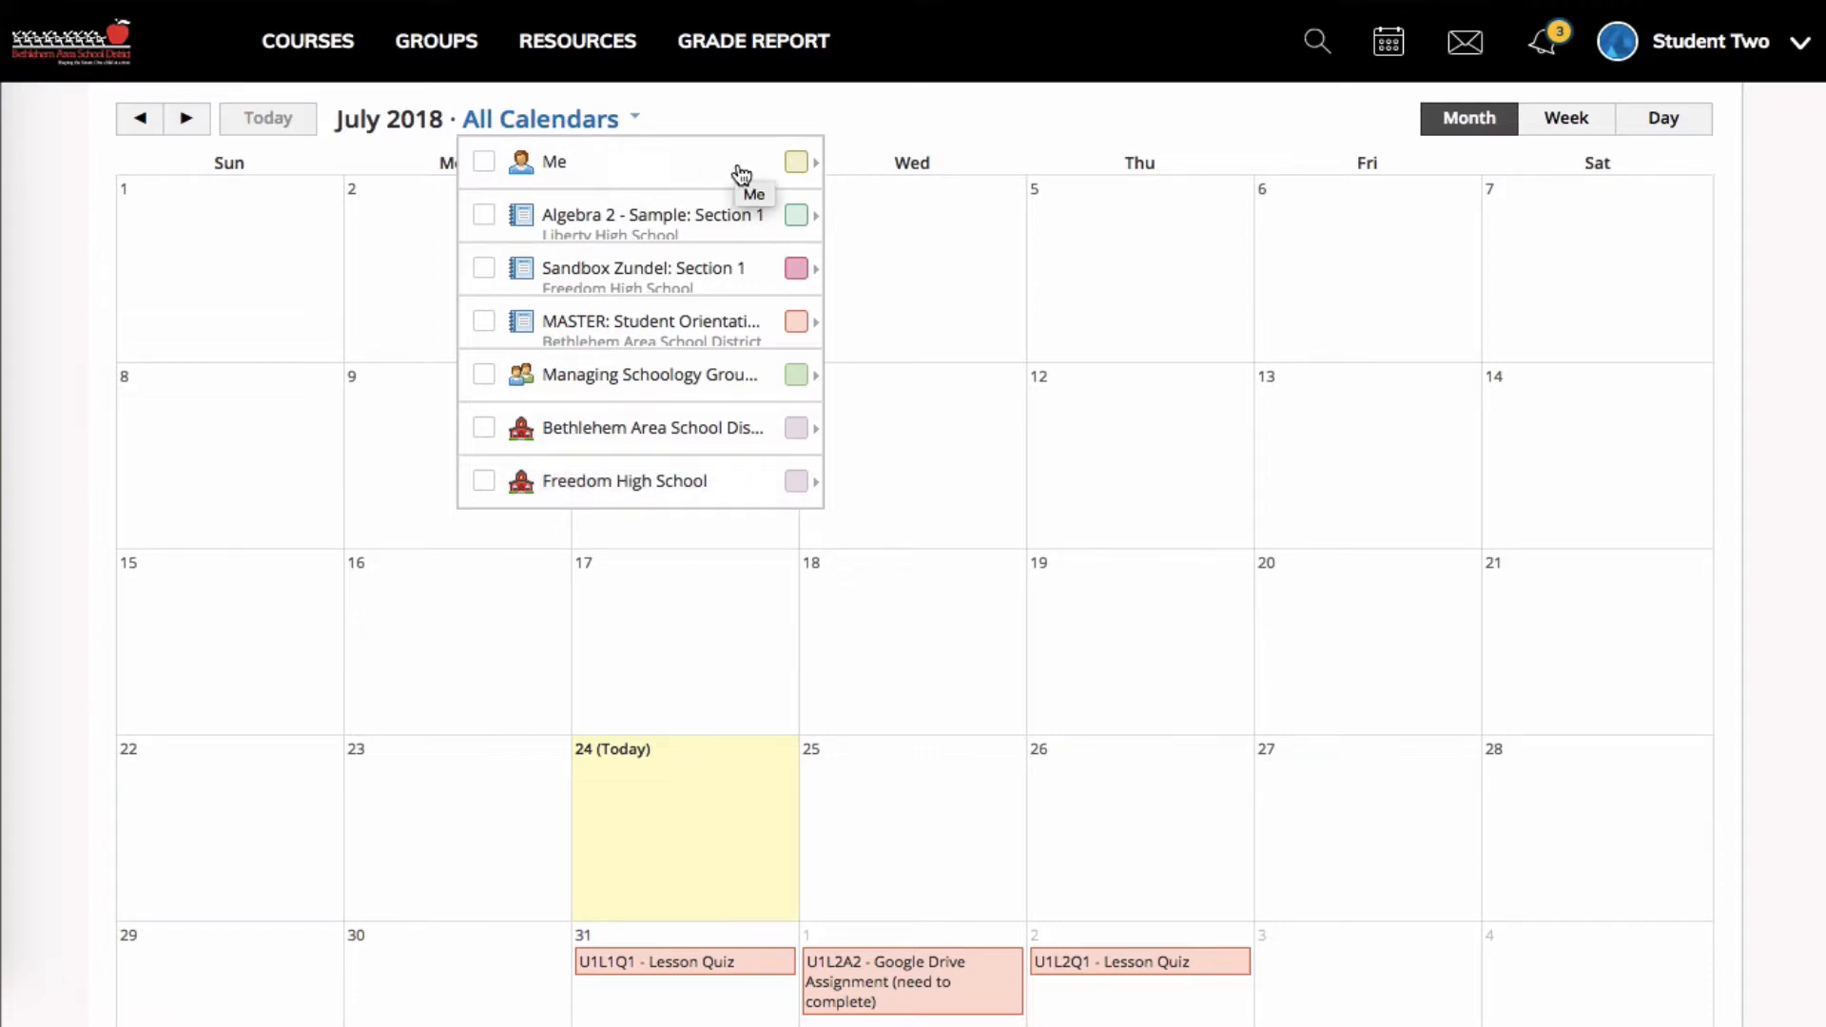
mouse_move(493, 287)
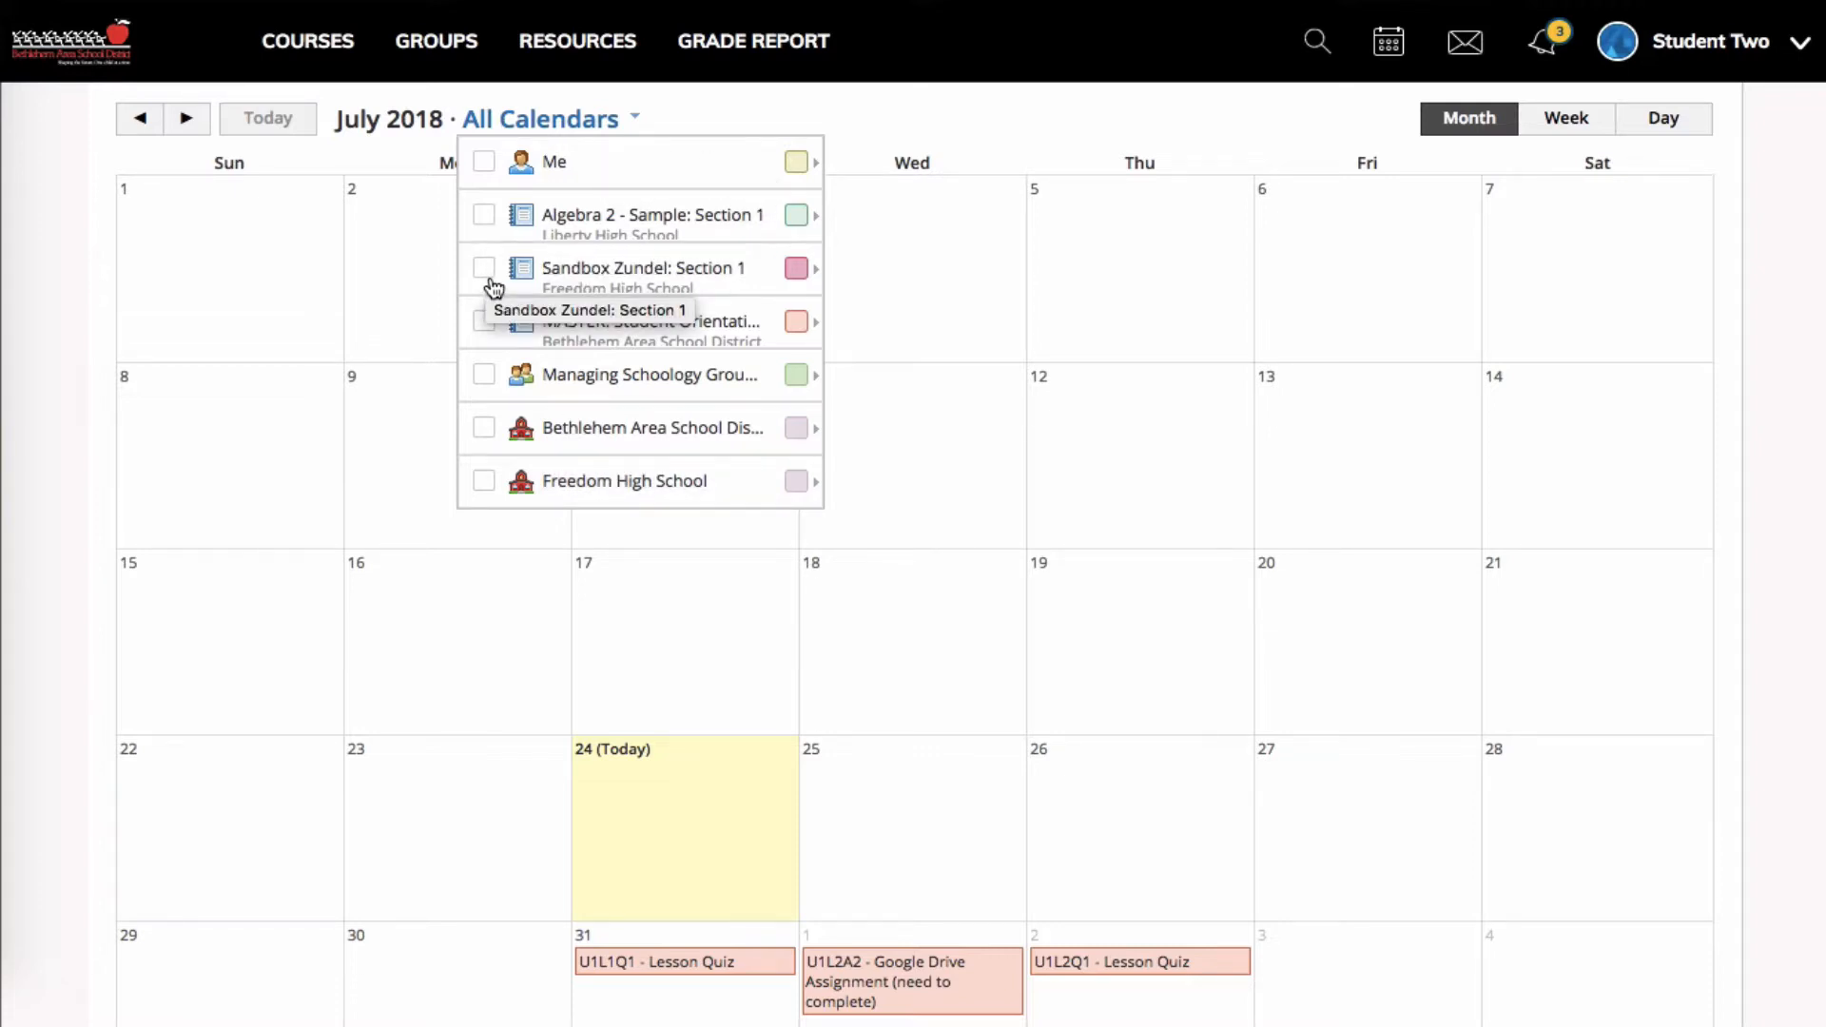
left_click(483, 268)
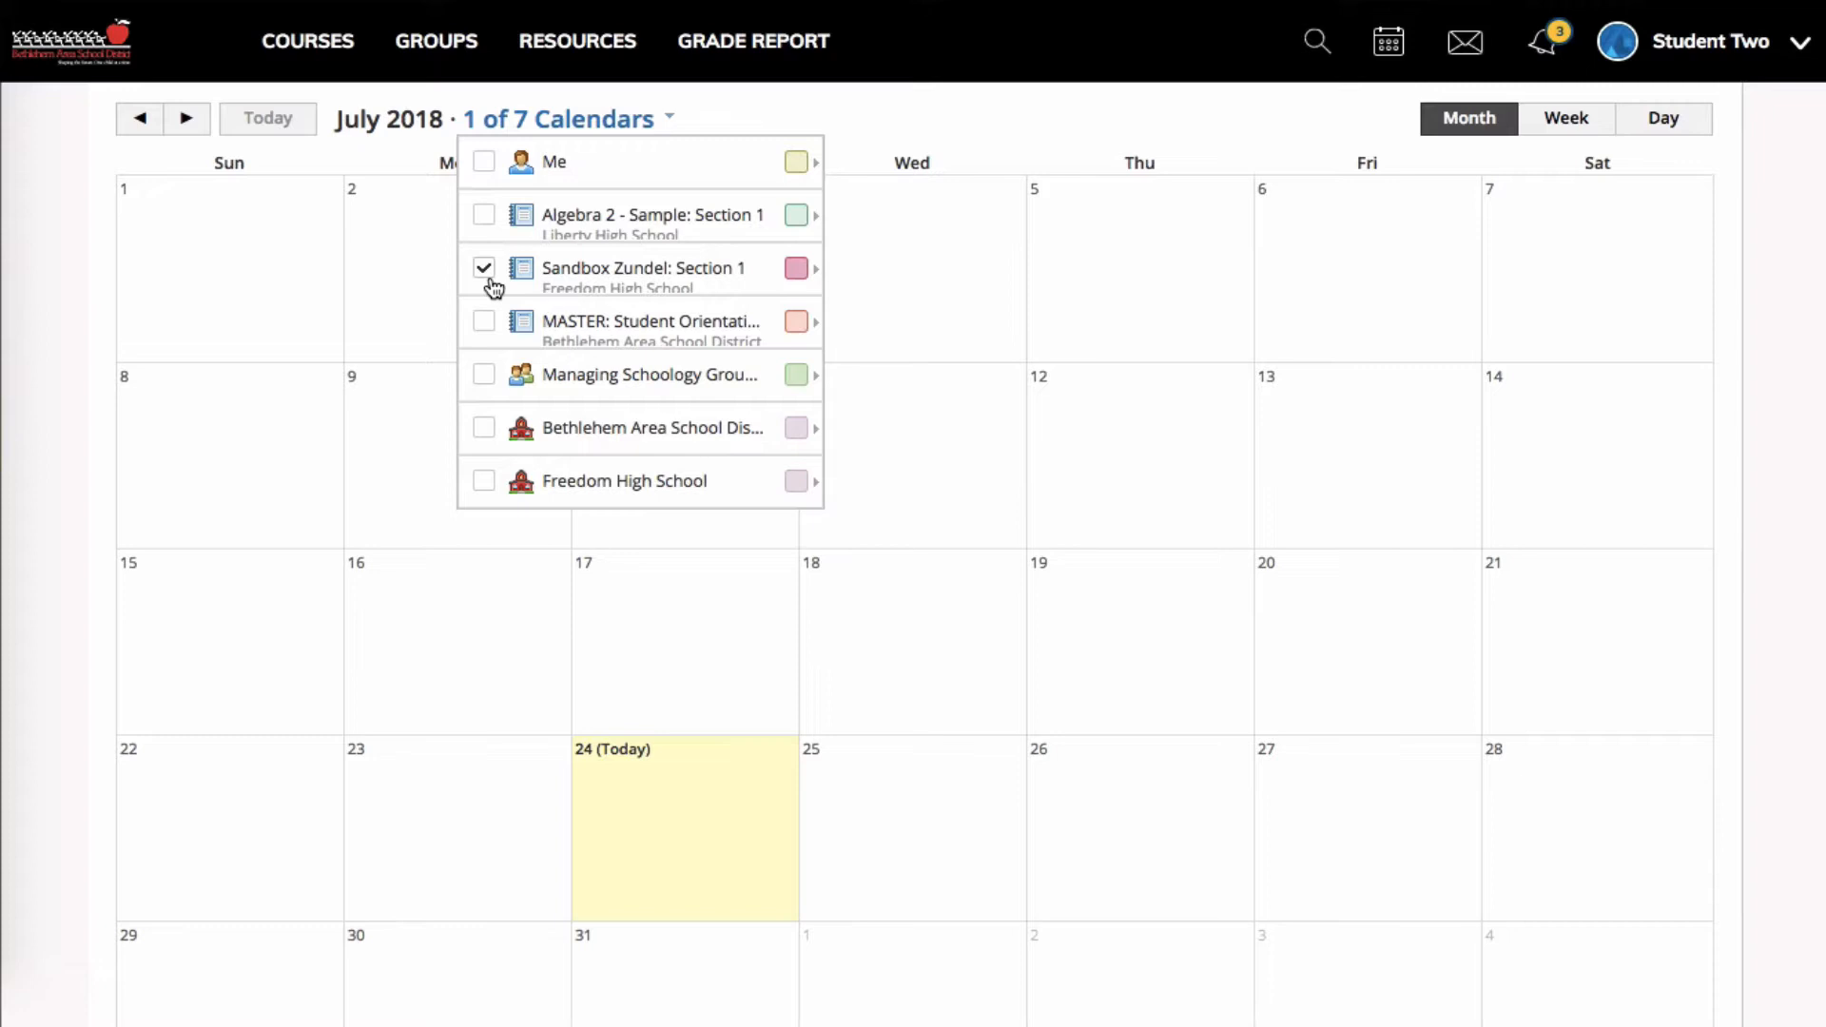
left_click(483, 268)
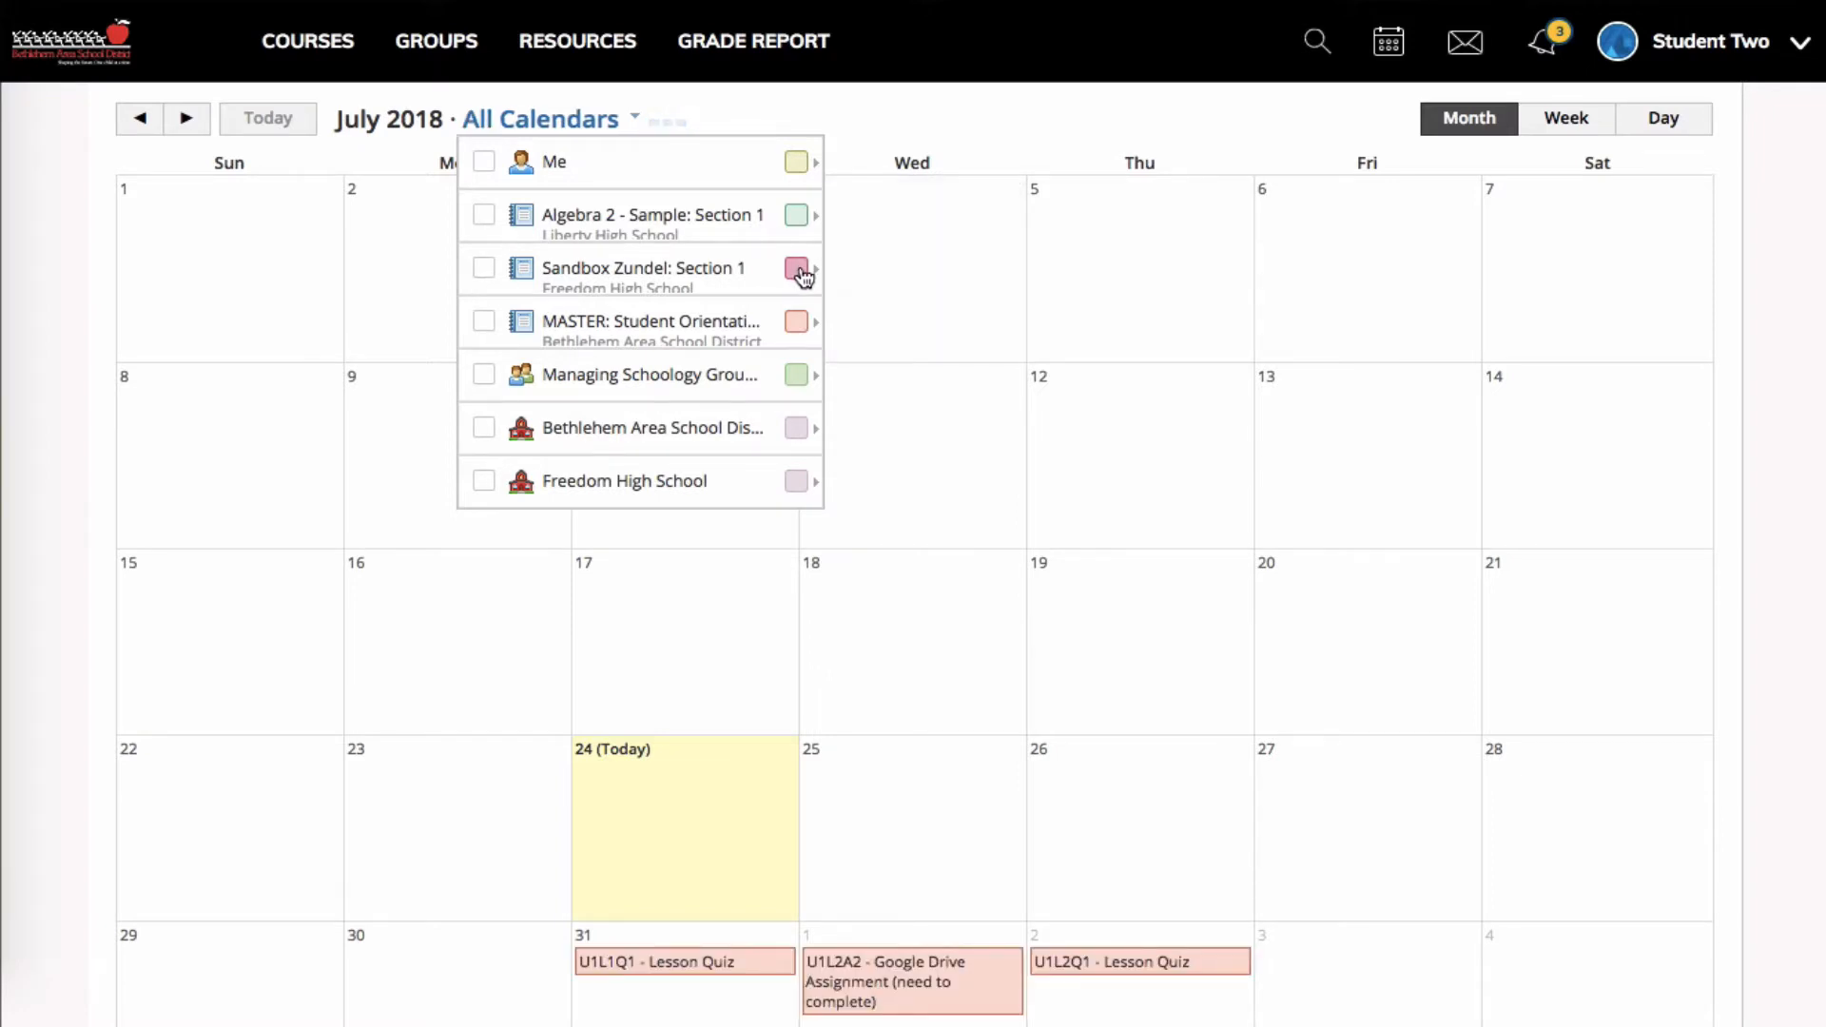
left_click(797, 268)
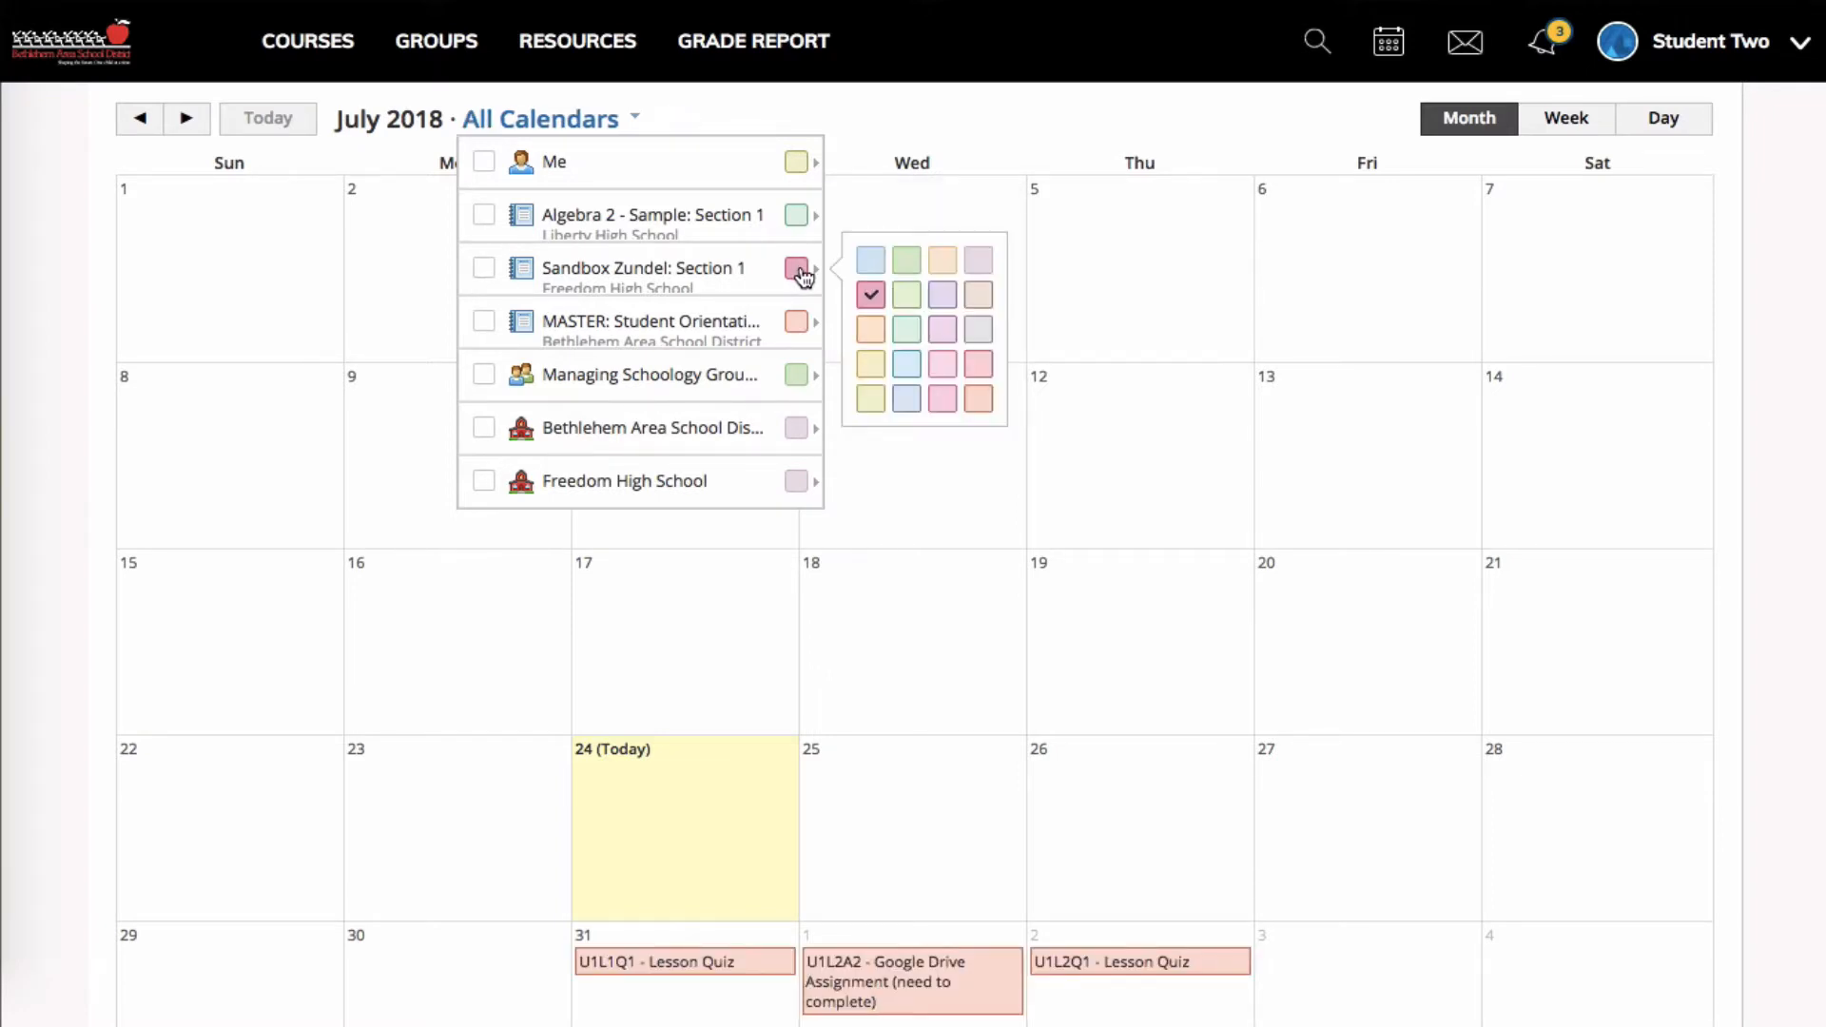
left_click(869, 261)
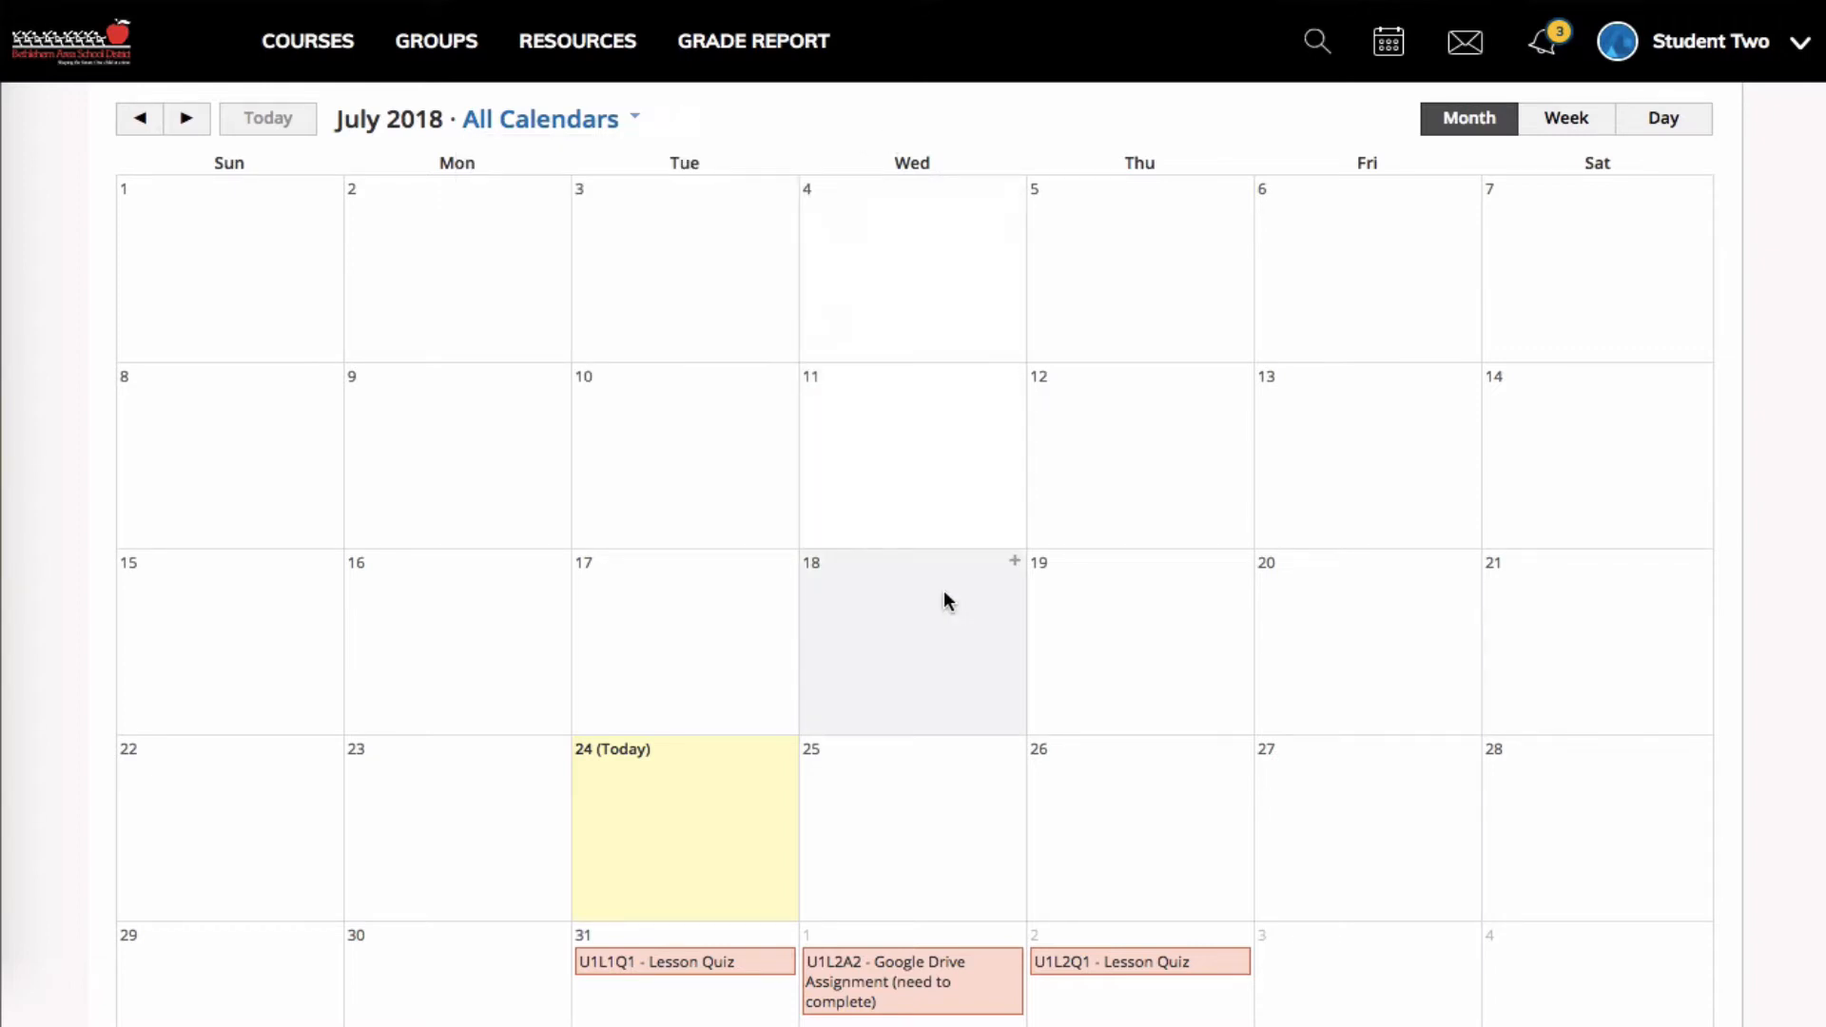
mouse_move(942, 777)
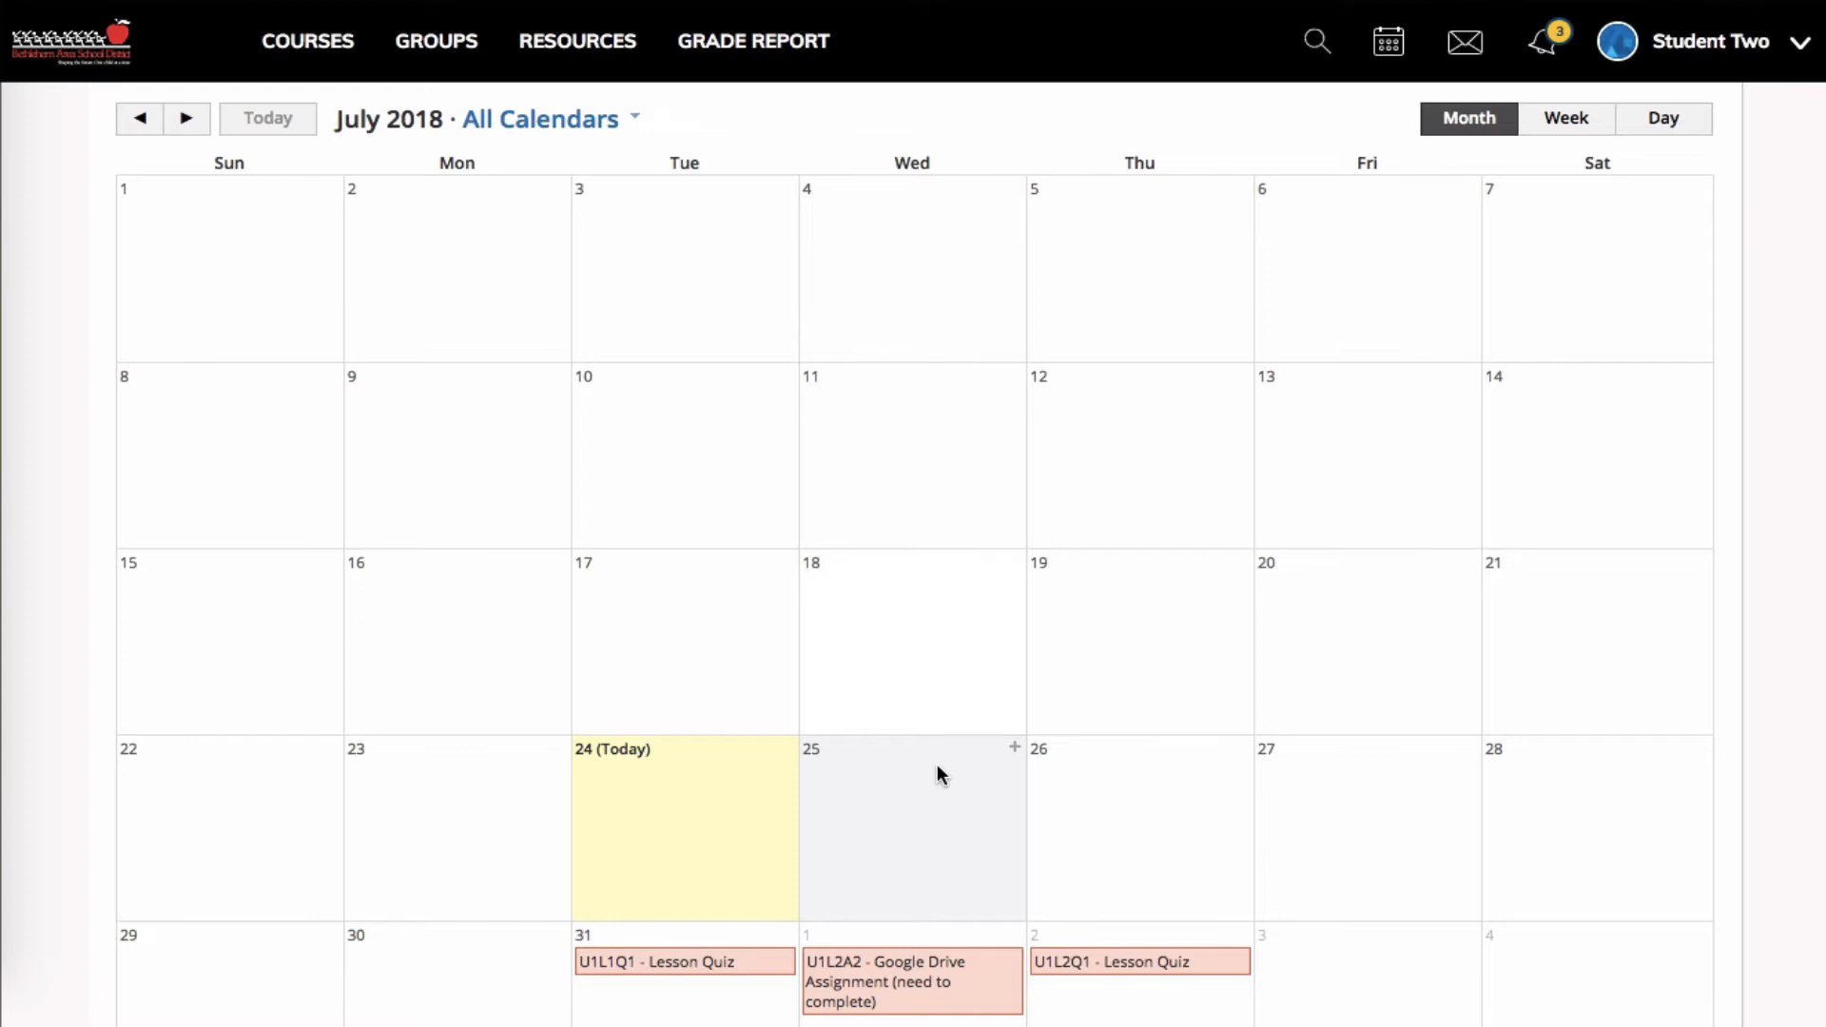
mouse_move(972, 761)
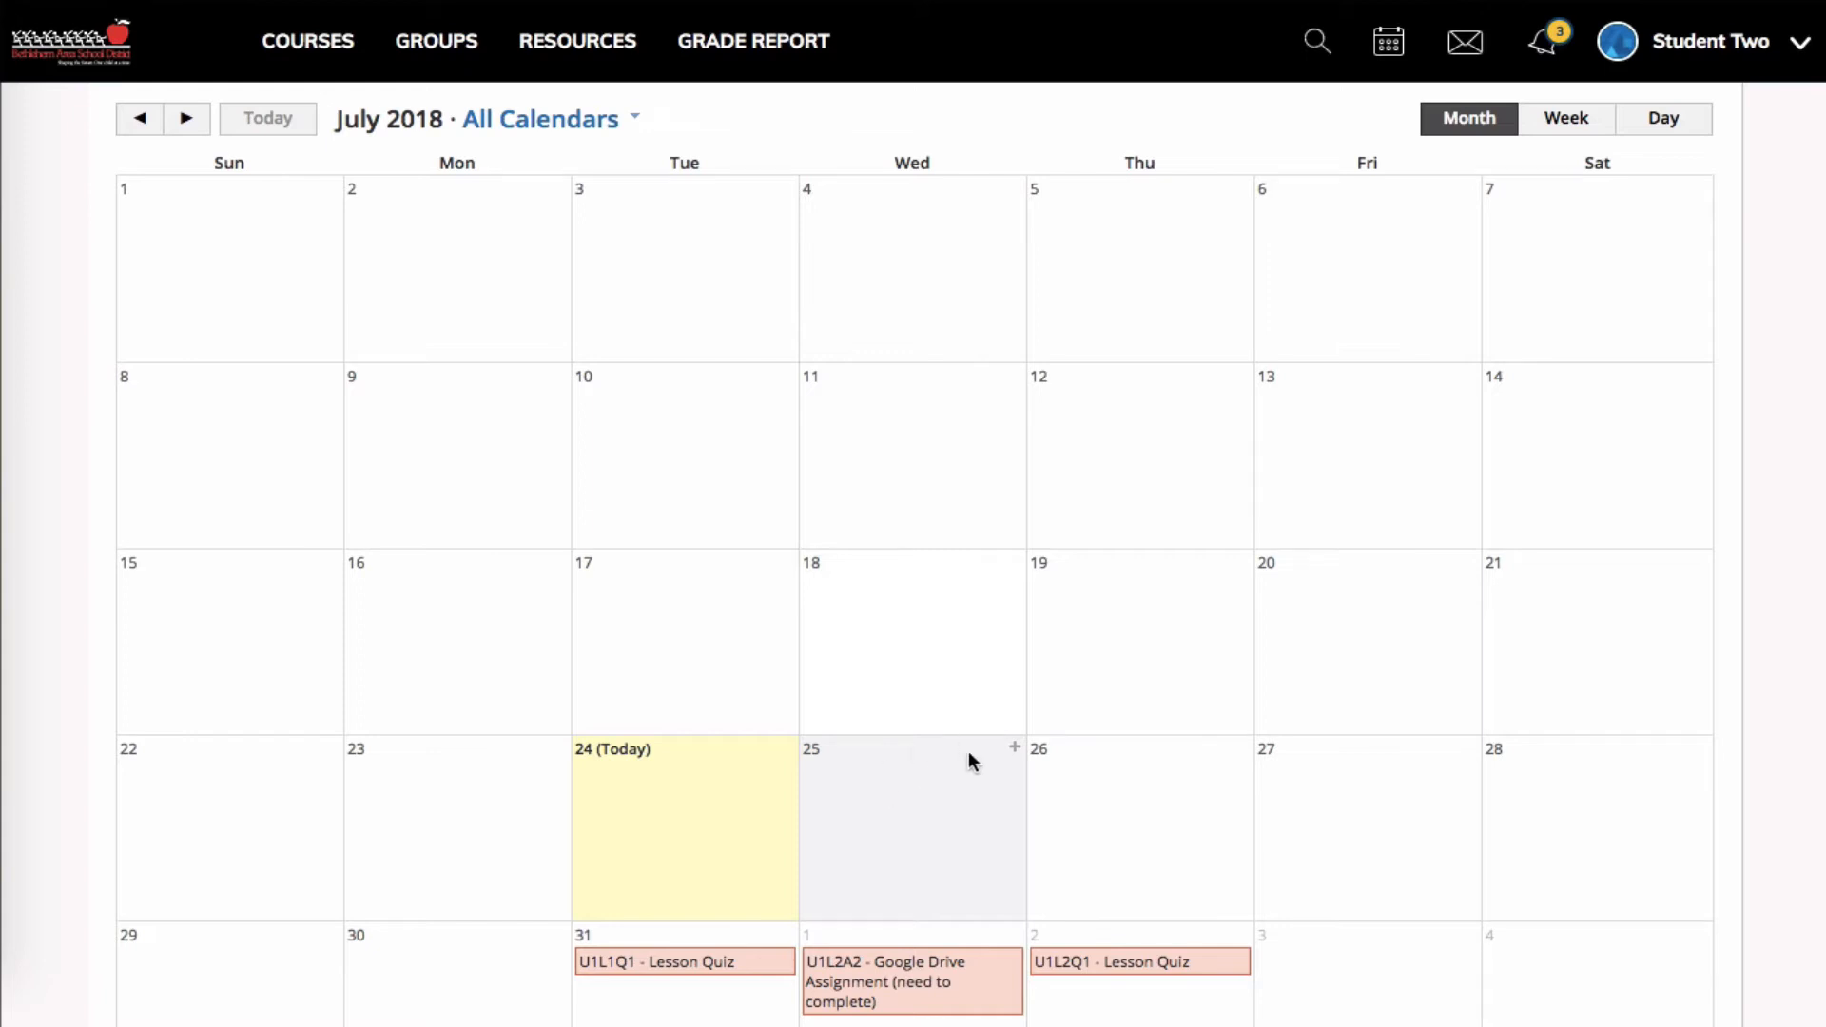
Start a personal event on July 25 titled 'Event' ending July 26
left_click(1014, 746)
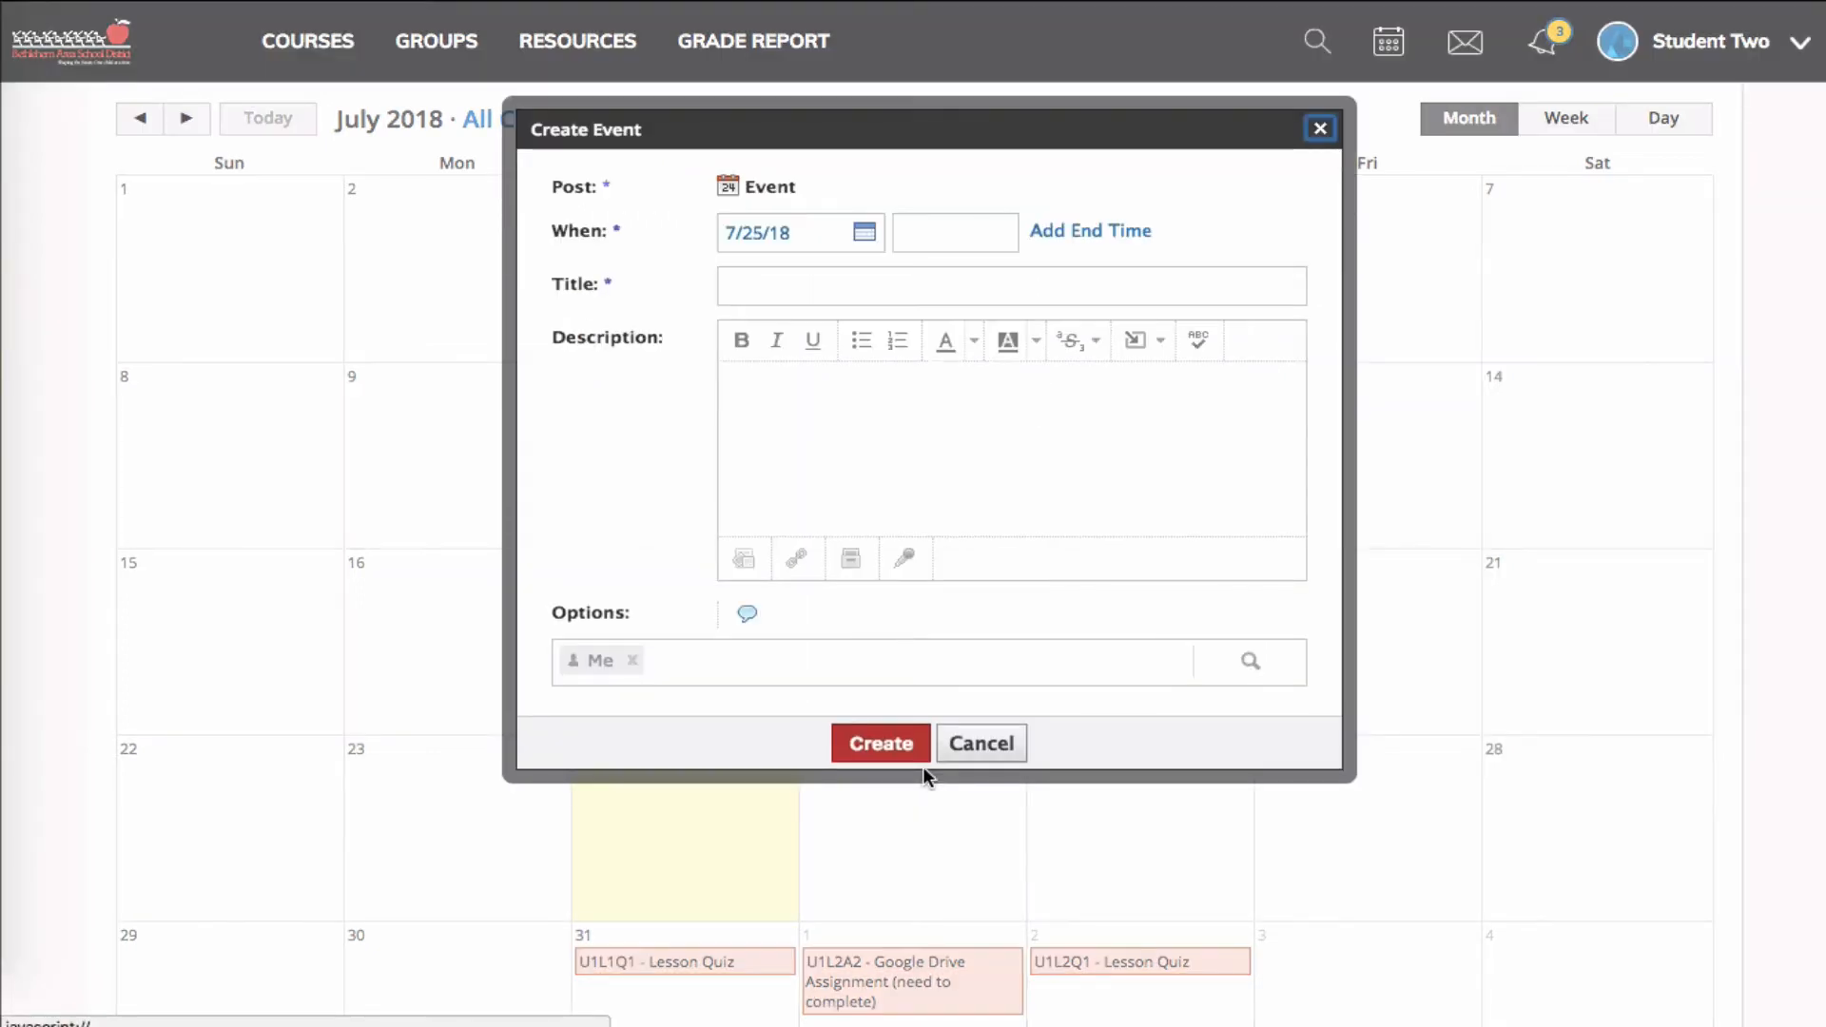
left_click(1003, 285)
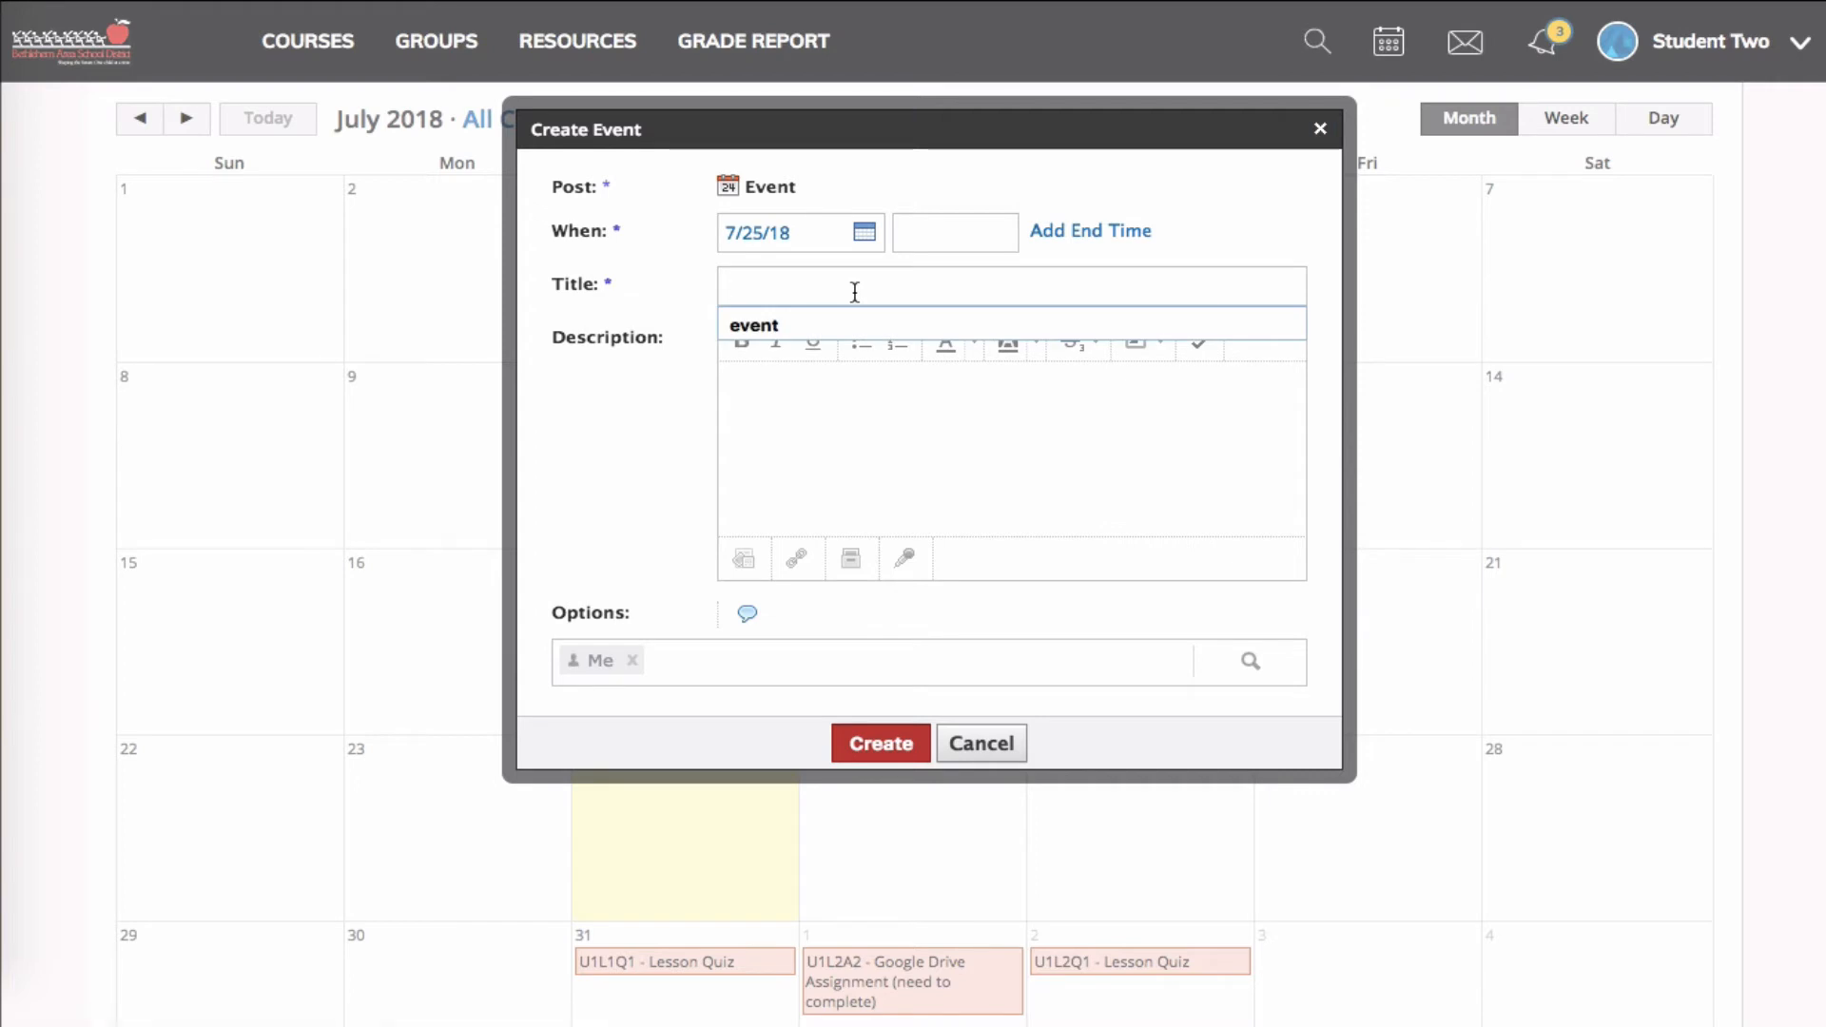
type("Event")
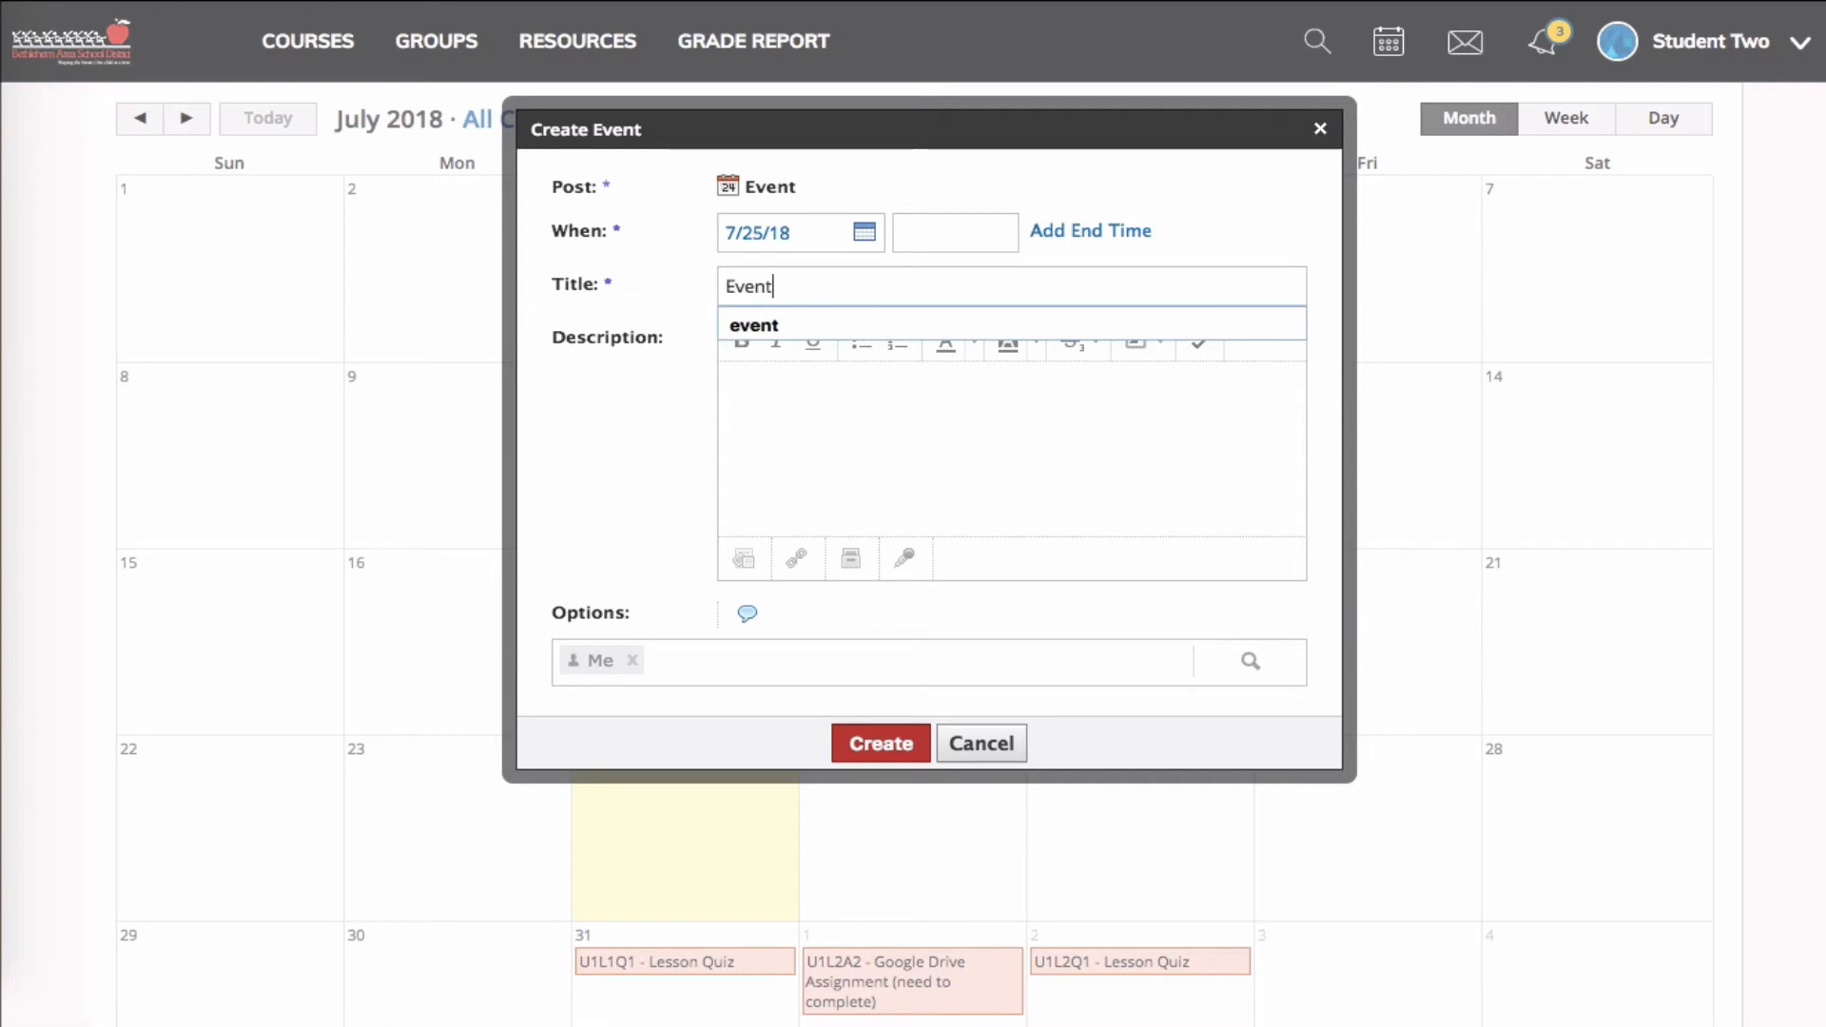
left_click(1088, 230)
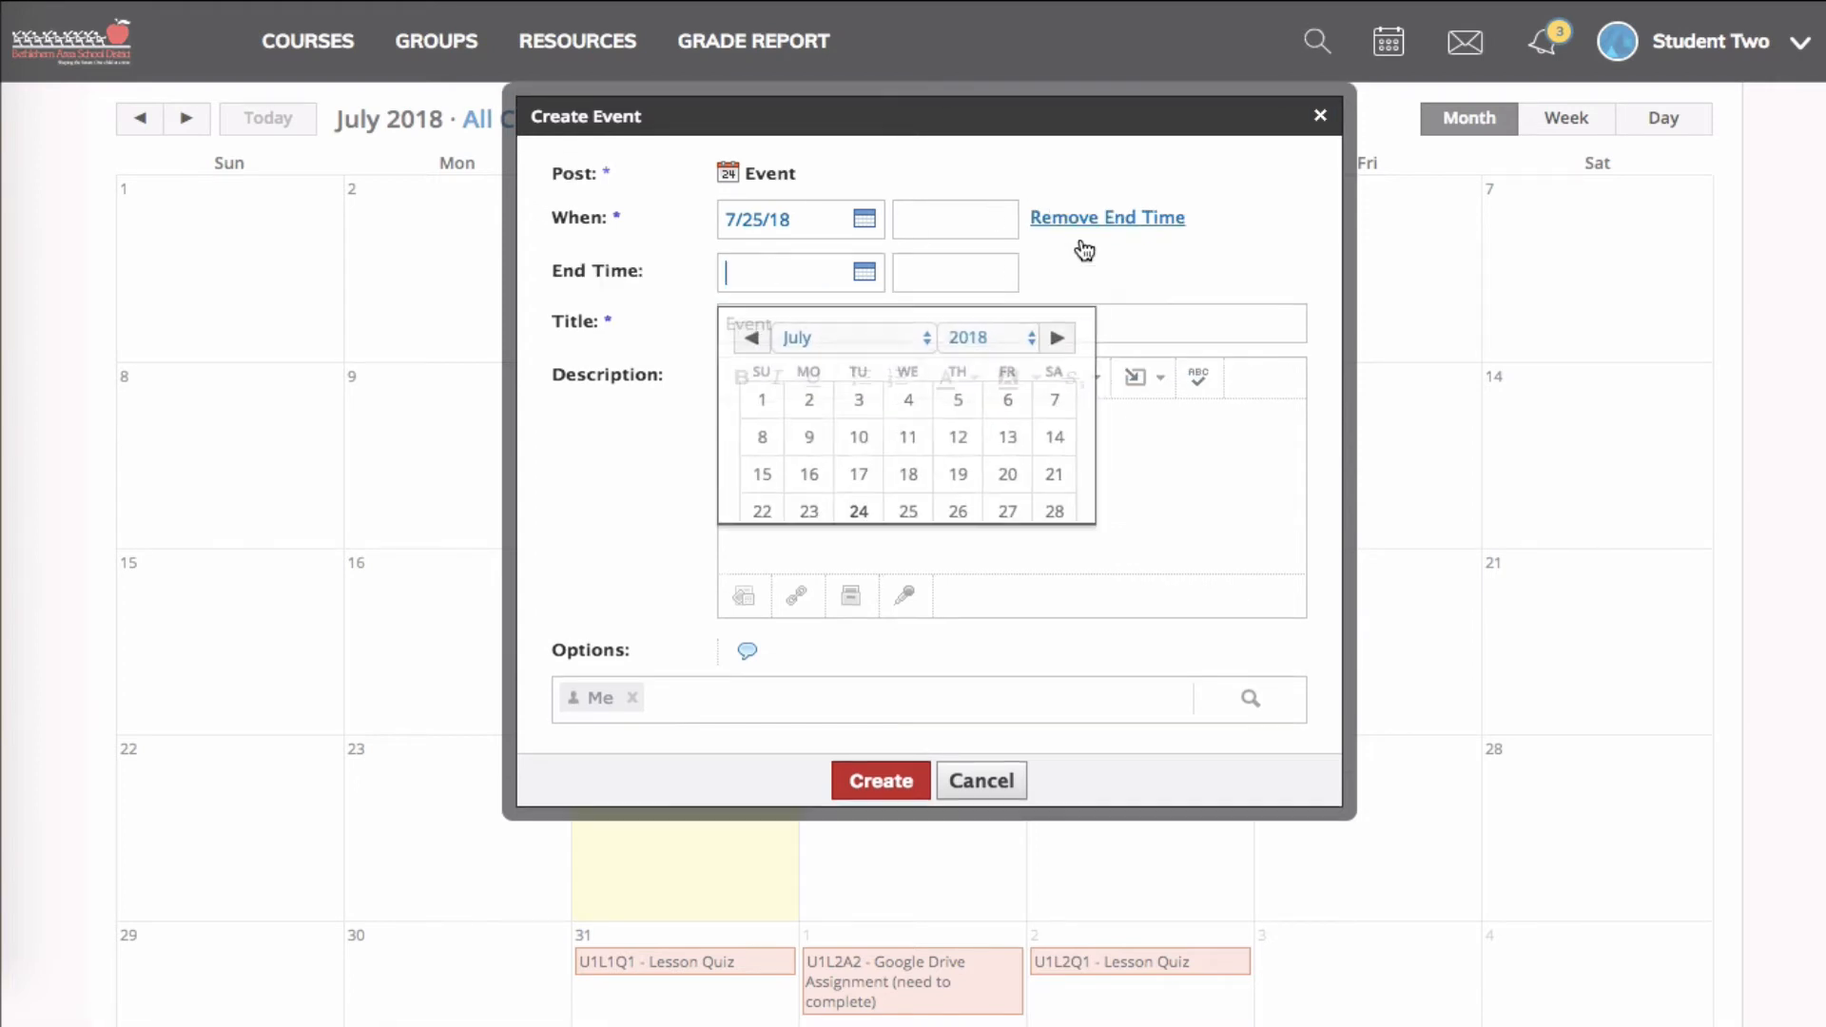
left_click(957, 511)
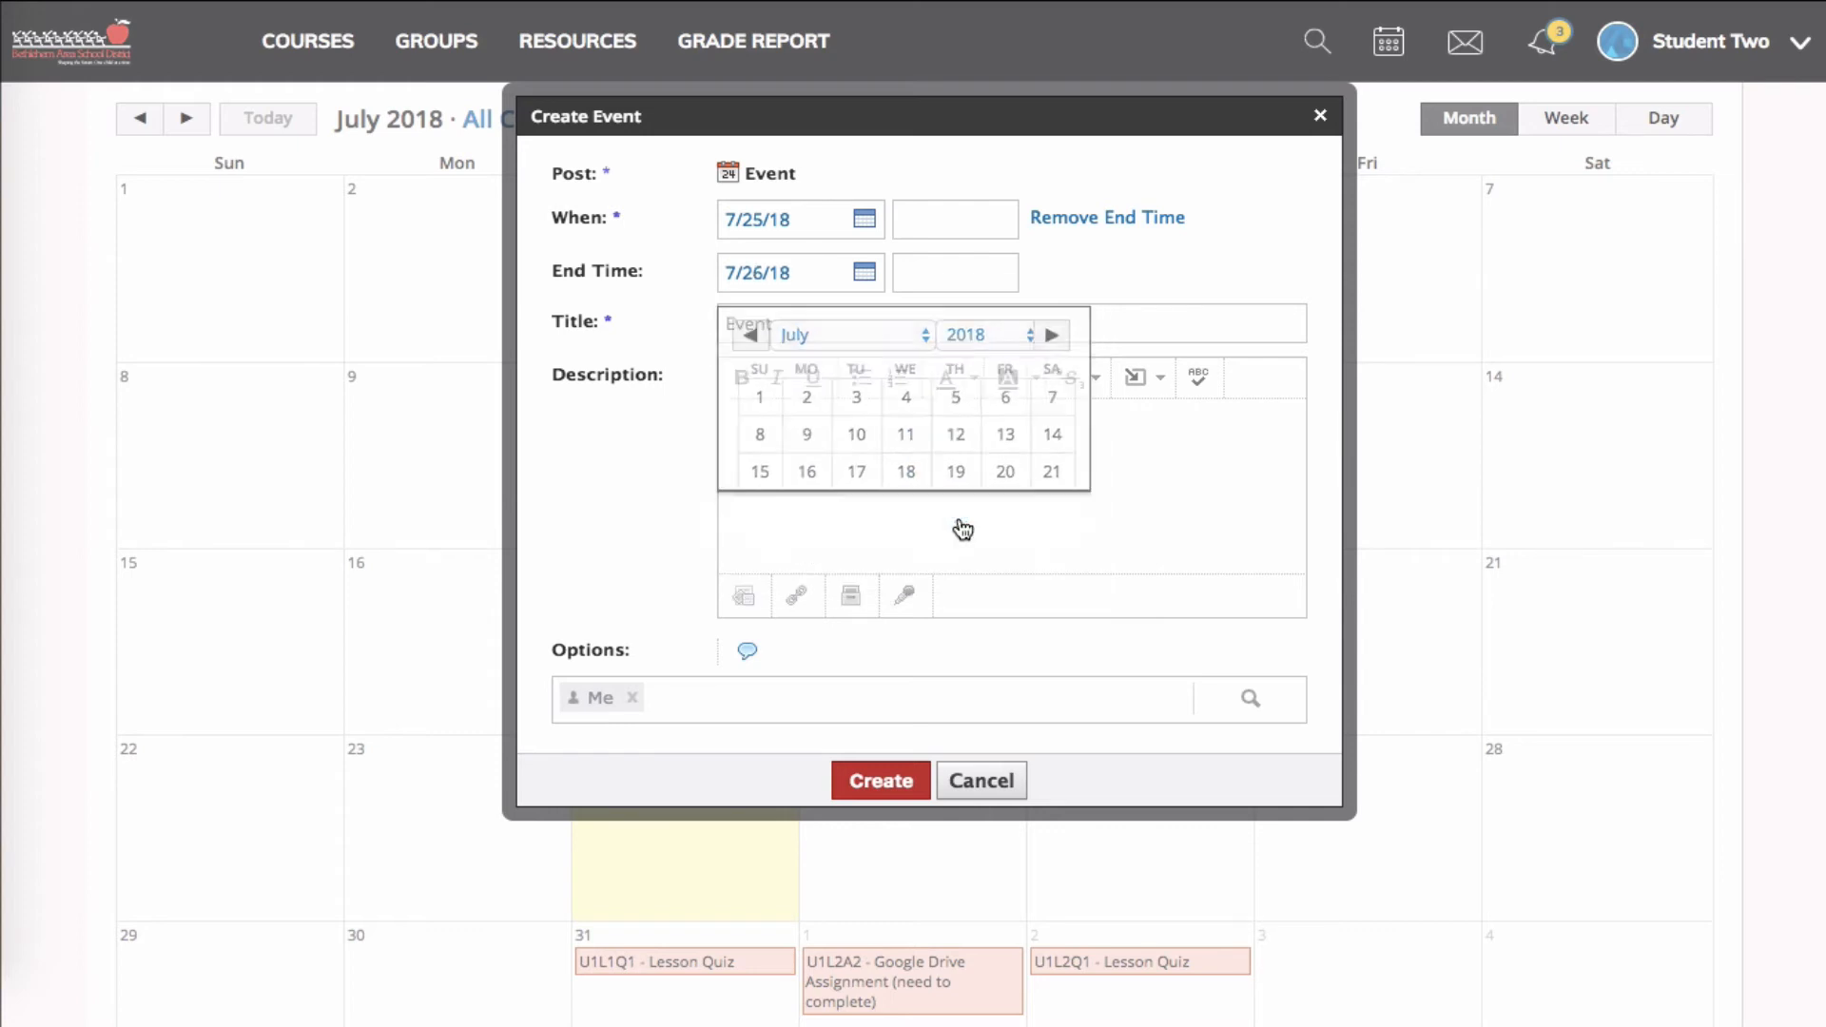
Add the description 'description' and create the event
type("d")
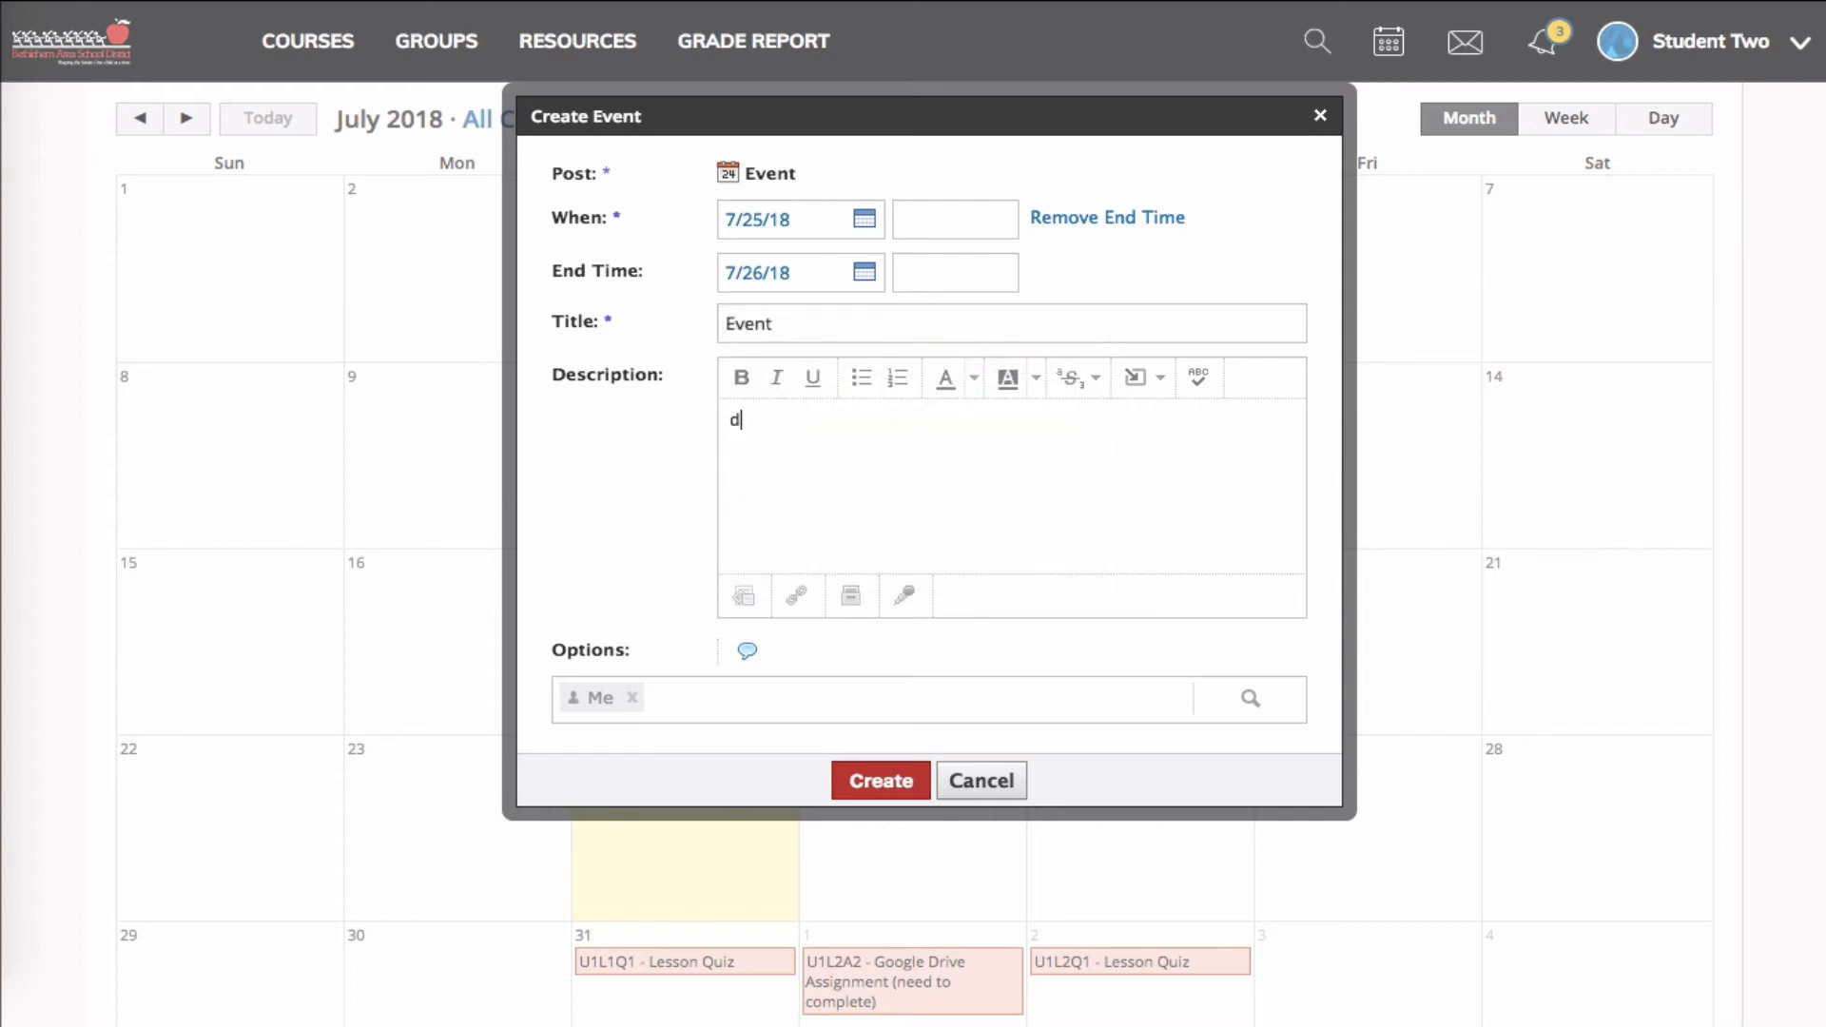
type("escription")
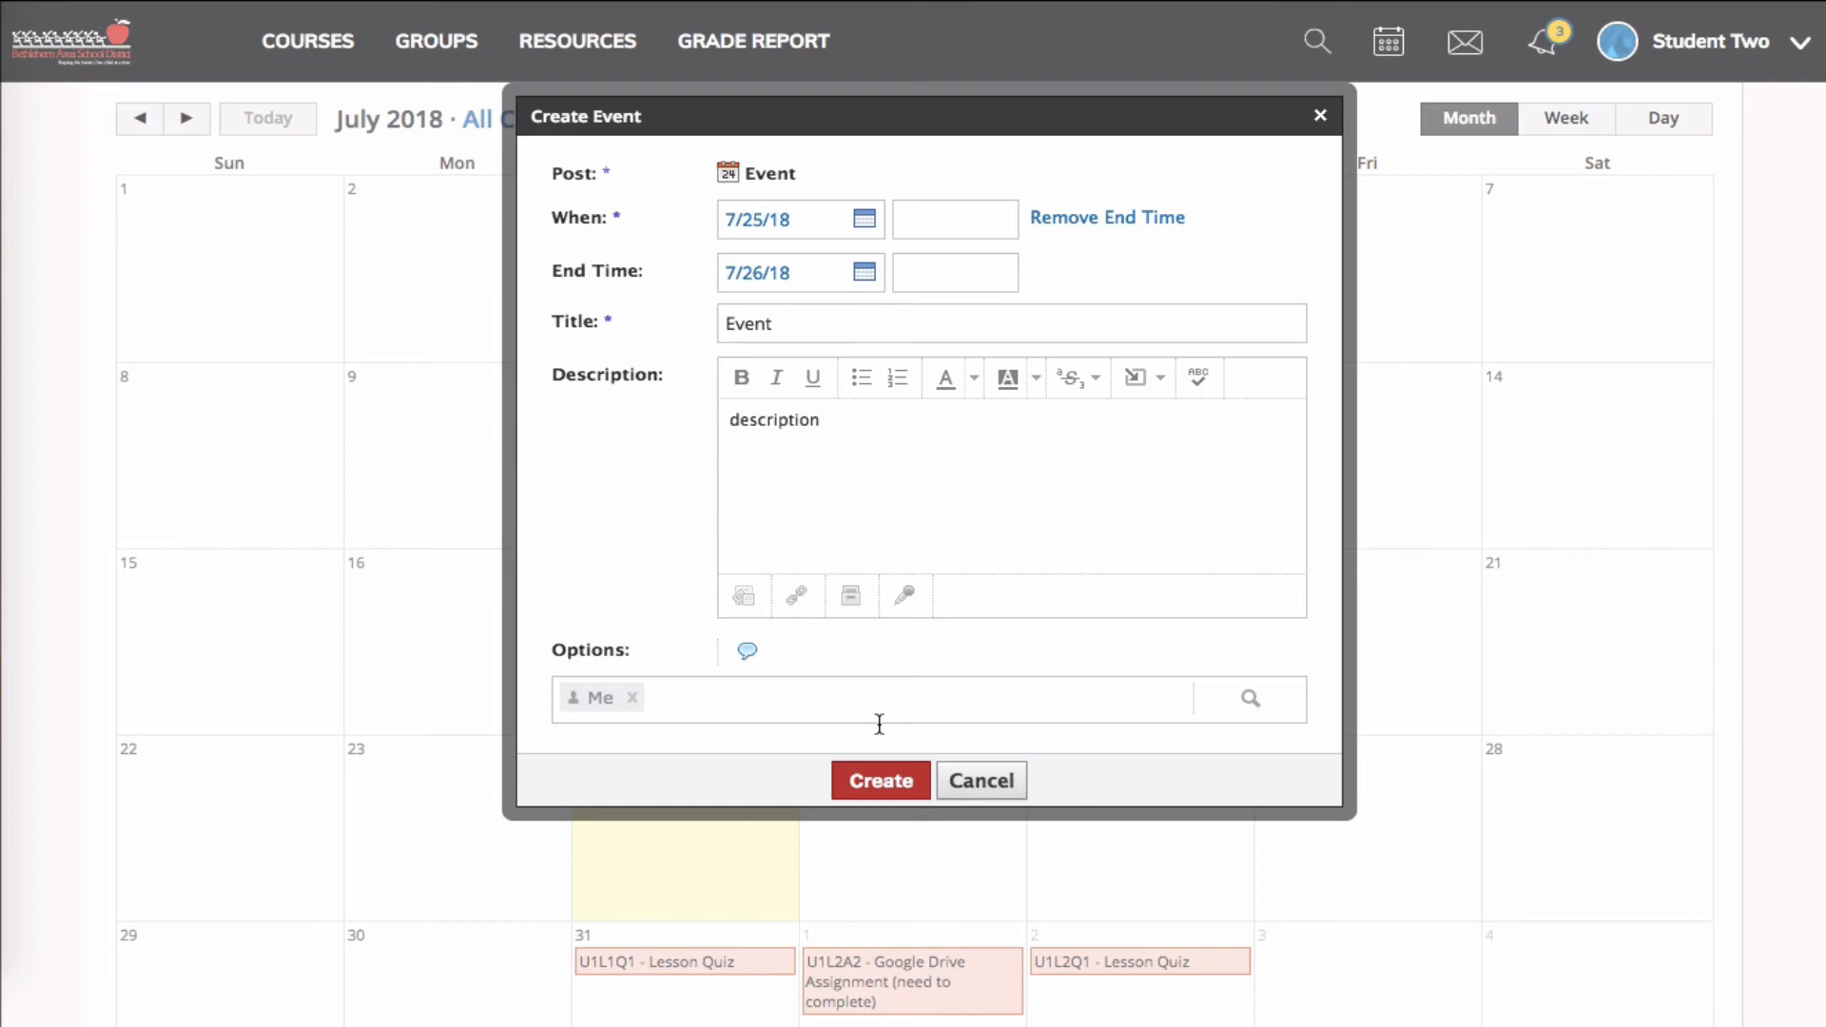
left_click(879, 780)
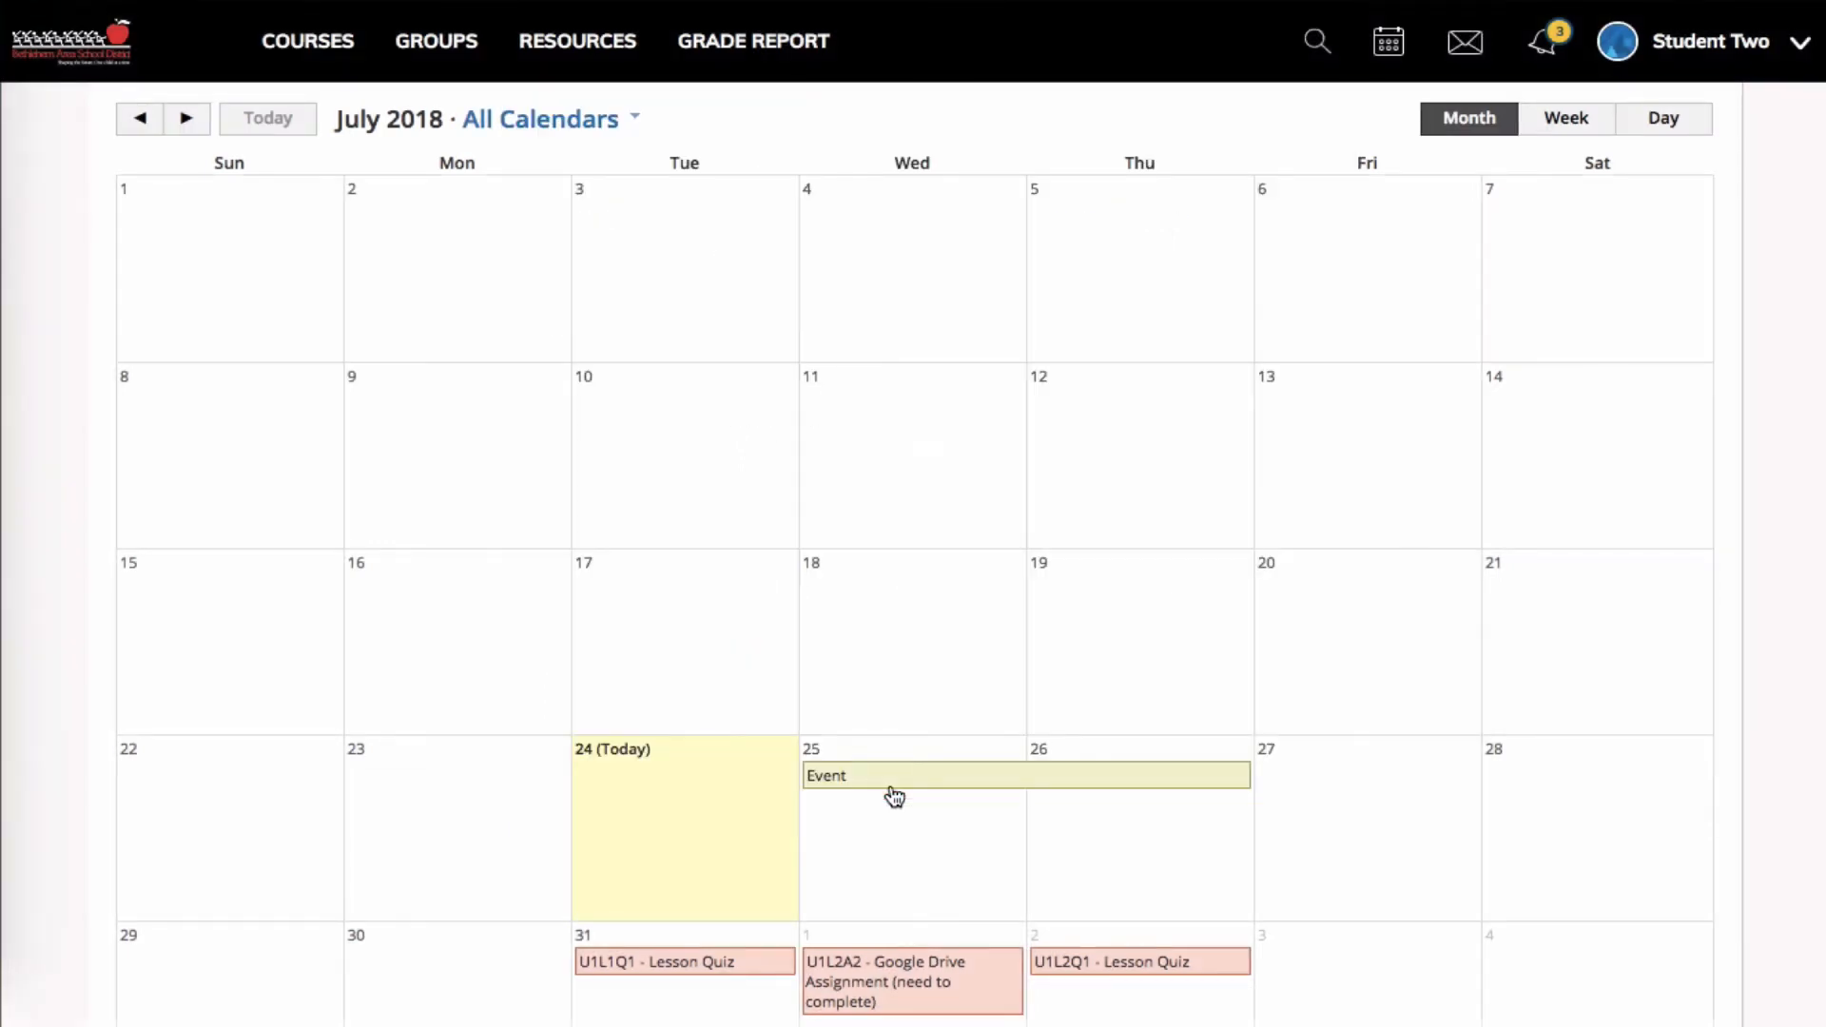
mouse_move(925, 788)
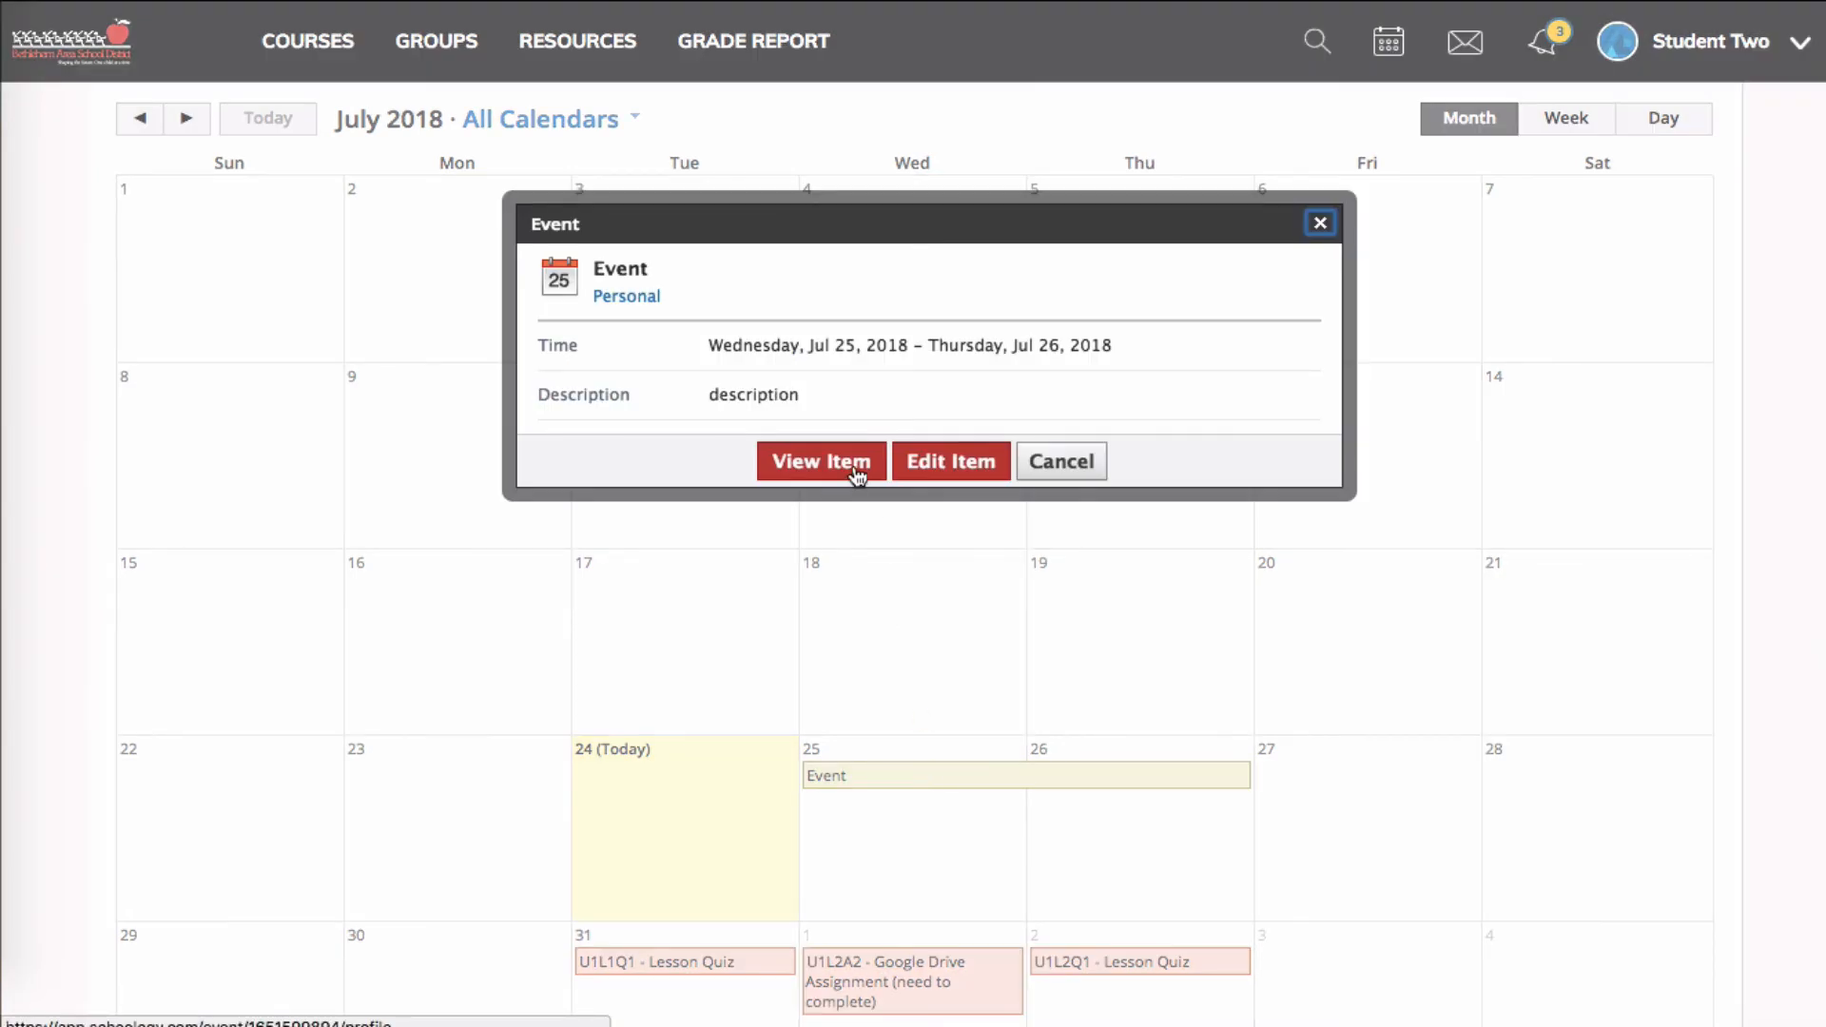
View the Event's detail page and show its Edit and Delete options via the cogwheel
left_click(820, 460)
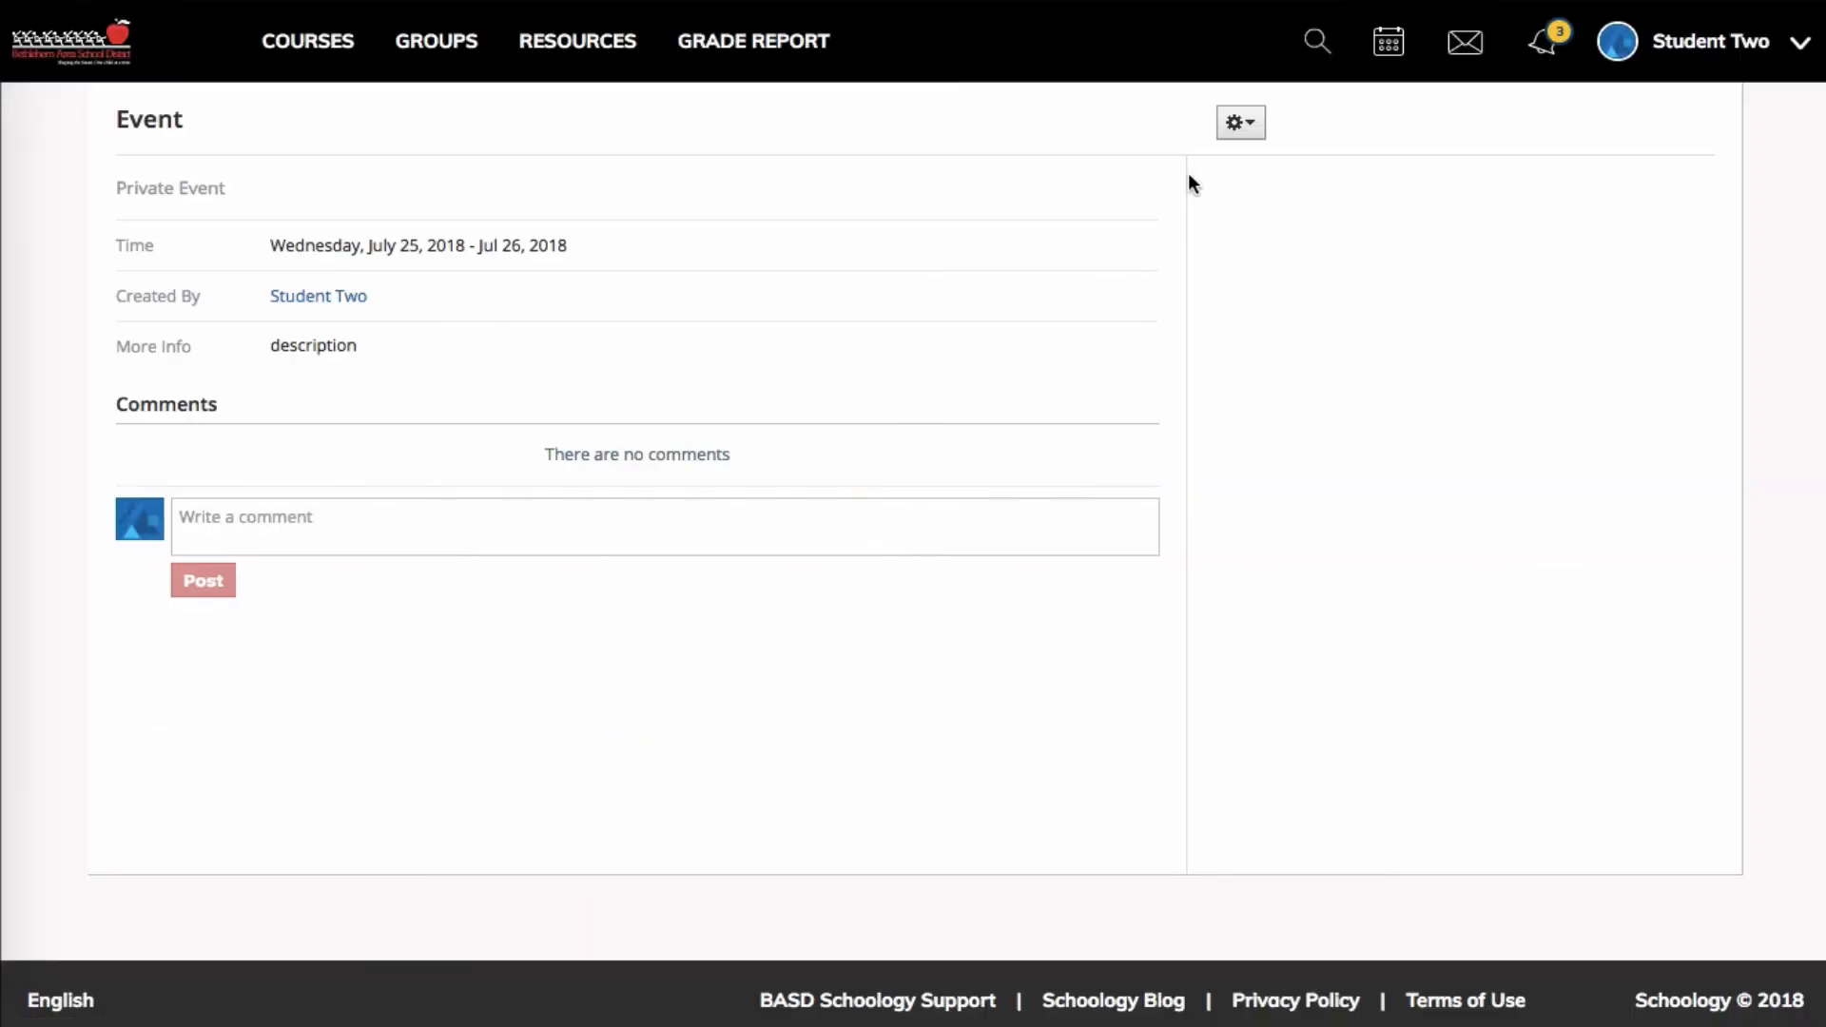
left_click(1239, 122)
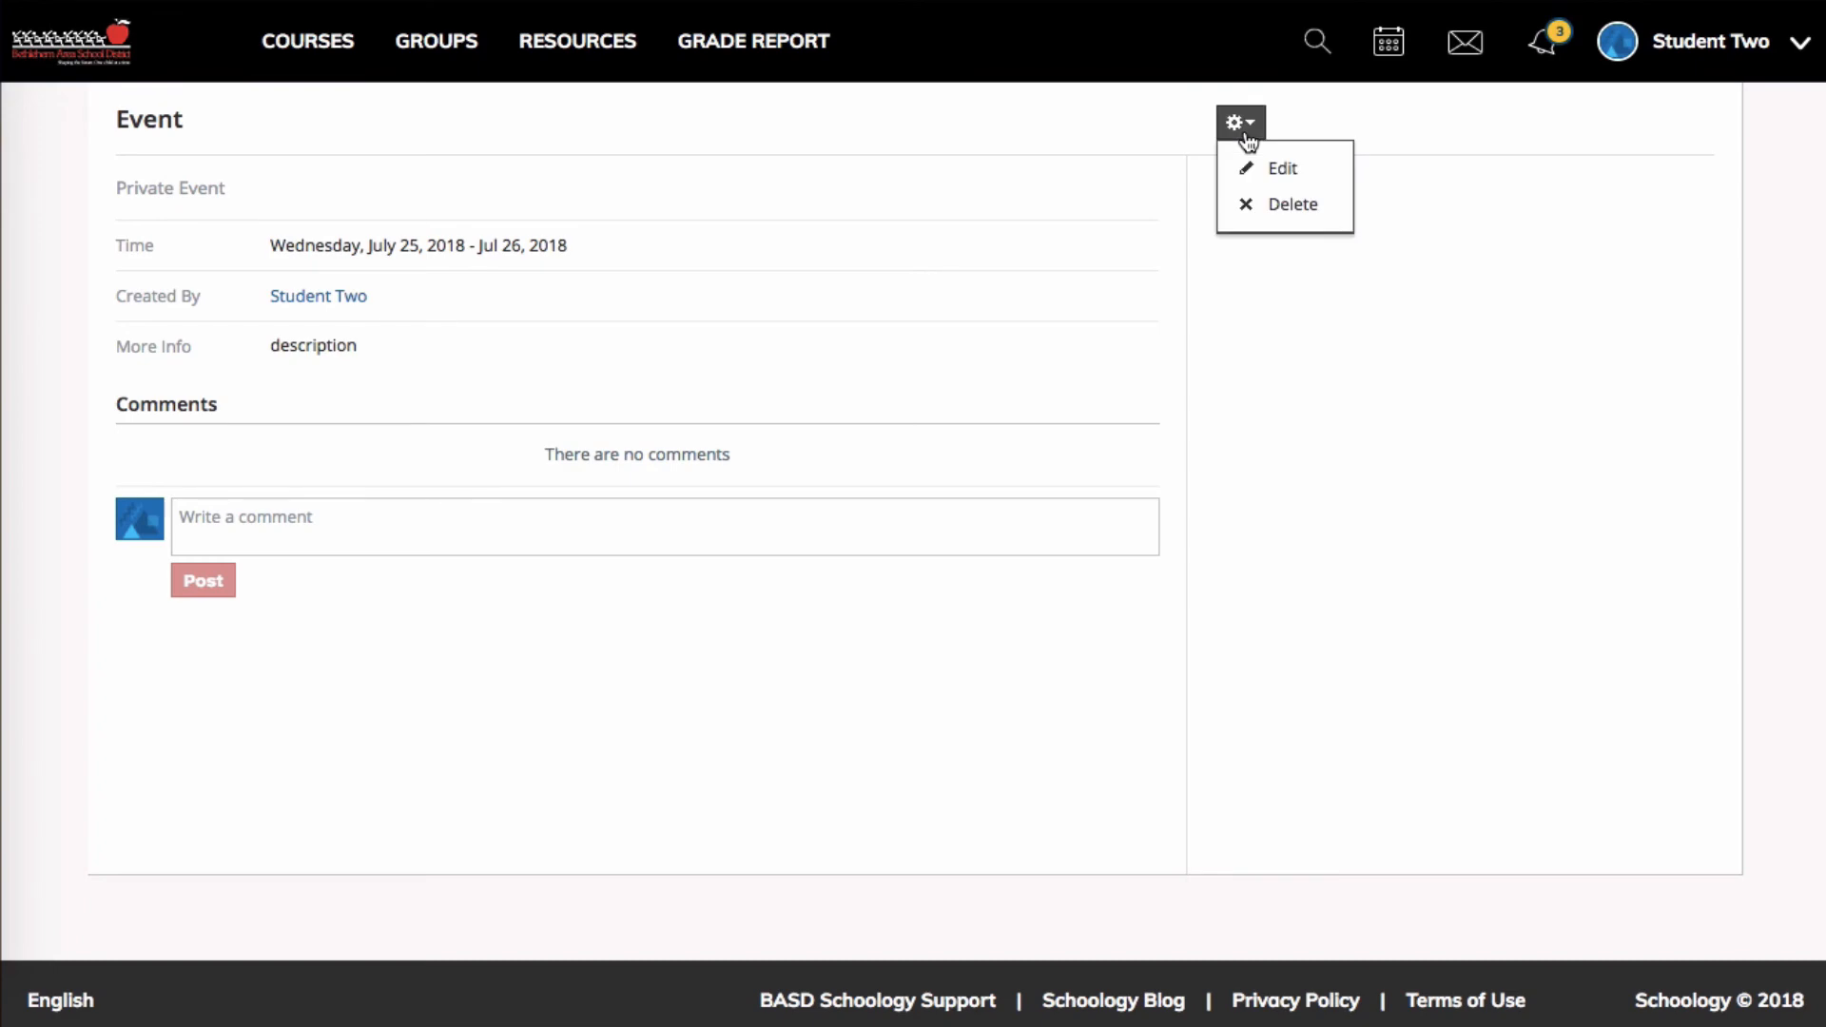
mouse_move(1281, 217)
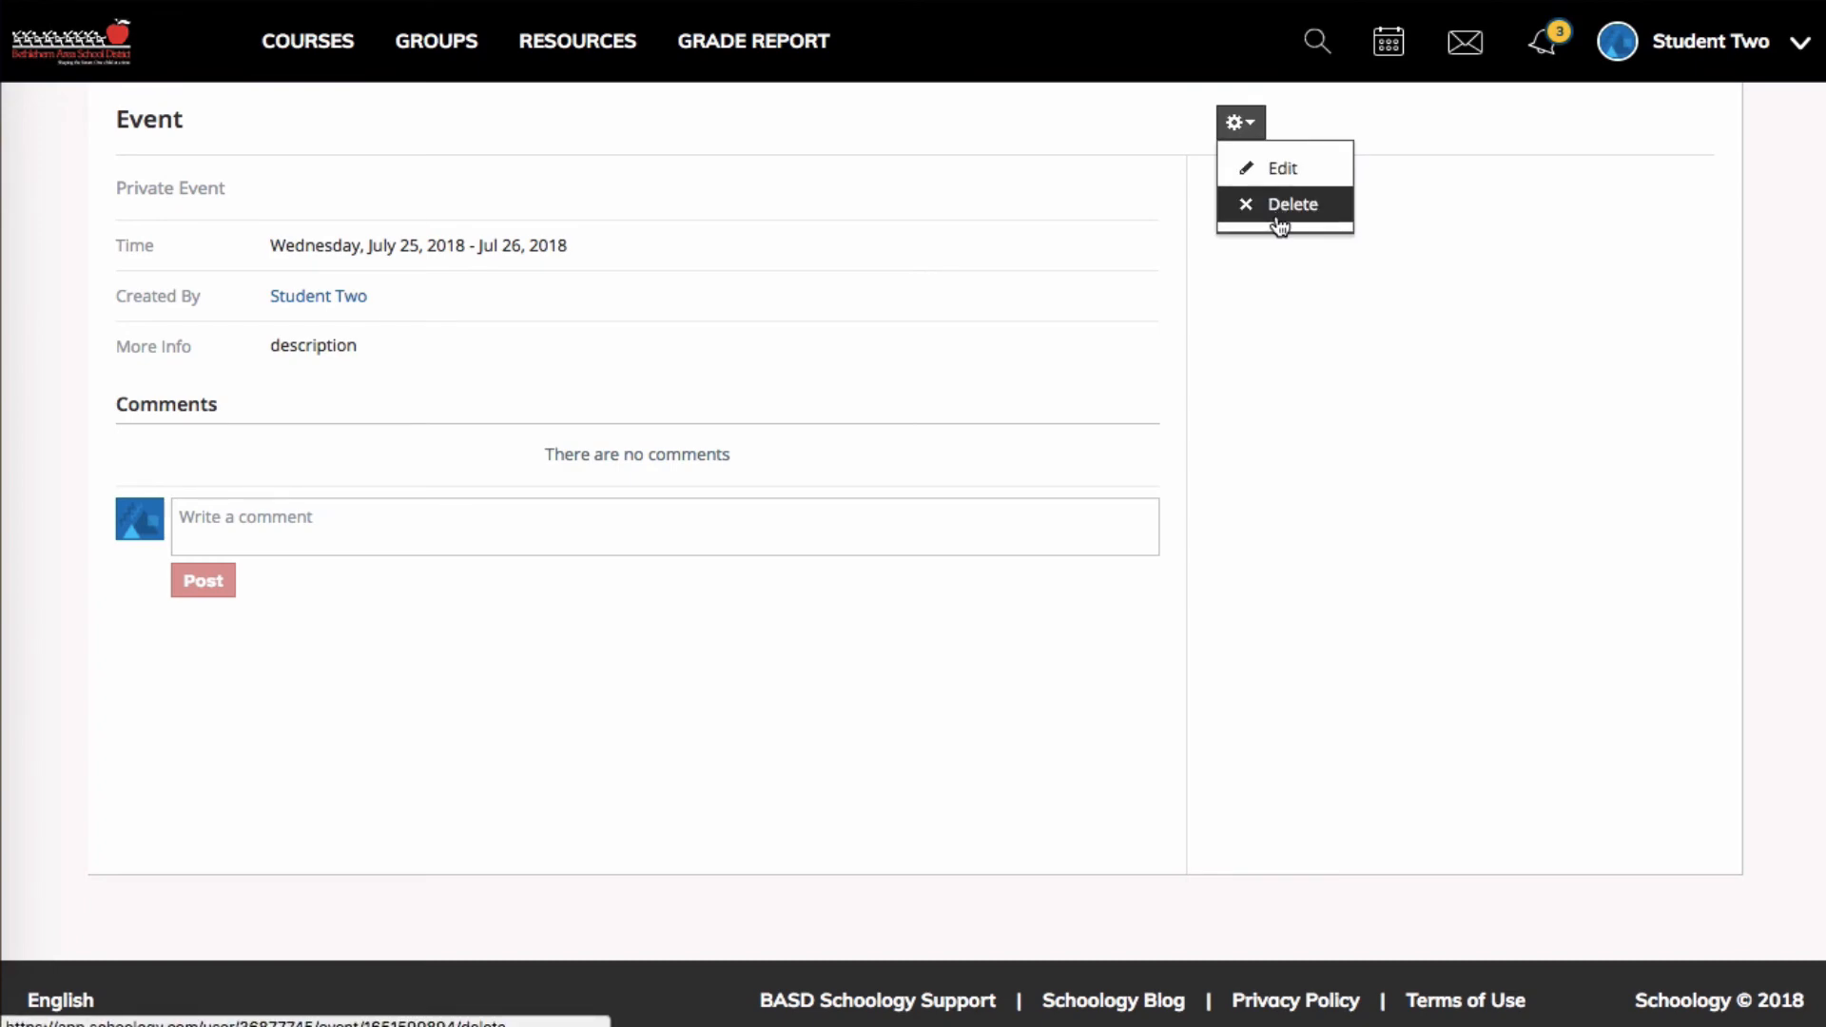
mouse_move(1280, 168)
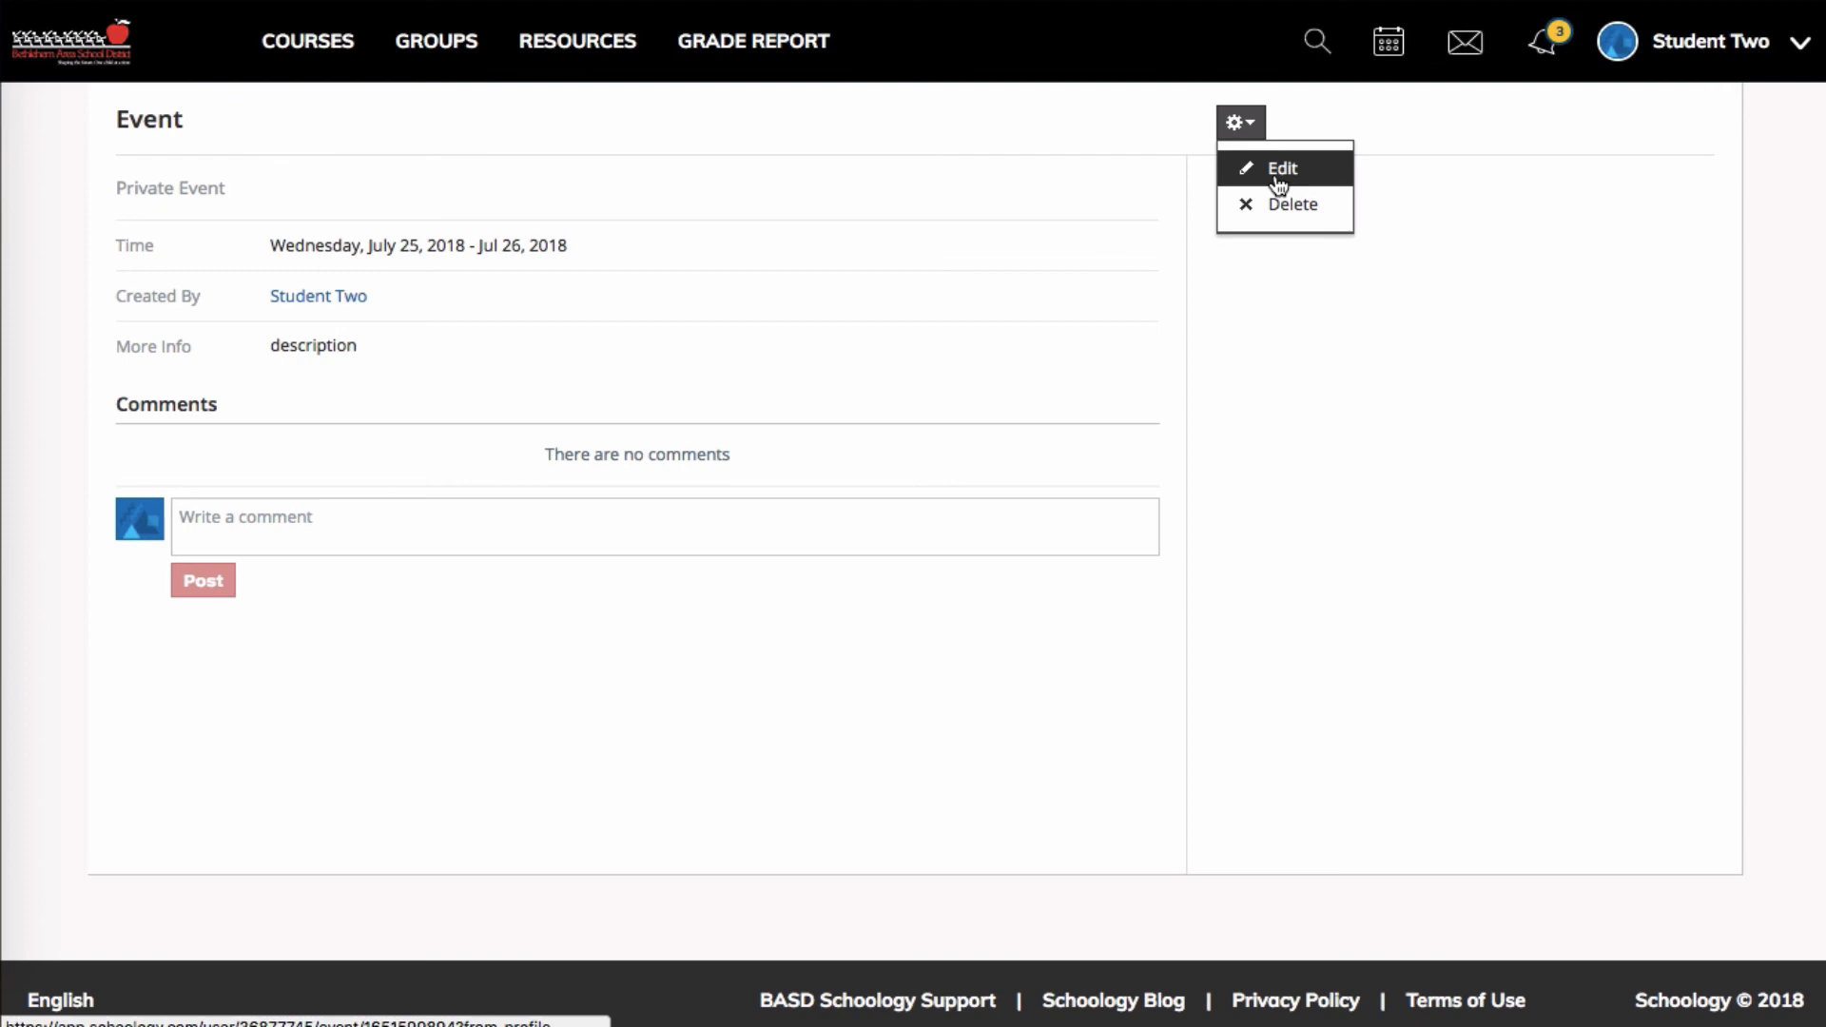